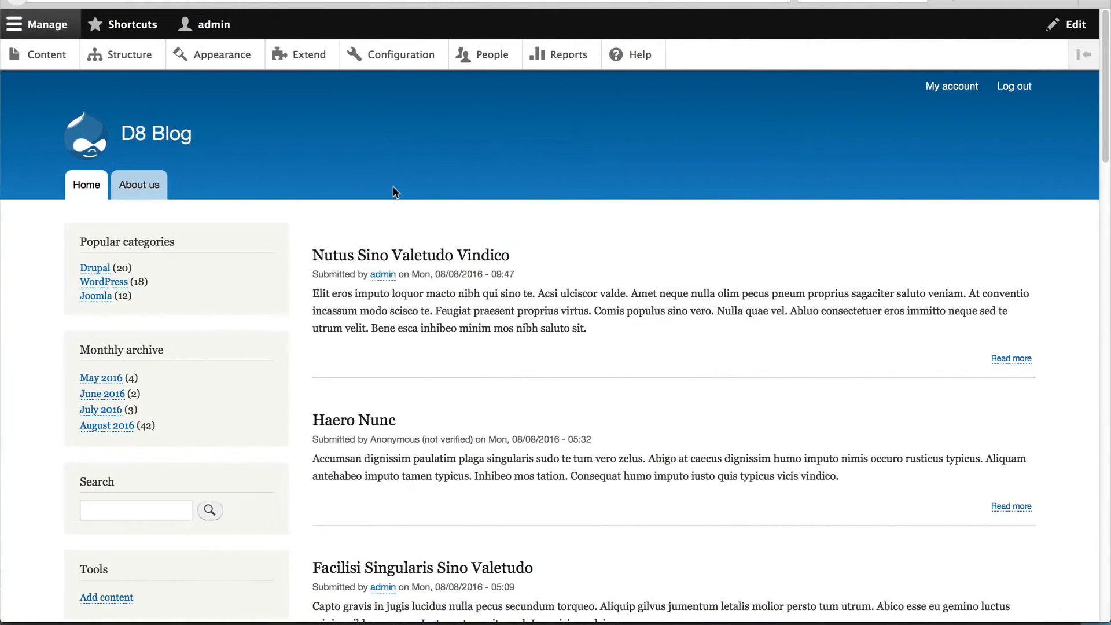
pyautogui.moveTo(131, 54)
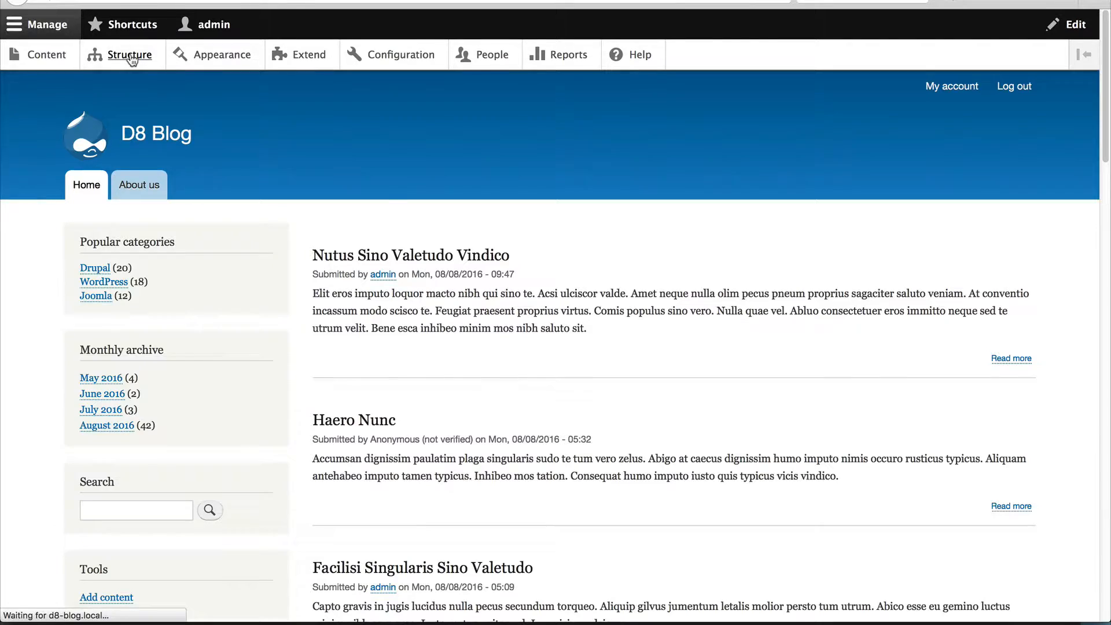
# - Navigate via Structure to the site's Contact forms list
pyautogui.click(130, 54)
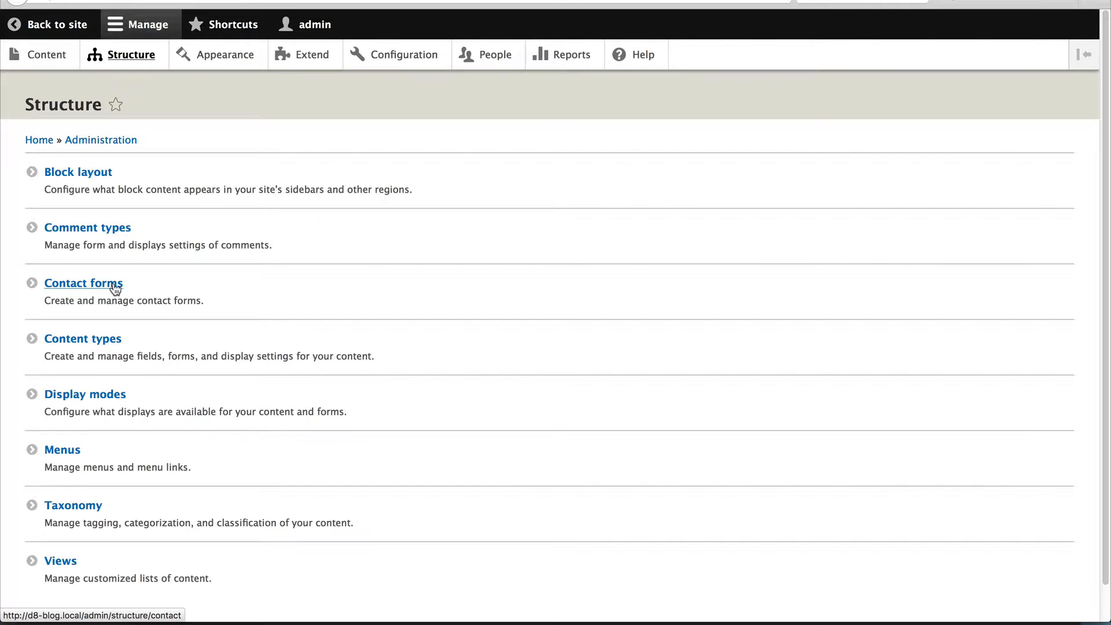
pyautogui.click(84, 283)
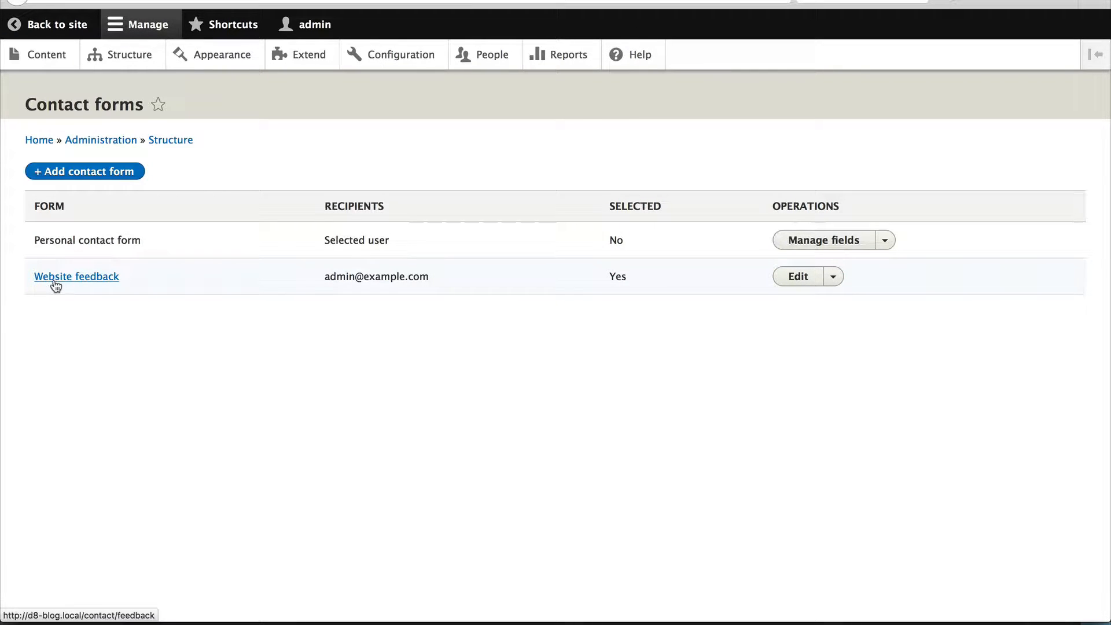
pyautogui.moveTo(89, 280)
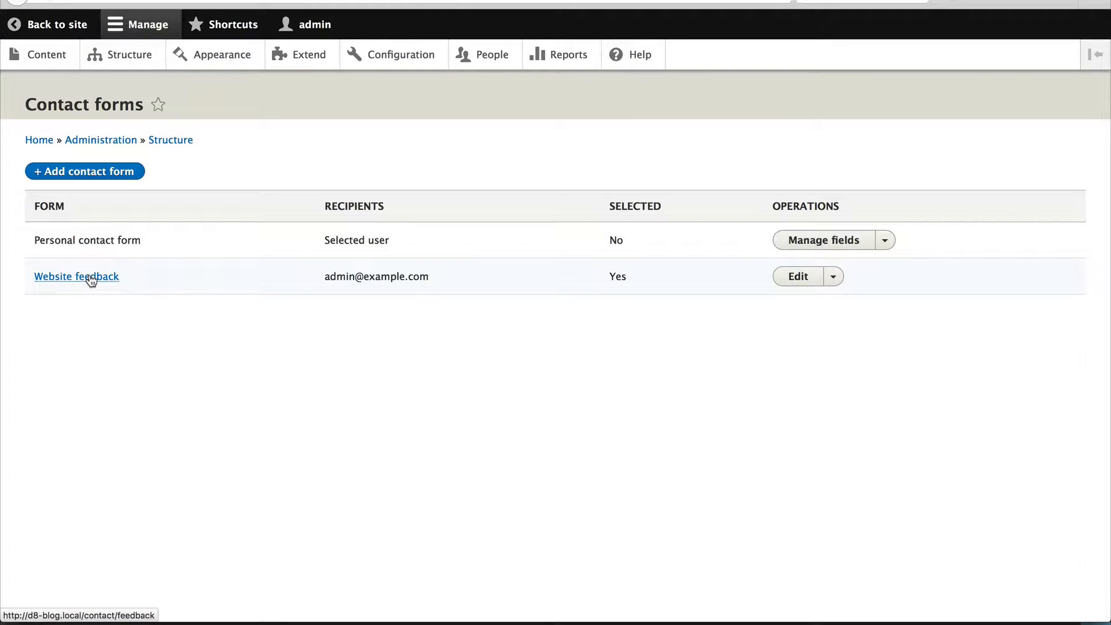
pyautogui.click(76, 276)
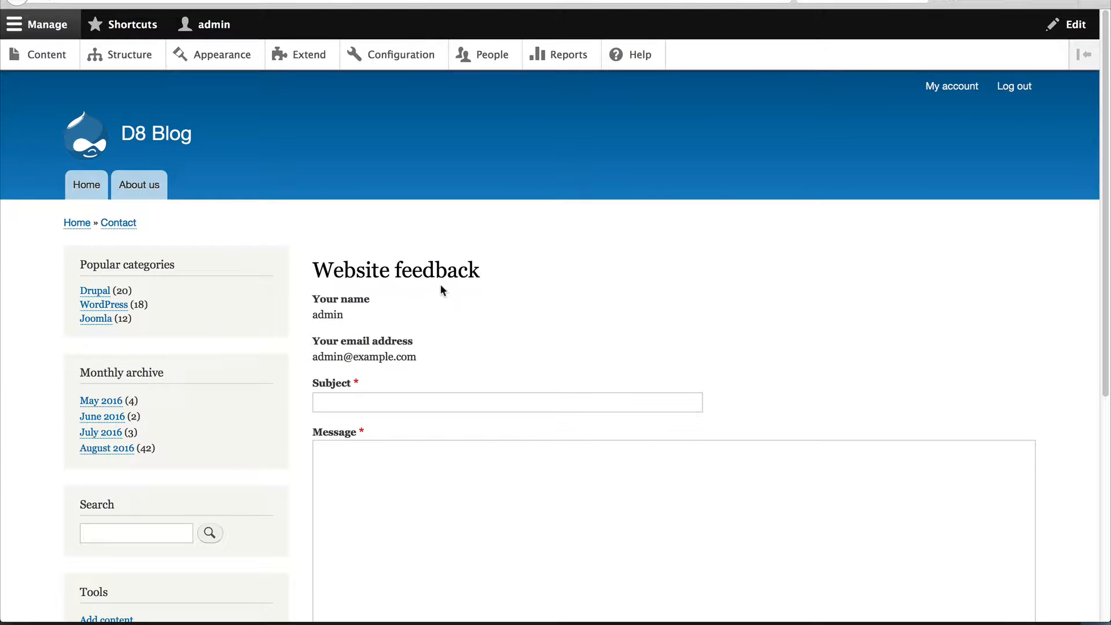
pyautogui.moveTo(369, 305)
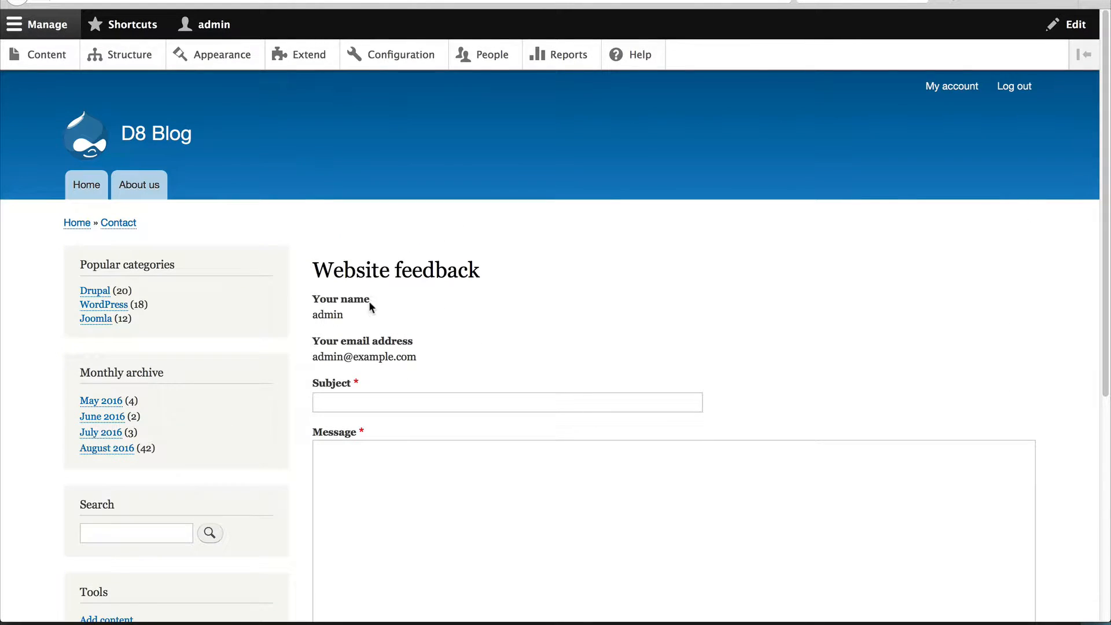
pyautogui.scroll(-3)
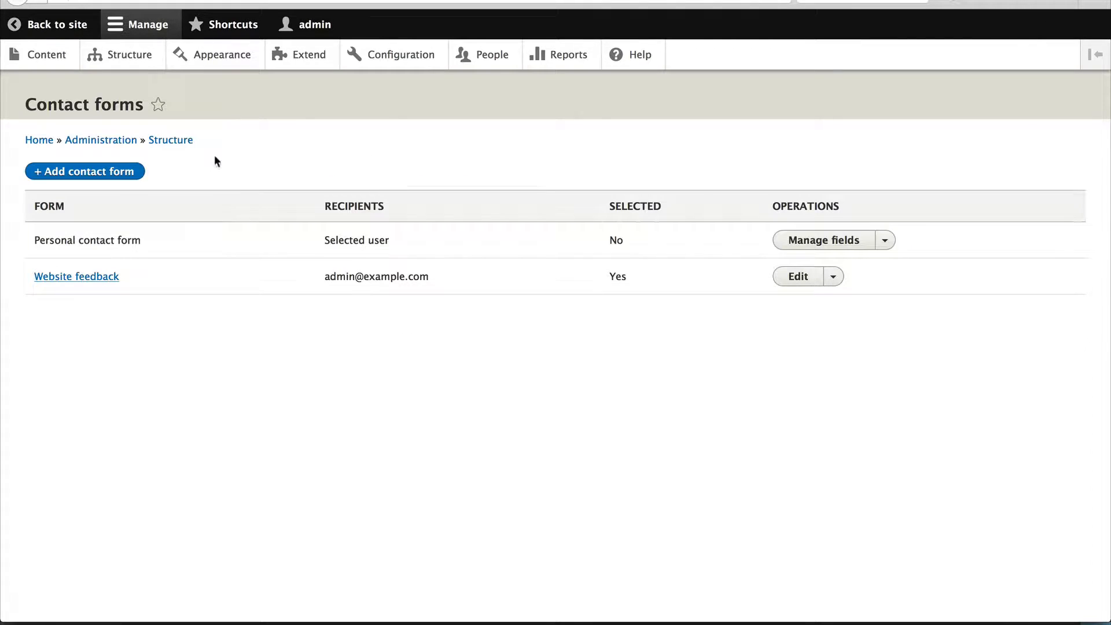
pyautogui.moveTo(227, 374)
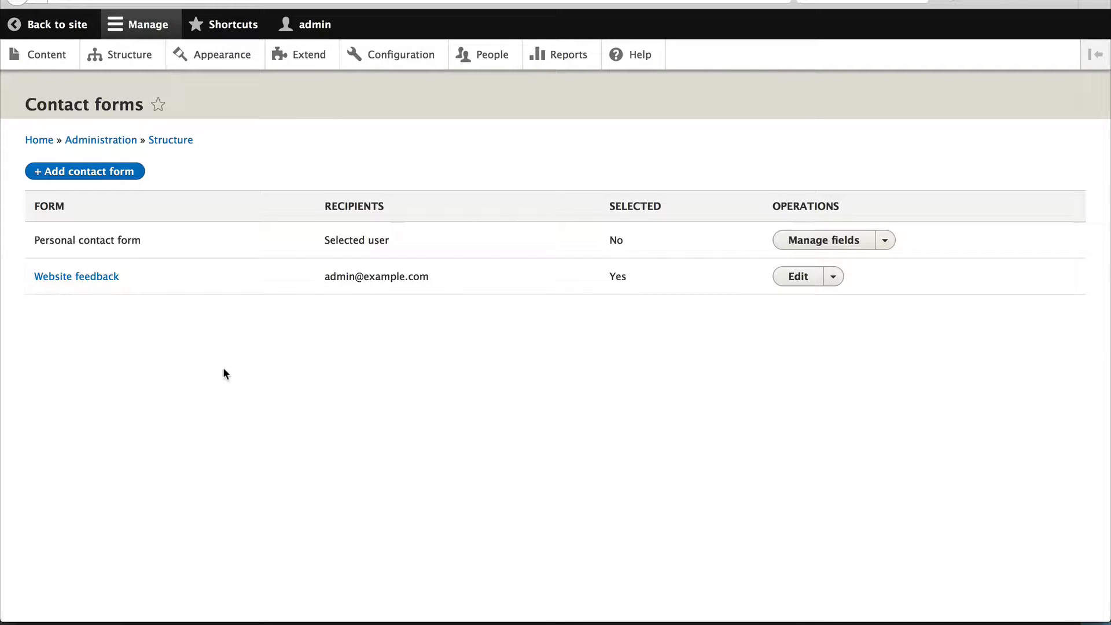
pyautogui.moveTo(49, 178)
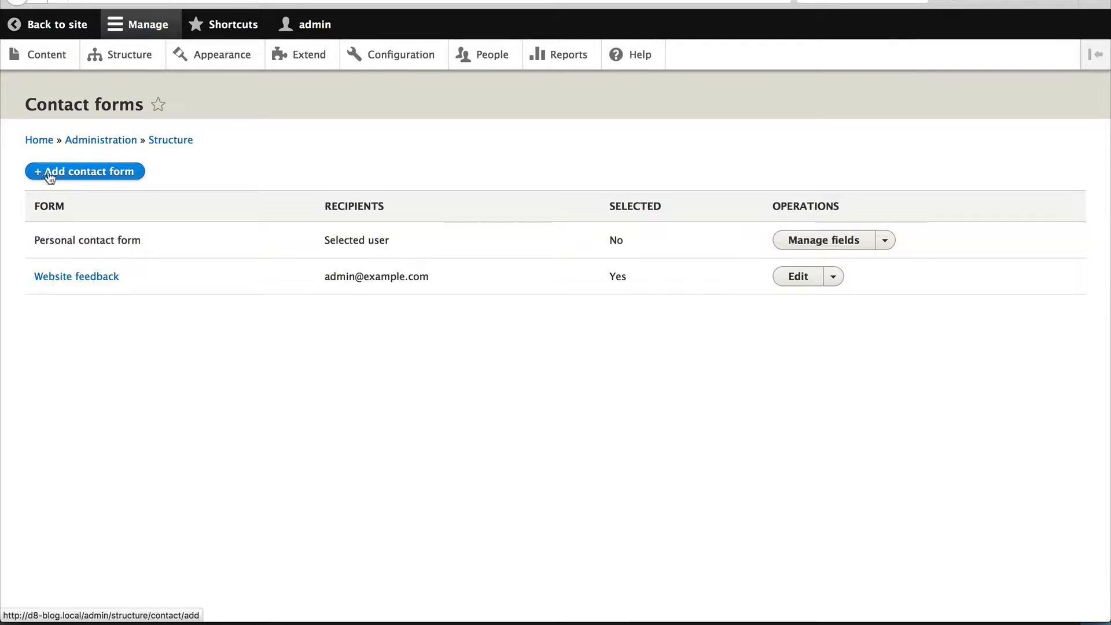
# - Create a contact form labelled 'Drupal question' with one recipient at example.com and save it
pyautogui.click(84, 171)
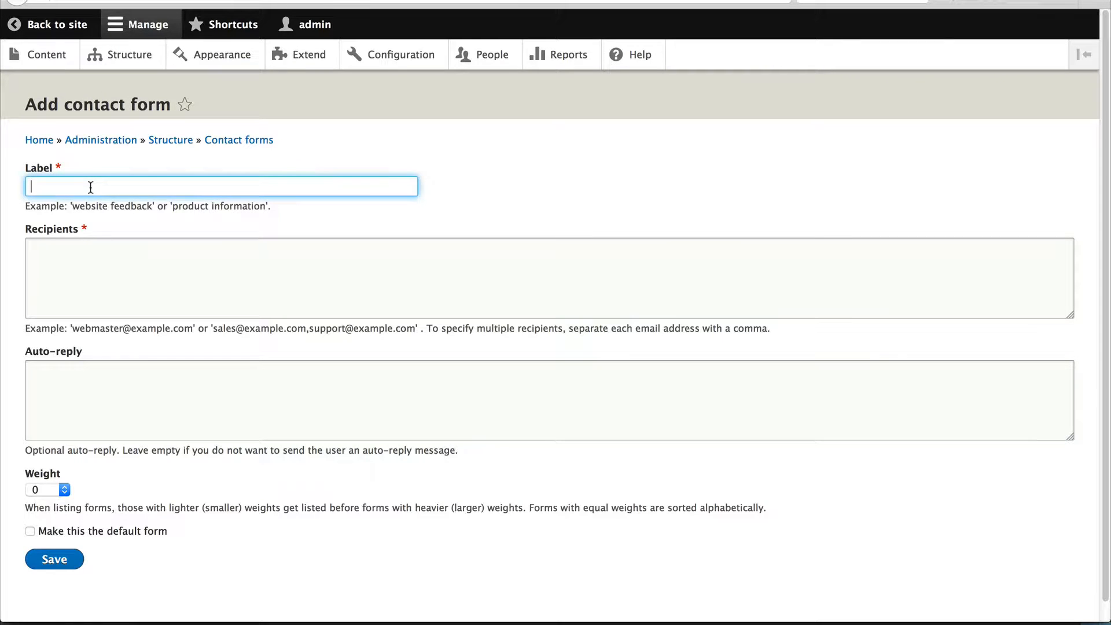
pyautogui.write('Drupal')
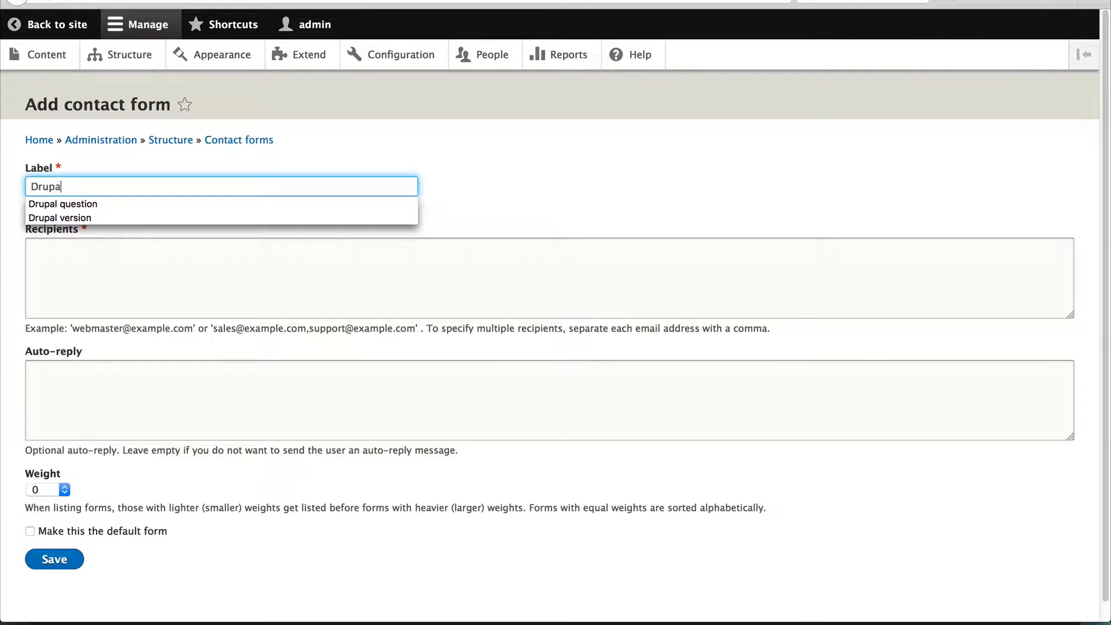
pyautogui.click(63, 203)
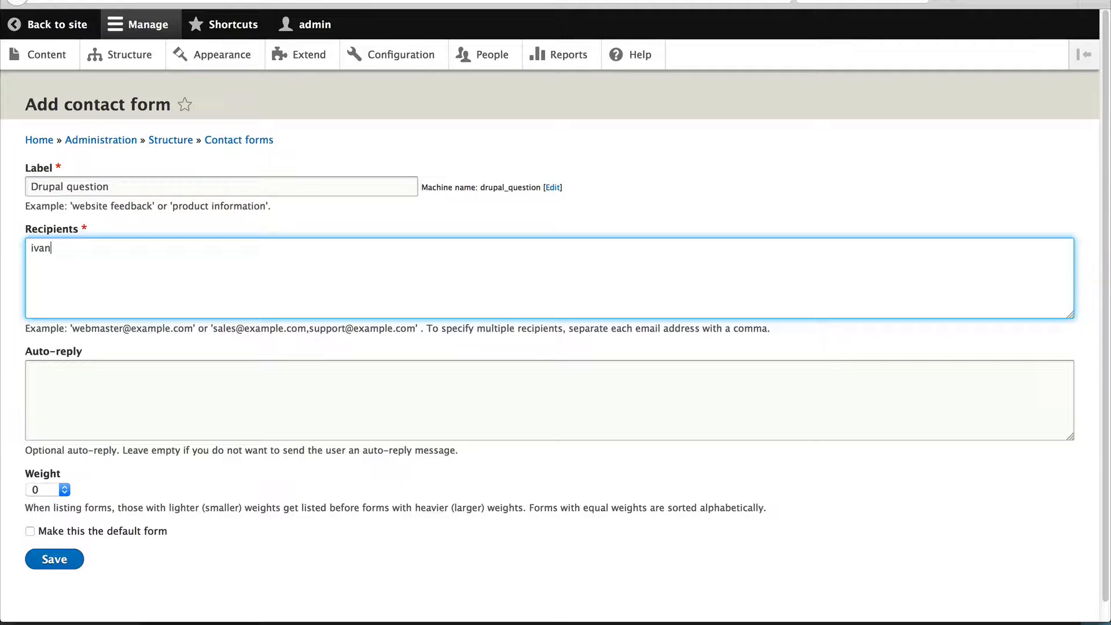
pyautogui.write('@examp')
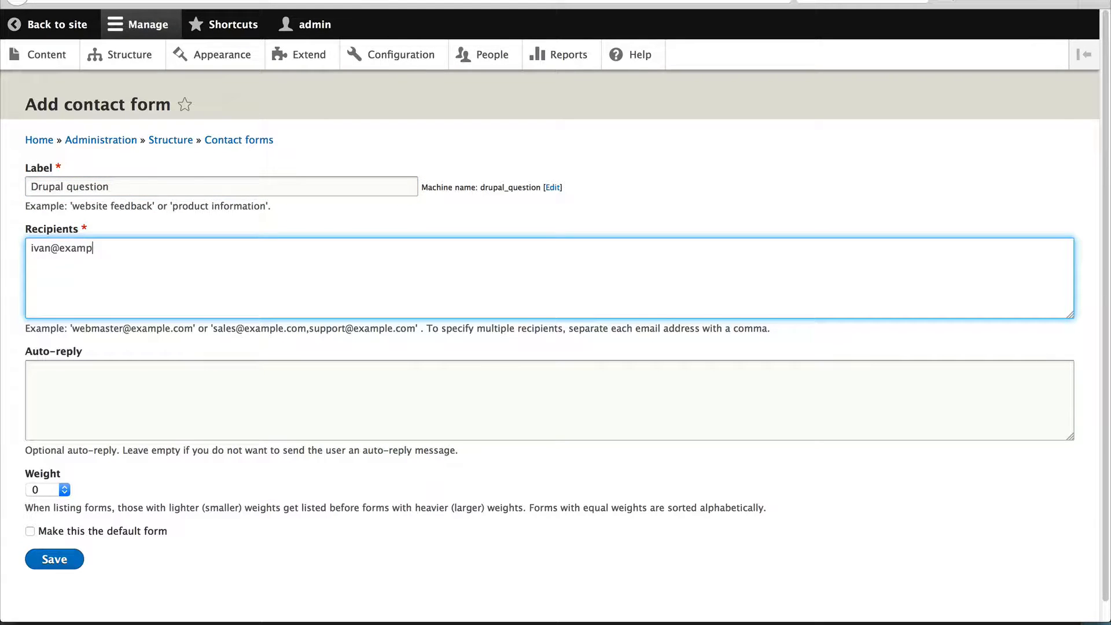
pyautogui.write('le.com')
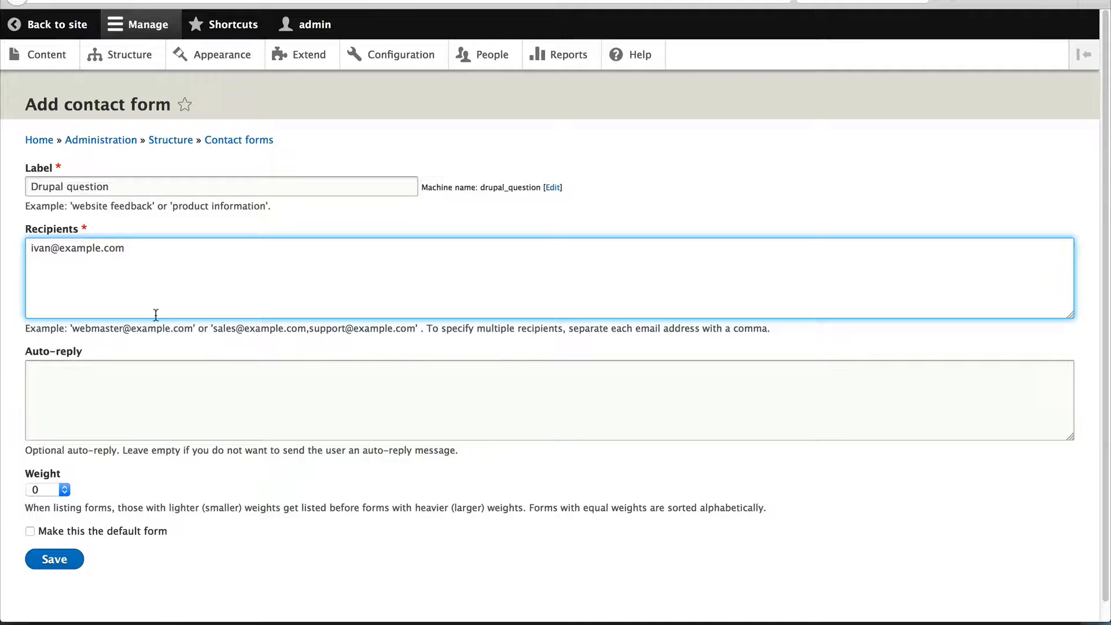
pyautogui.click(54, 559)
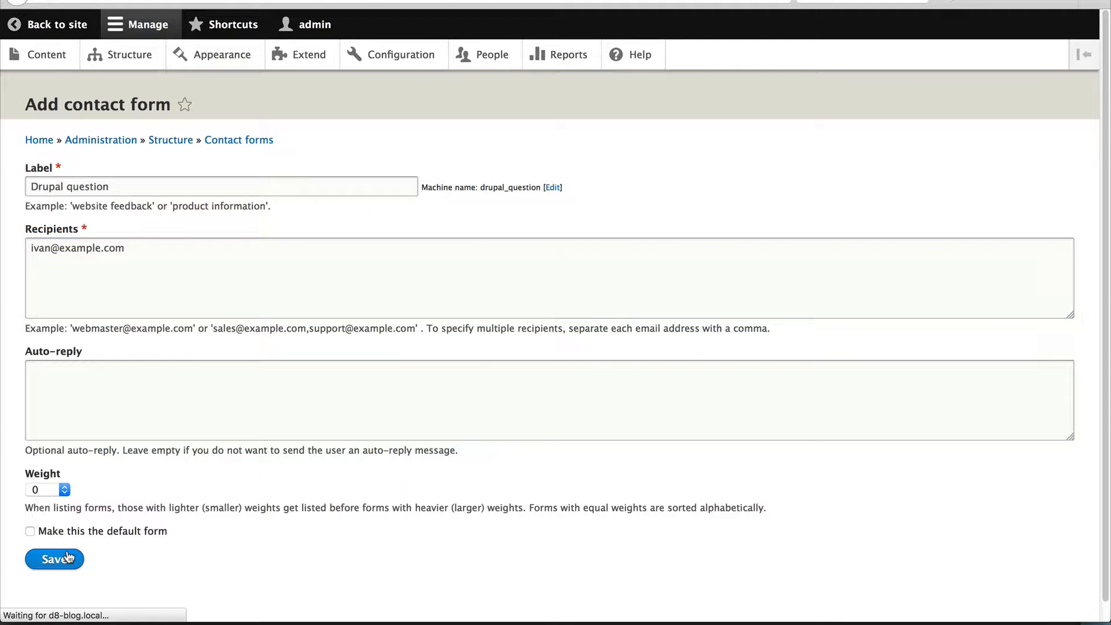
pyautogui.click(55, 559)
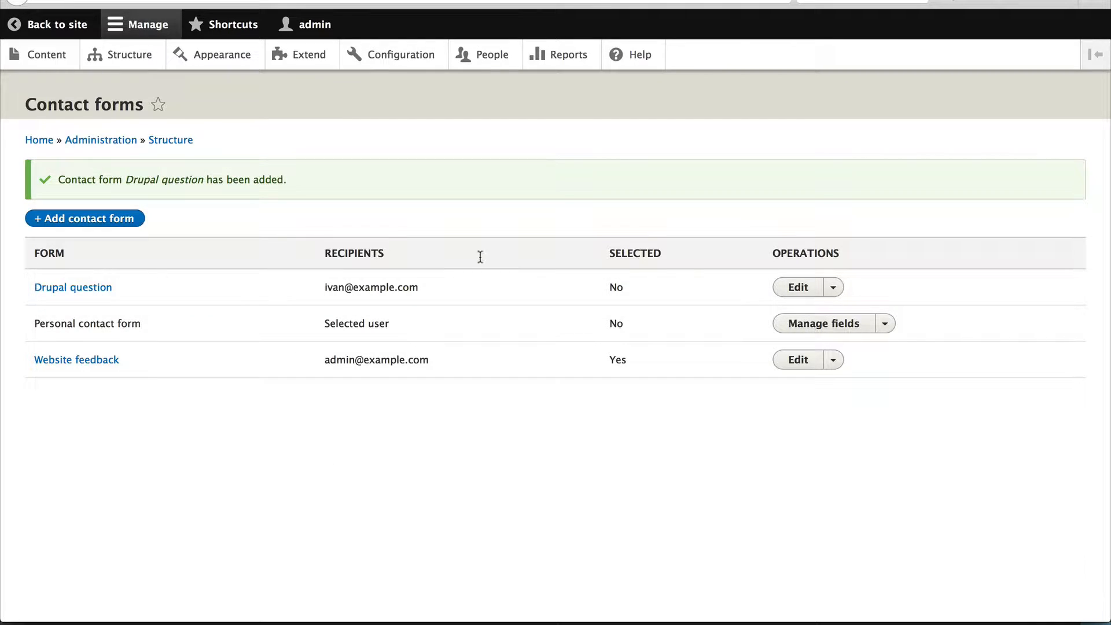
# - Go to Manage fields for the Drupal question form and start adding a field
pyautogui.click(832, 287)
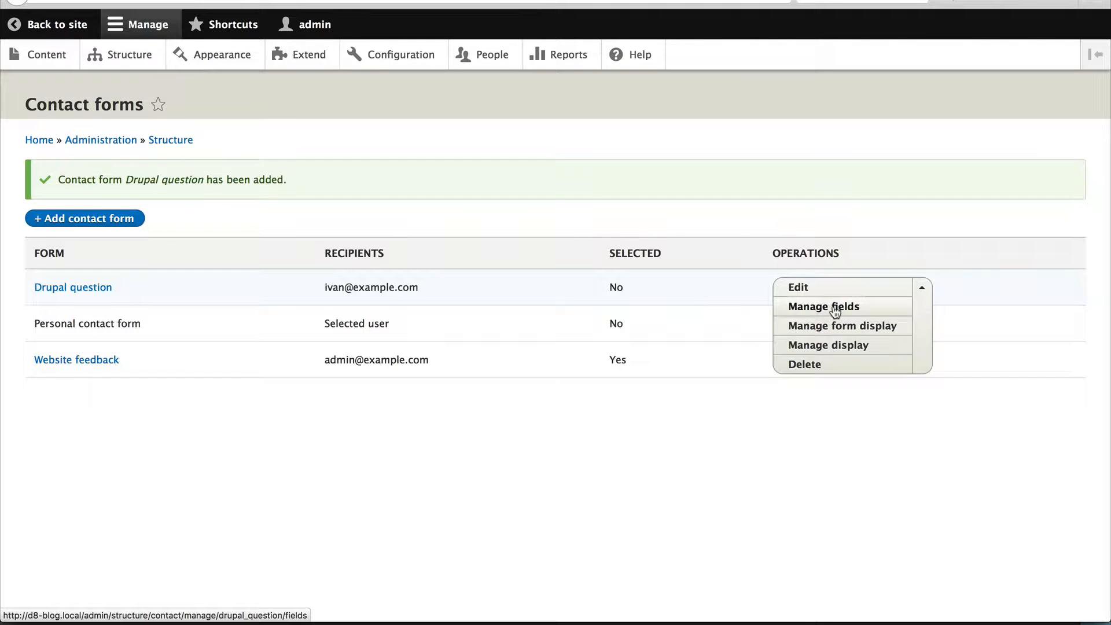
pyautogui.click(824, 306)
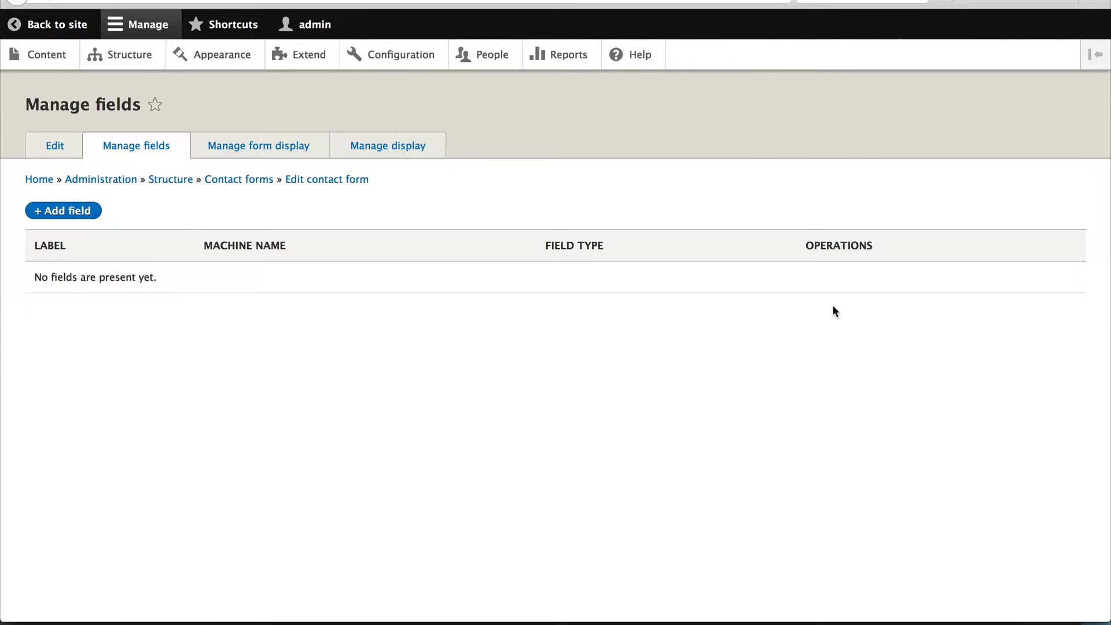
pyautogui.click(63, 211)
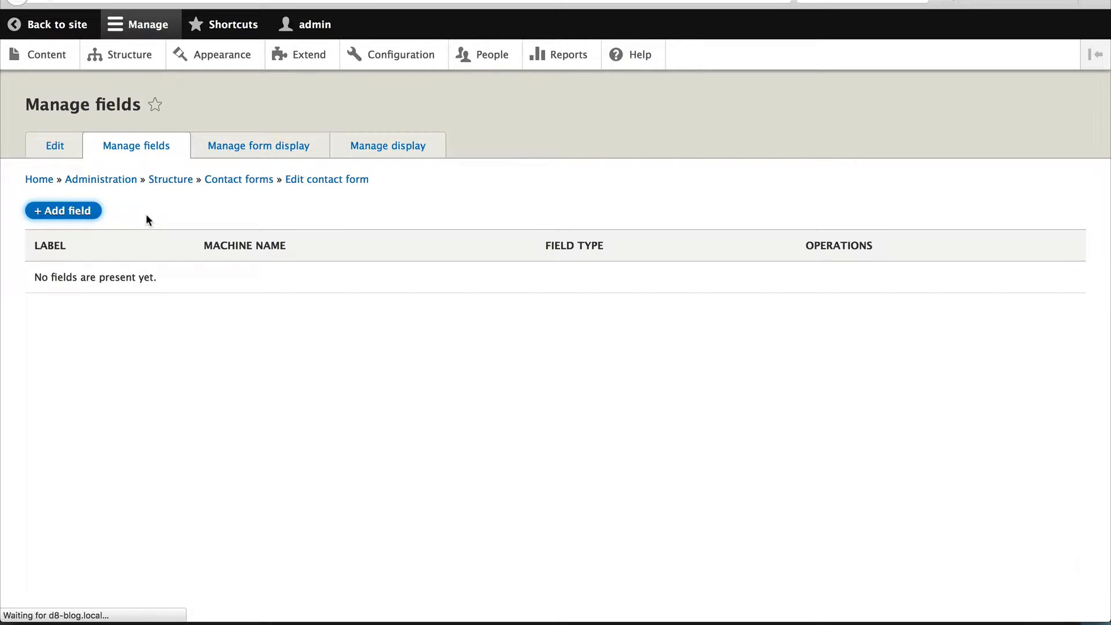
pyautogui.click(63, 210)
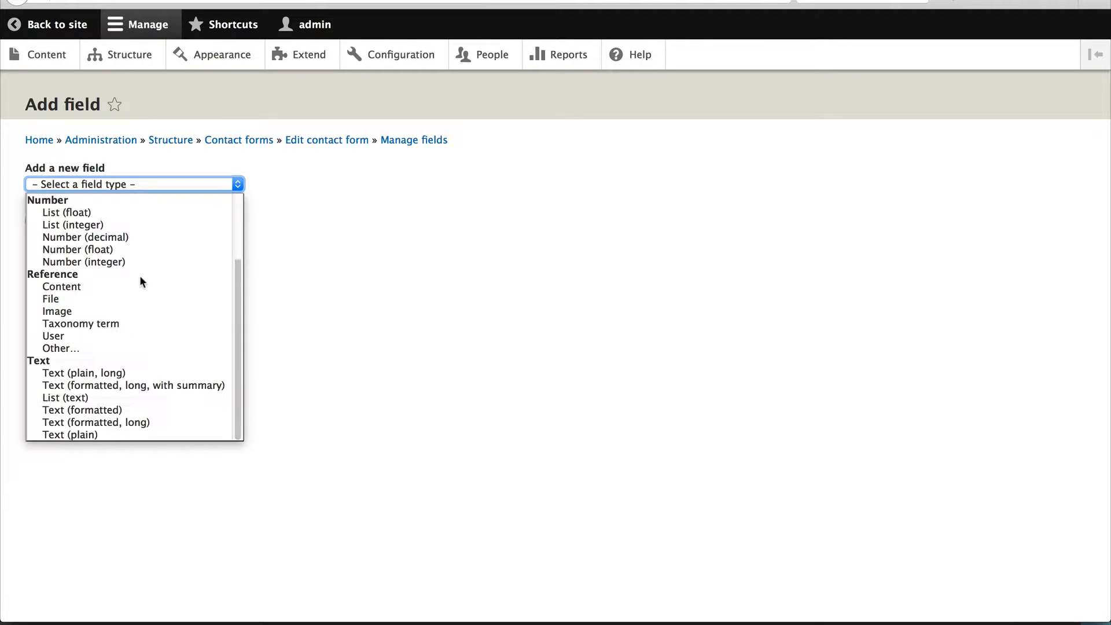
pyautogui.moveTo(65, 397)
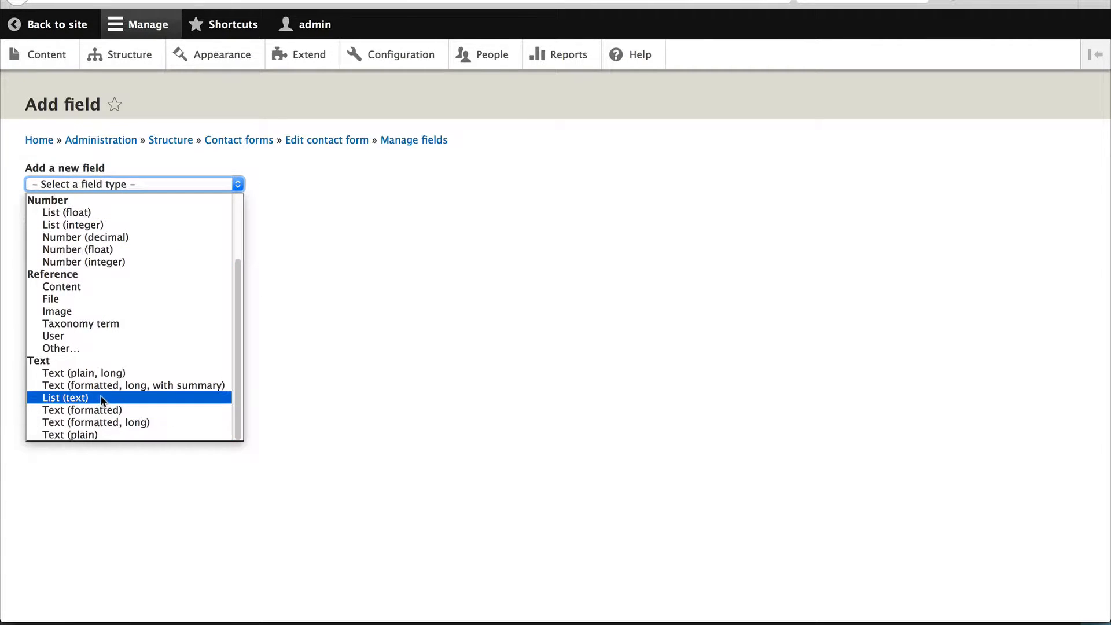
# - Add a List (text) field labelled 'Drupal version' and continue to its settings
pyautogui.click(65, 397)
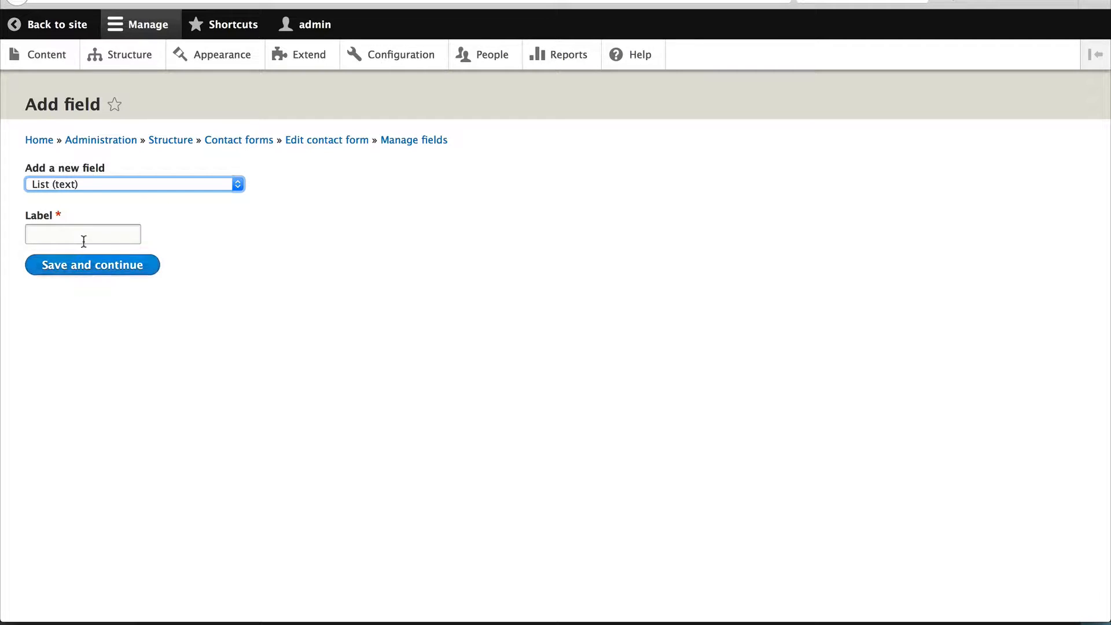
pyautogui.write('Drupal')
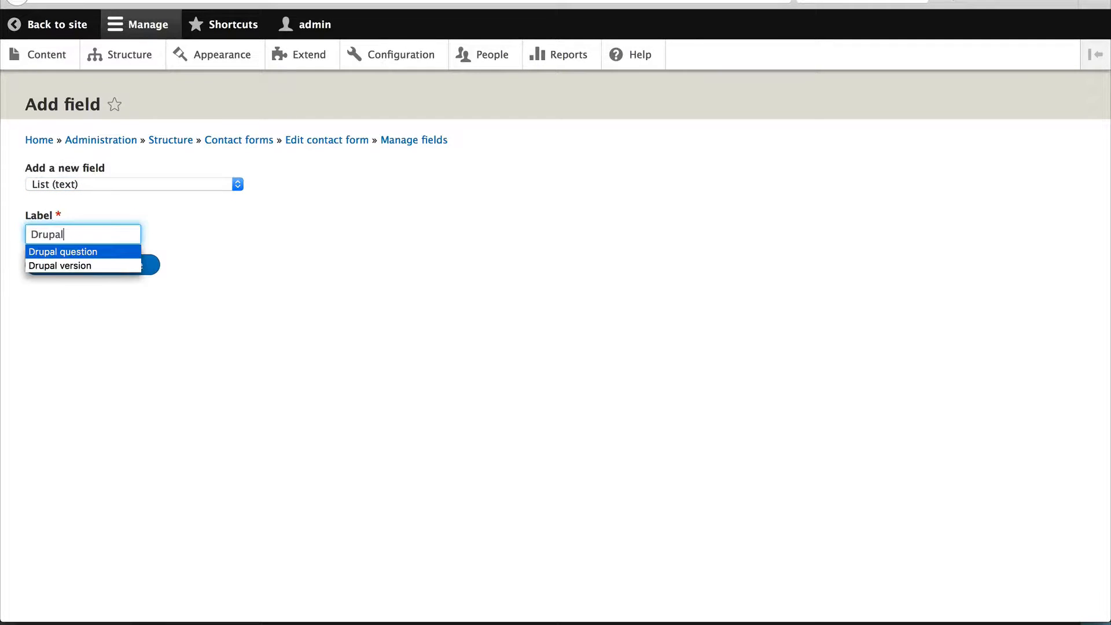
pyautogui.click(60, 265)
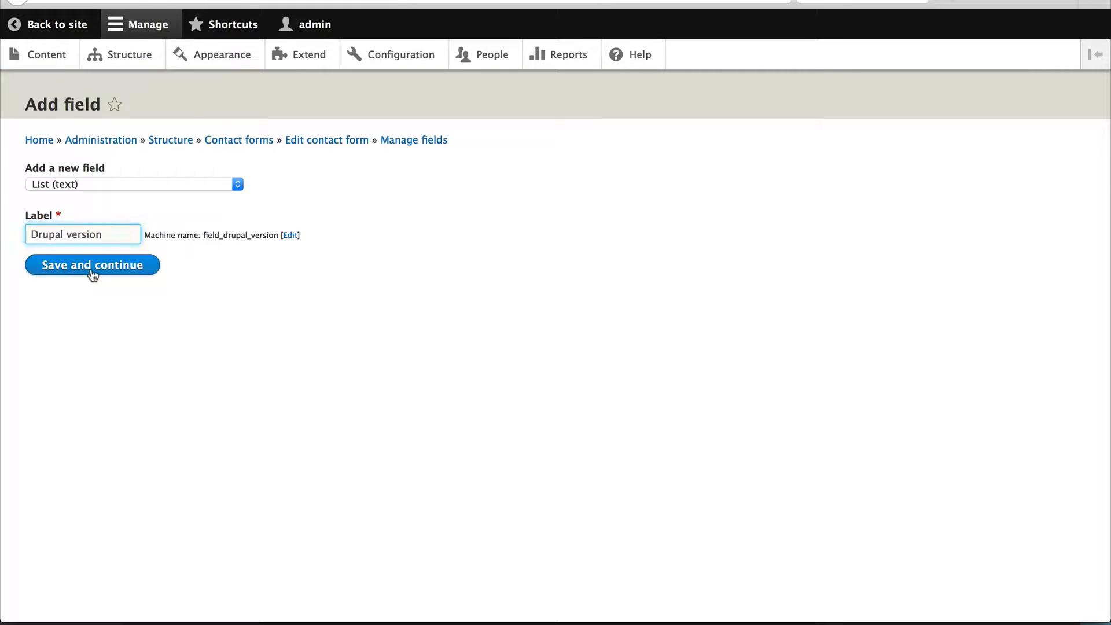
pyautogui.click(91, 264)
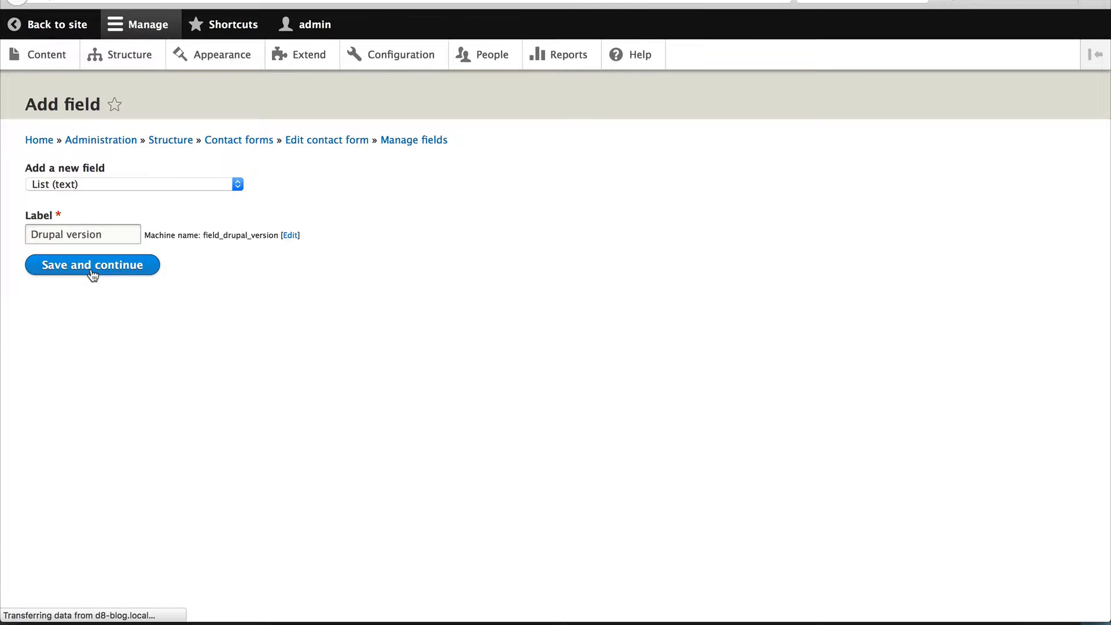
# - Give Drupal version the allowed values drupal-8|Drupal 8 and drupal-7|Drupal 7 and save the field settings
pyautogui.click(91, 264)
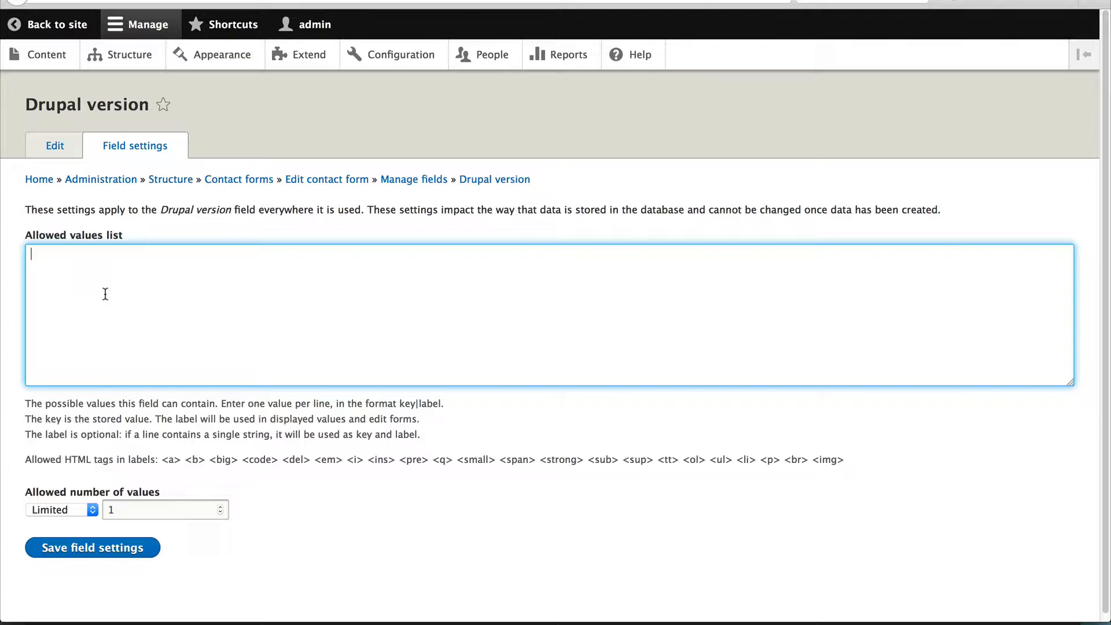
pyautogui.write('drupal-8')
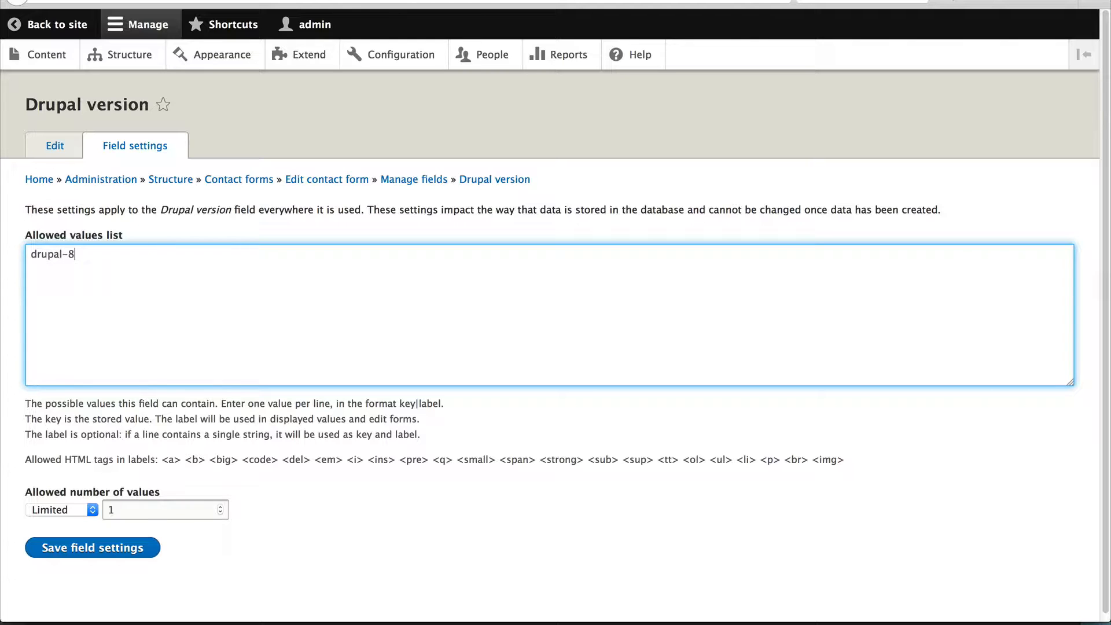
pyautogui.write('|Drupal 8')
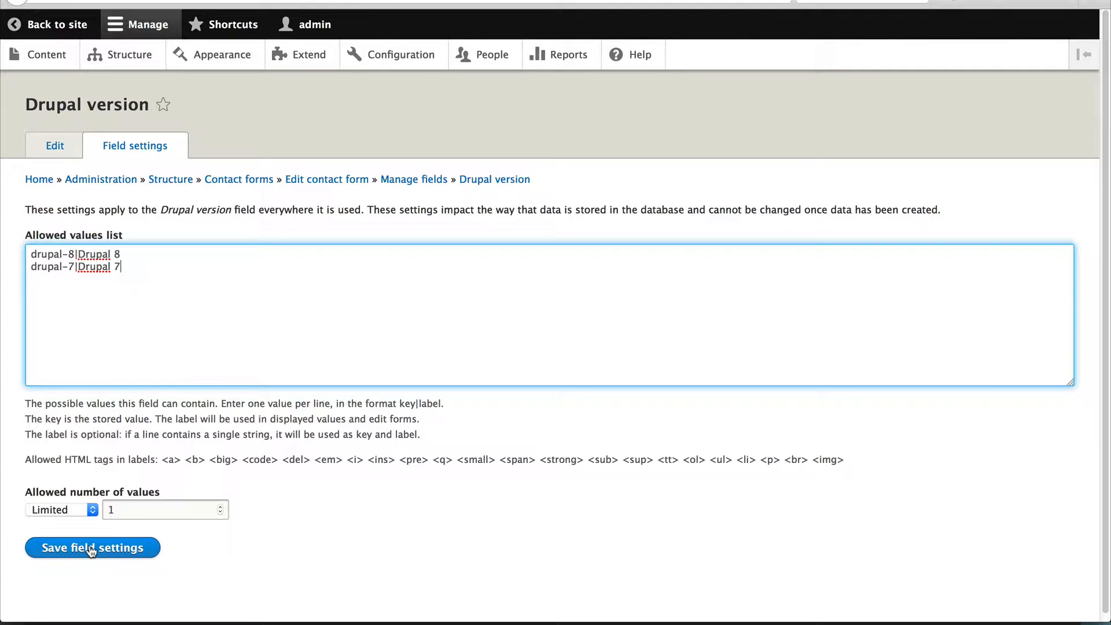
pyautogui.click(92, 548)
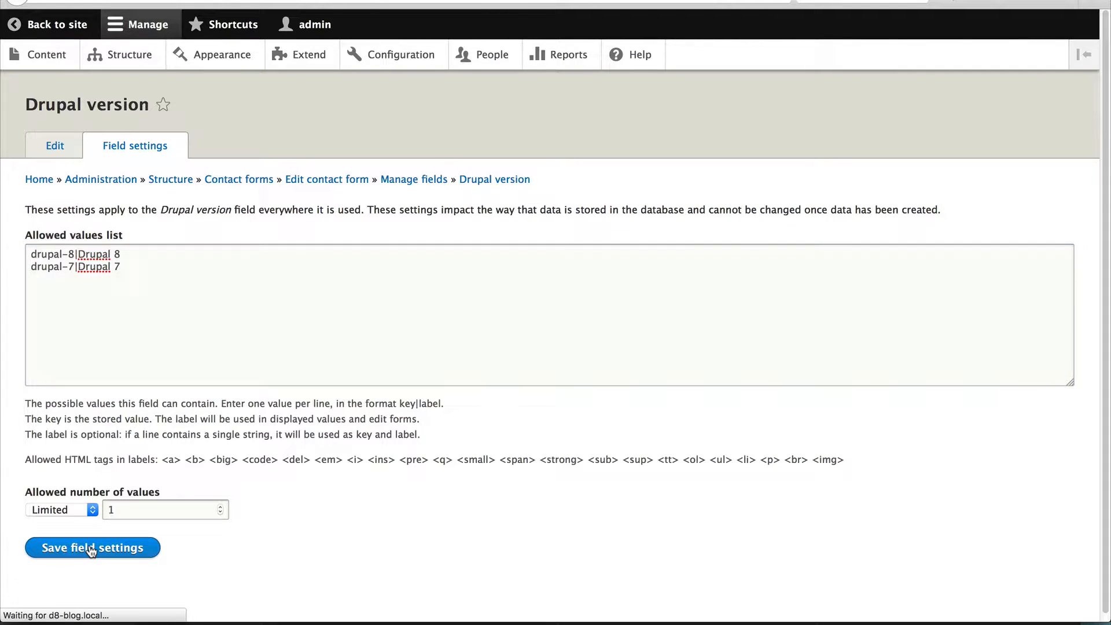
# - Mark the Drupal version field as required and save its settings
pyautogui.click(93, 548)
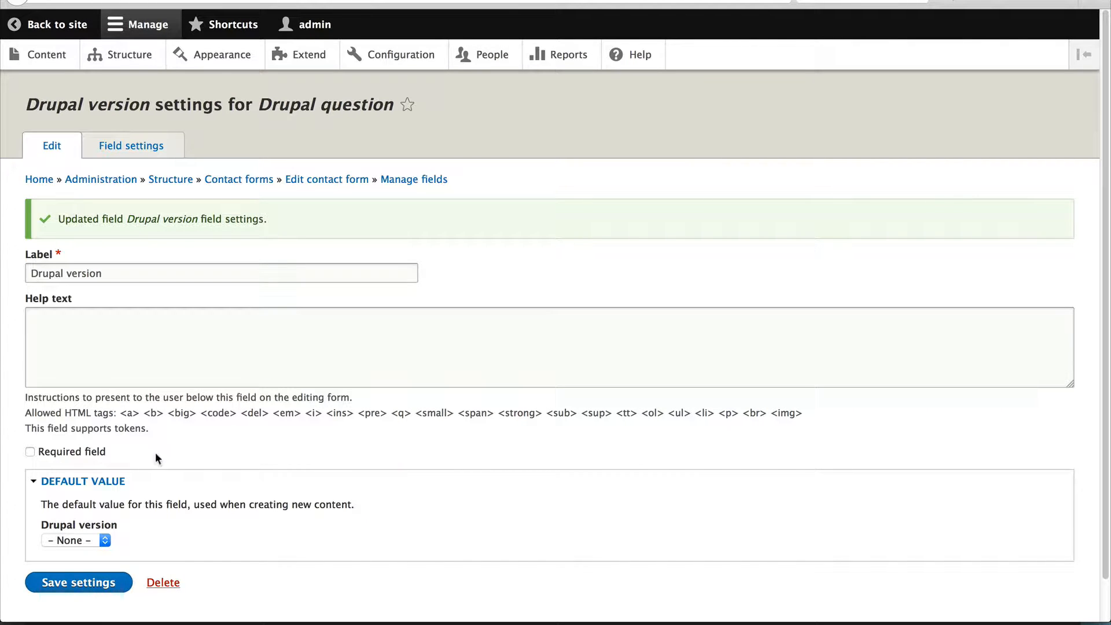
pyautogui.click(30, 452)
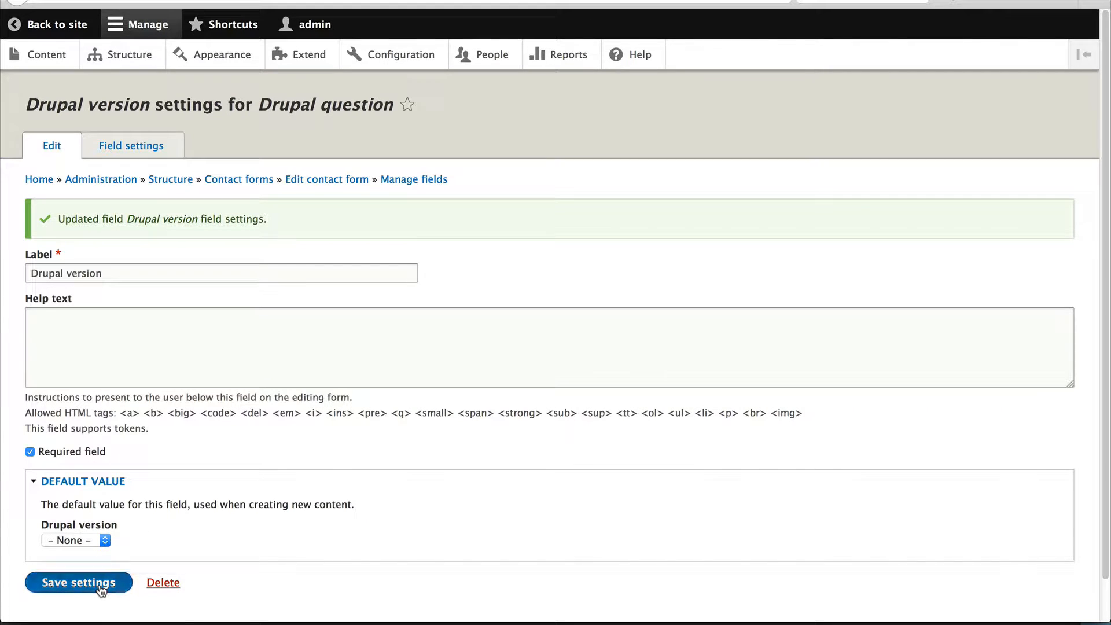
pyautogui.click(78, 582)
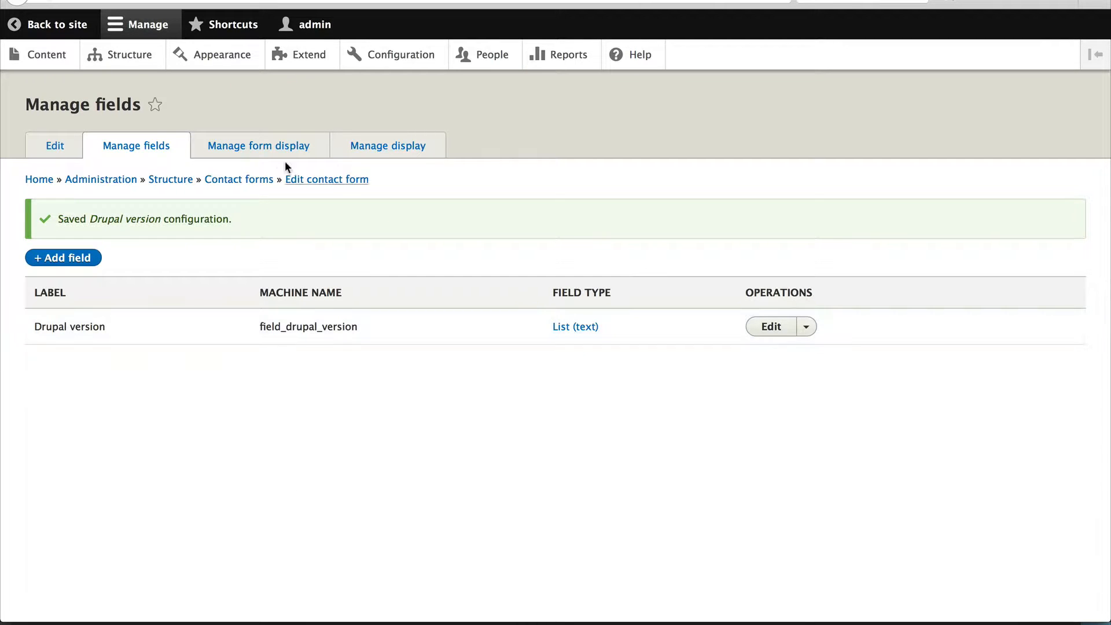
pyautogui.click(258, 146)
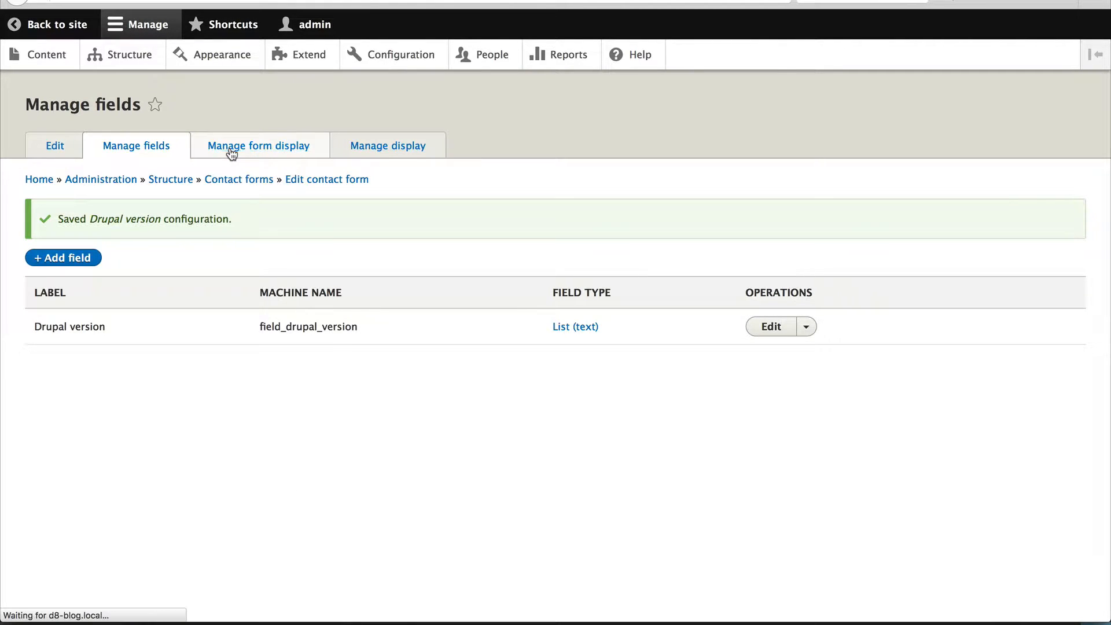
# - Move Drupal version to the top, disable Subject and Send copy to sender, and save the form display
pyautogui.click(258, 146)
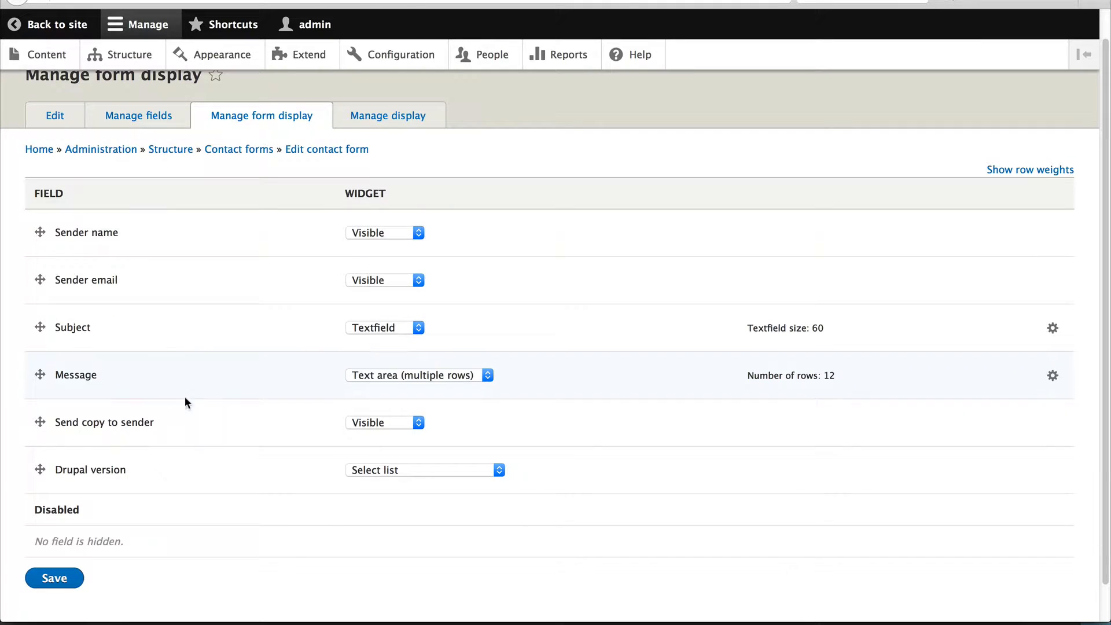
pyautogui.moveTo(41, 469); pyautogui.dragTo(40, 232)
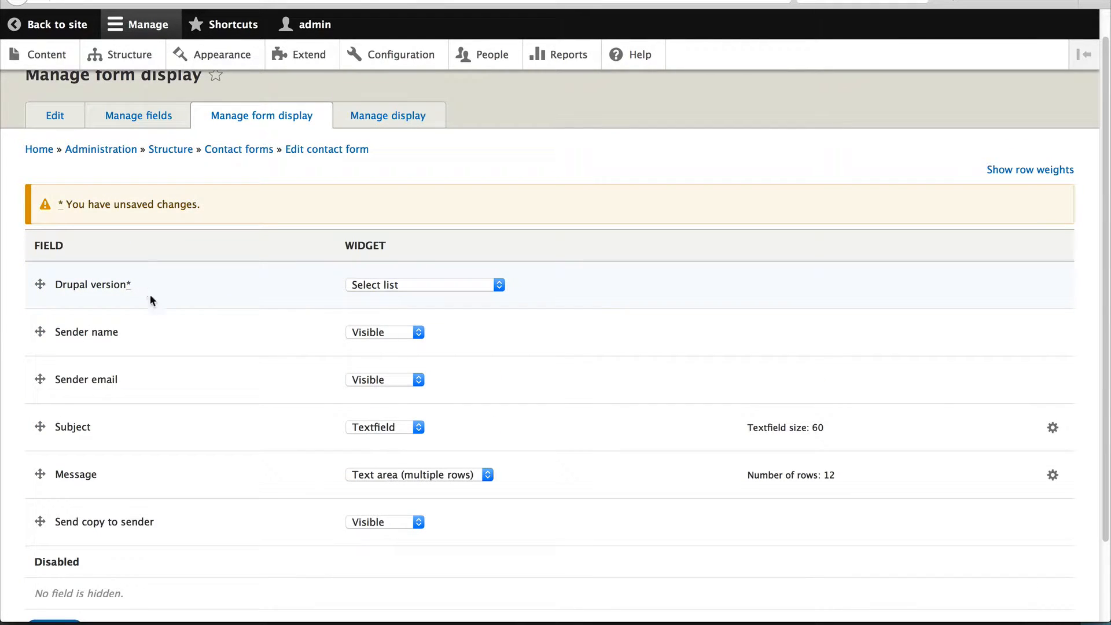
pyautogui.moveTo(40, 427); pyautogui.dragTo(39, 533)
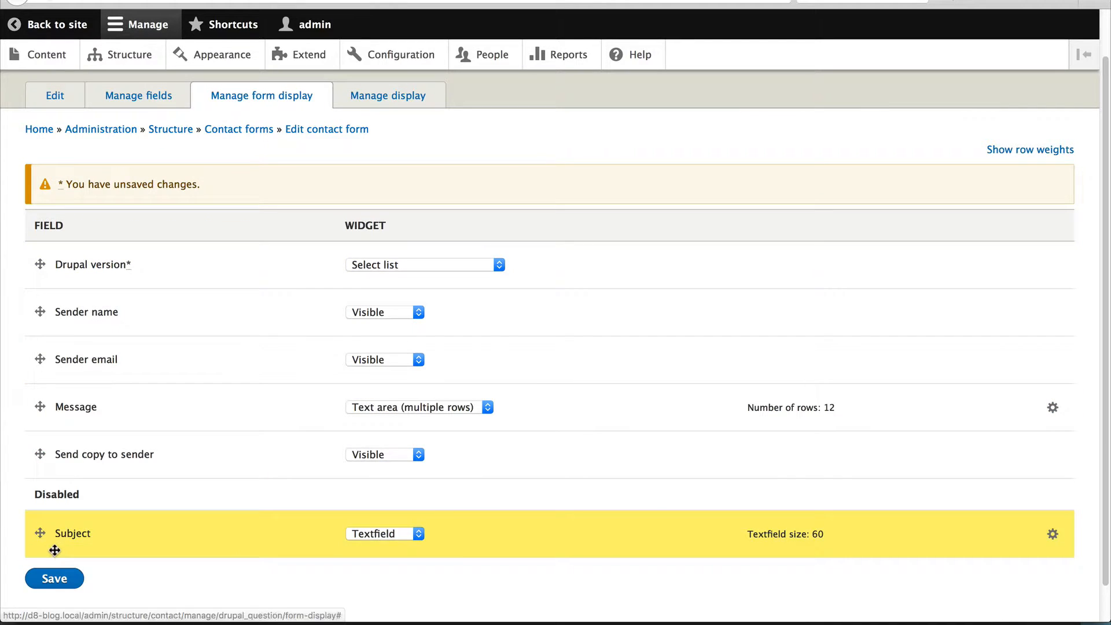
pyautogui.click(385, 533)
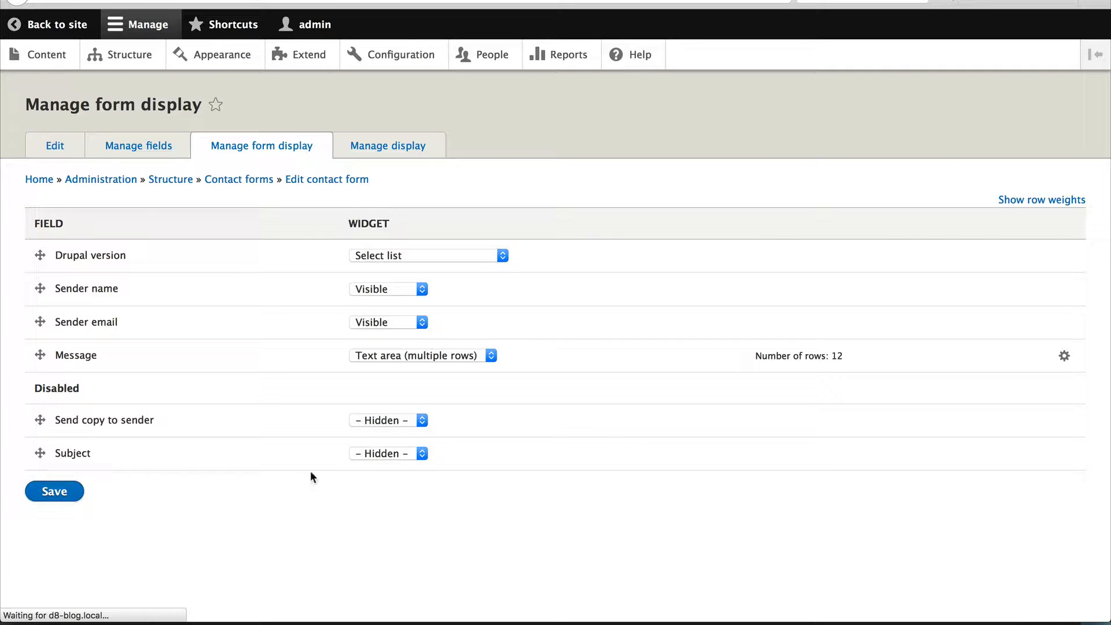
pyautogui.click(55, 491)
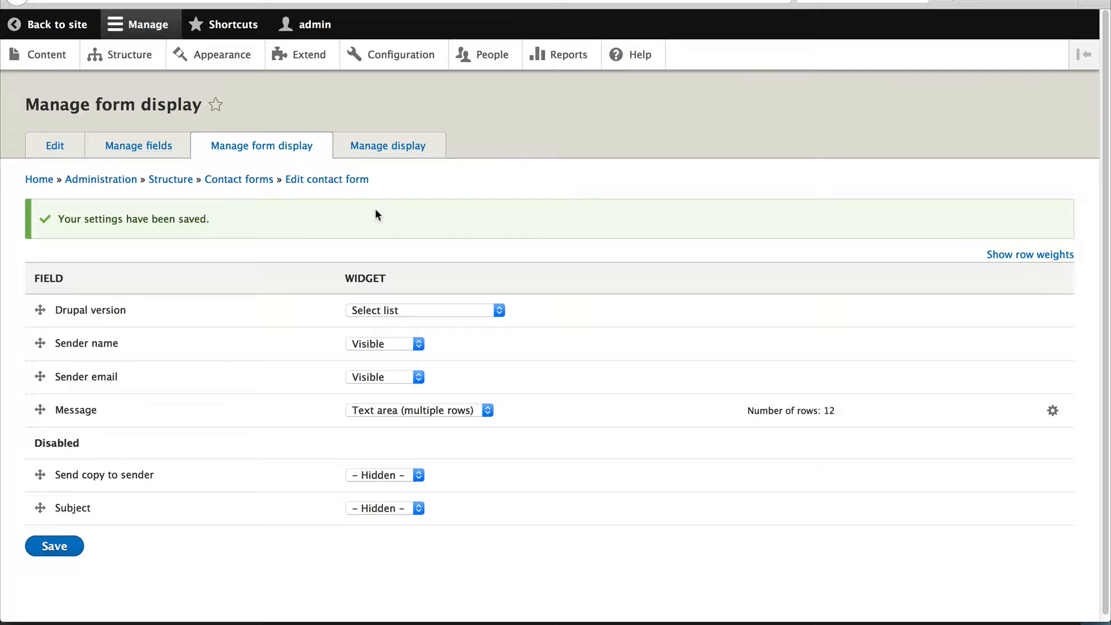
pyautogui.moveTo(129, 55)
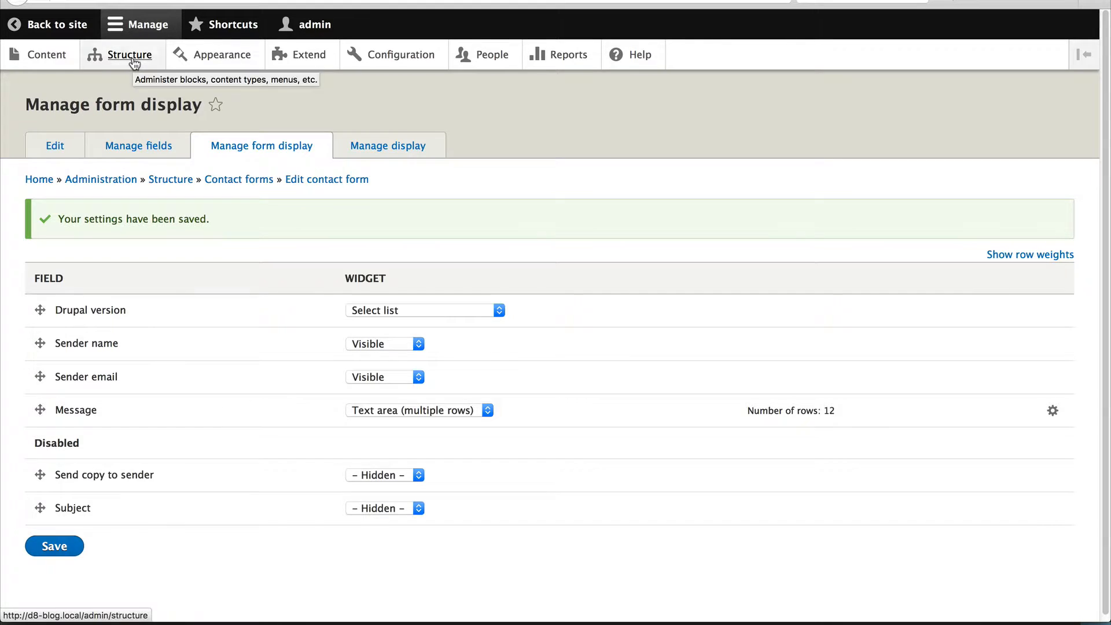
# - Navigate via Structure and Menus to edit the Footer menu
pyautogui.click(128, 54)
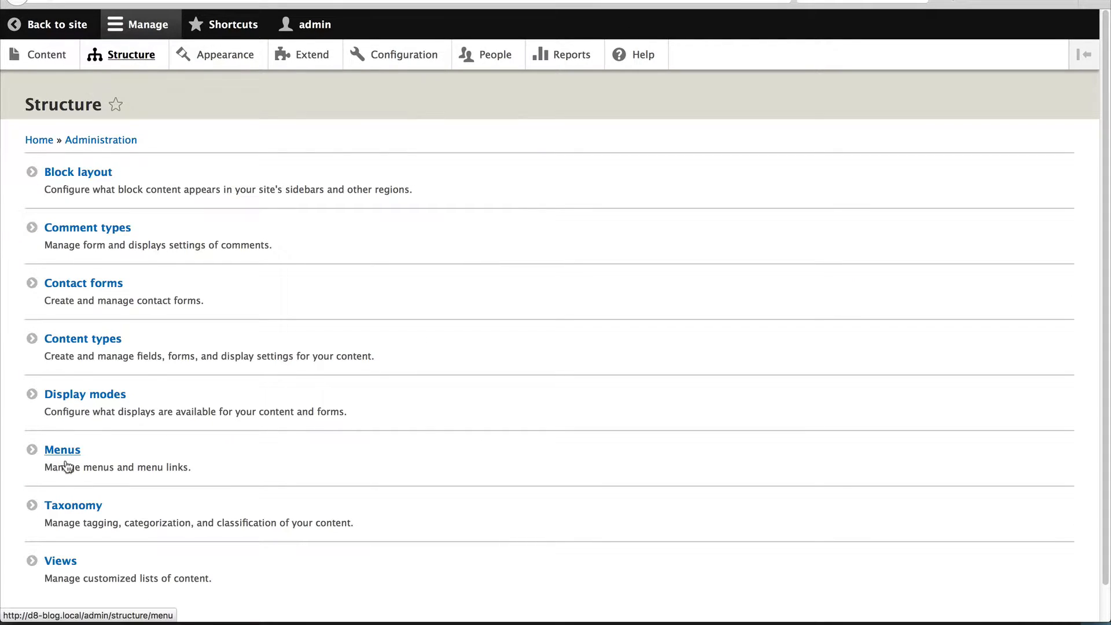
pyautogui.click(61, 449)
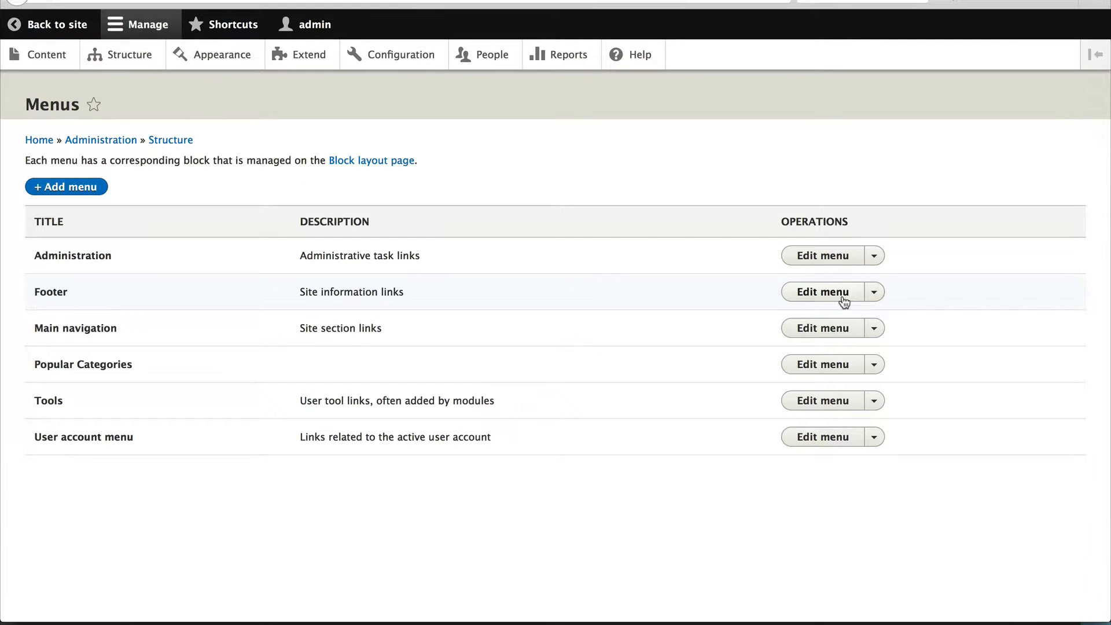
pyautogui.click(823, 292)
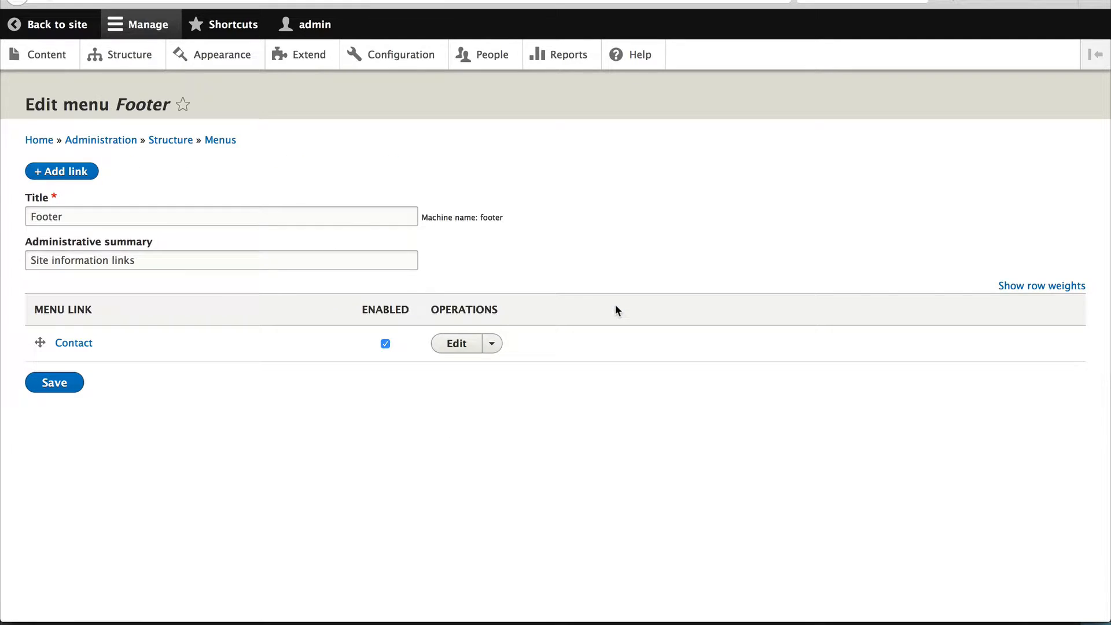
pyautogui.moveTo(62, 171)
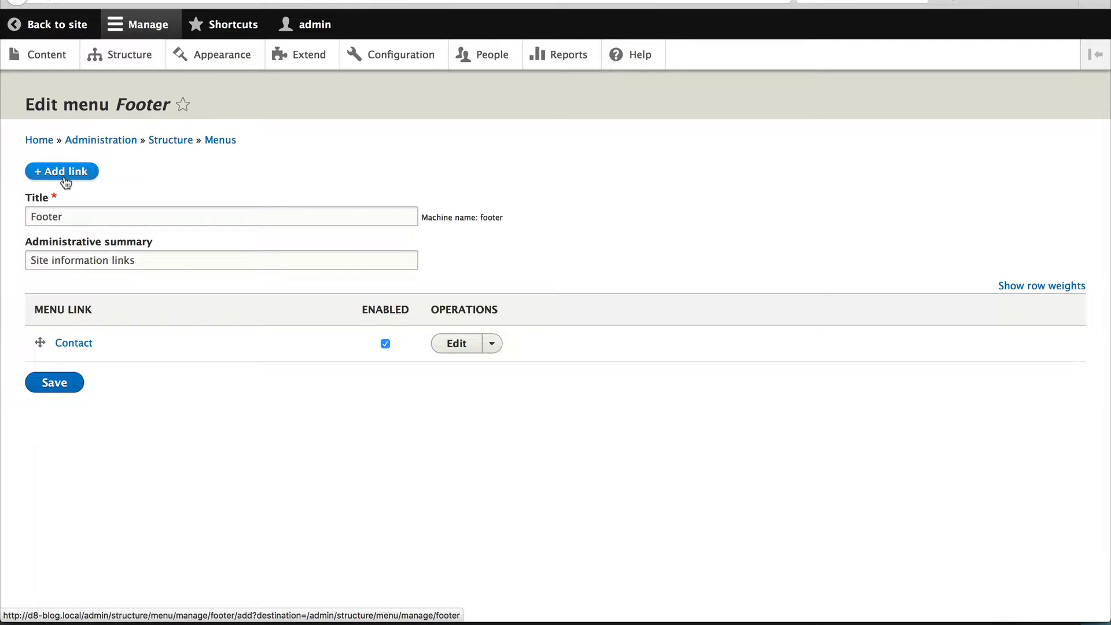
# - Start a new Footer menu link titled 'Ask a question'
pyautogui.click(61, 172)
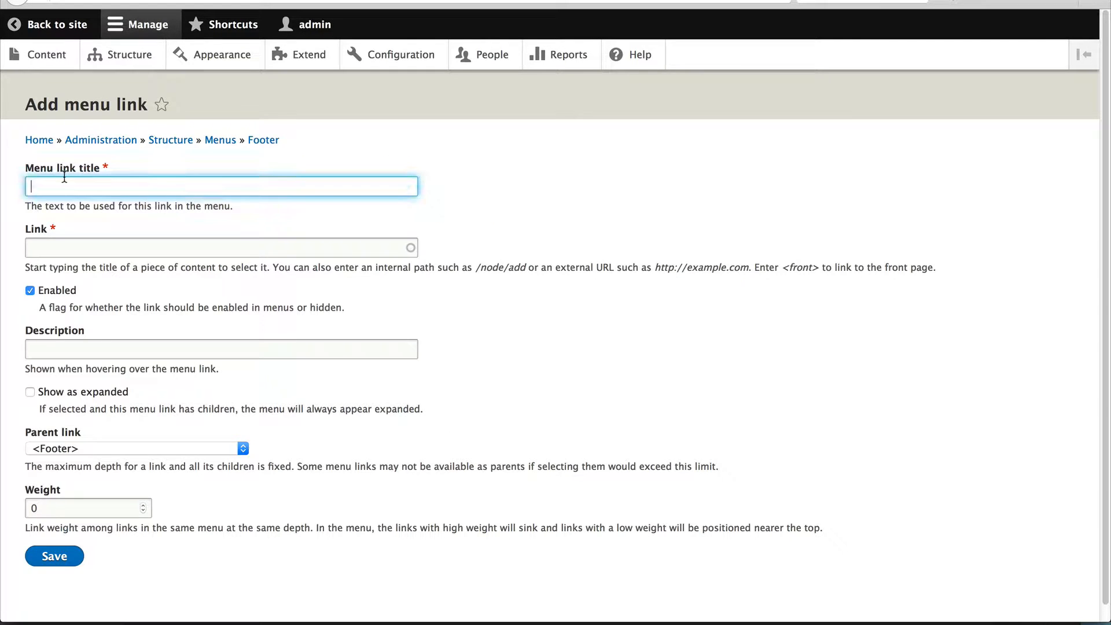
pyautogui.write('Ask a qu')
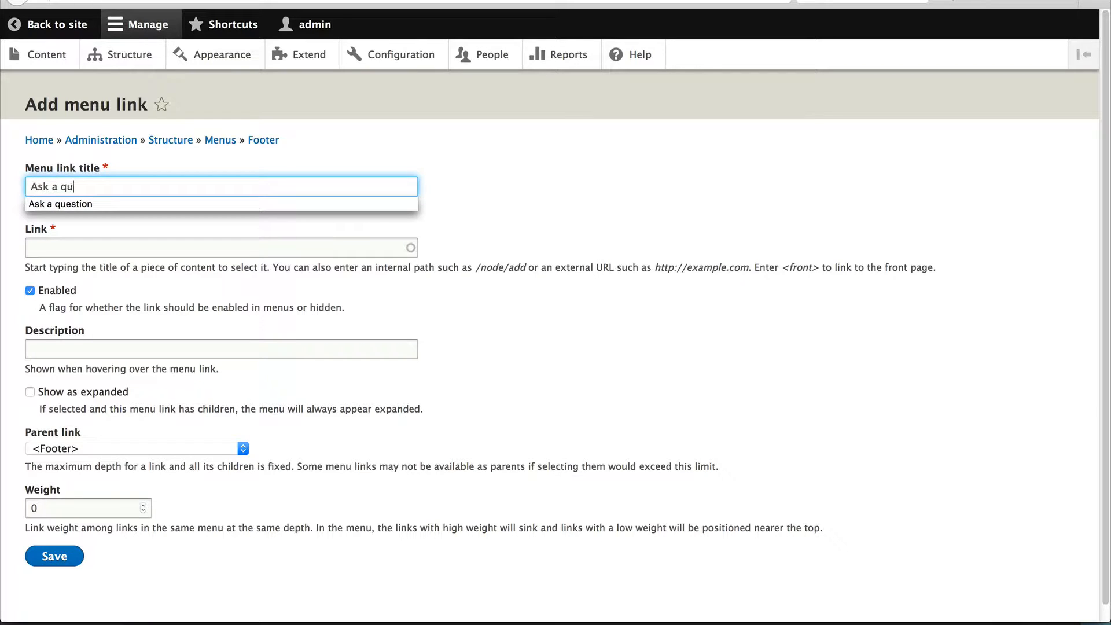
pyautogui.click(60, 204)
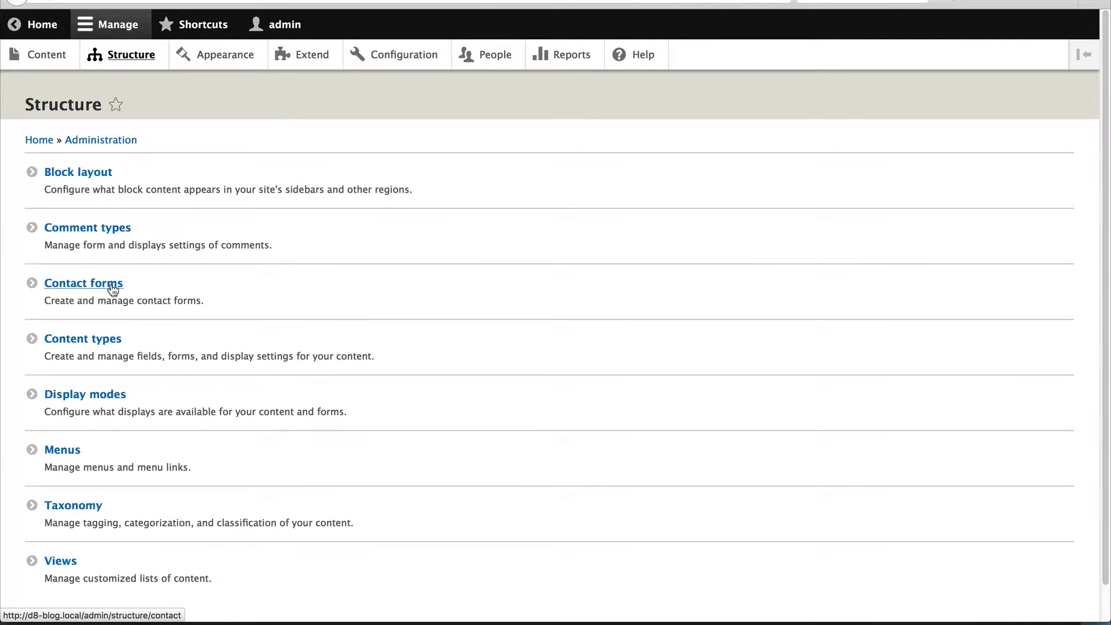
# - Check the Drupal question form's page URL in the Contact forms list, then return to the link form
pyautogui.click(83, 282)
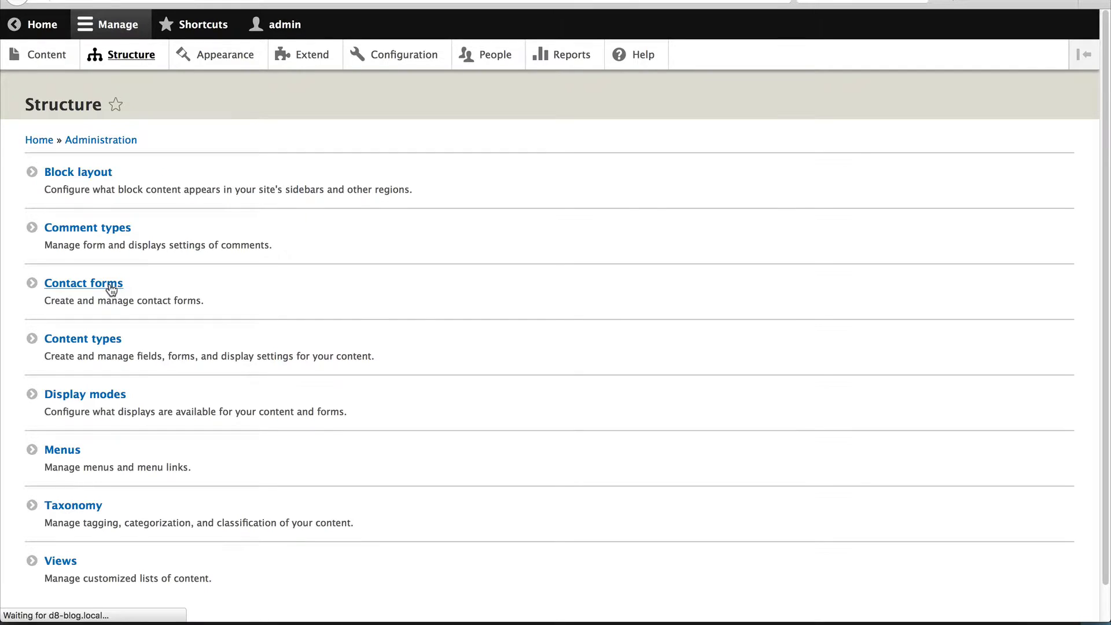
pyautogui.click(84, 283)
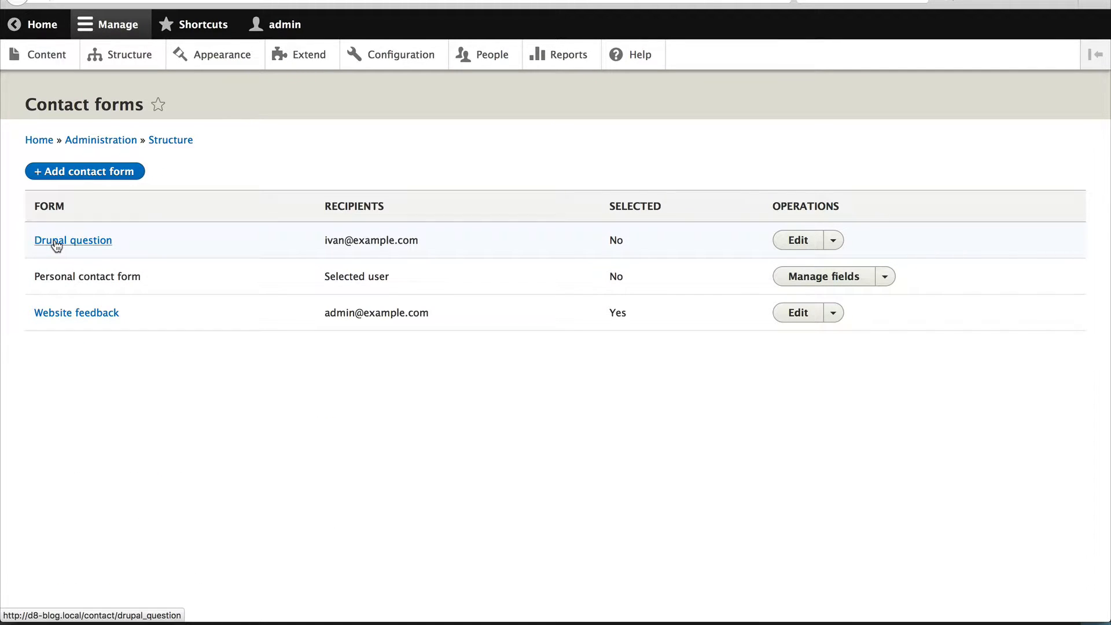
pyautogui.click(72, 241)
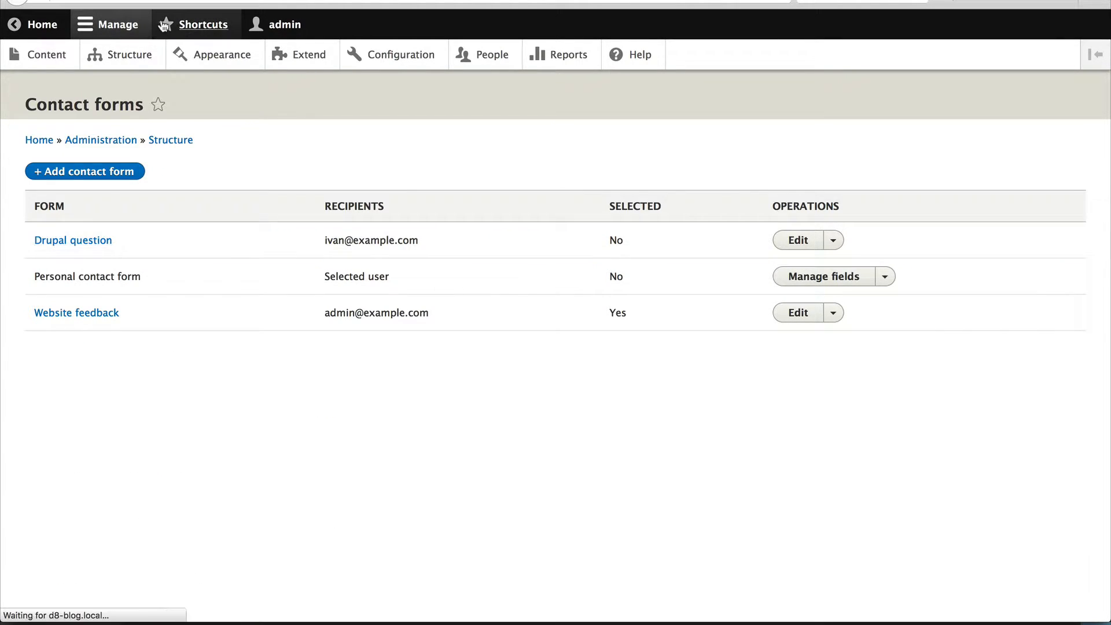
pyautogui.click(72, 240)
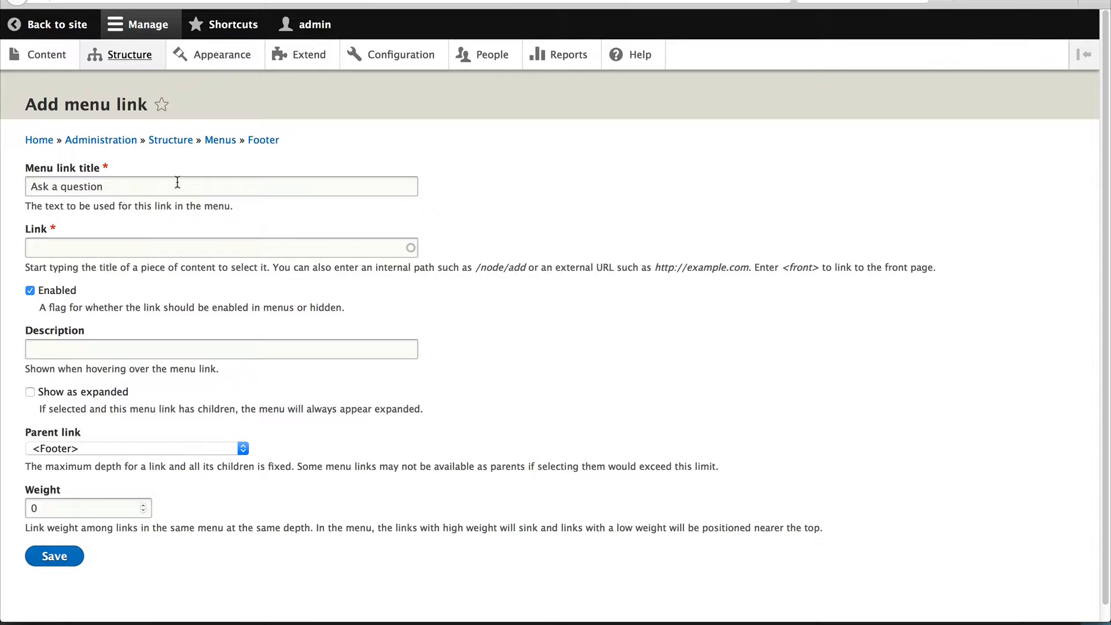
# - Point the Ask a question link at /contact/drupal_question and save it
pyautogui.write('/')
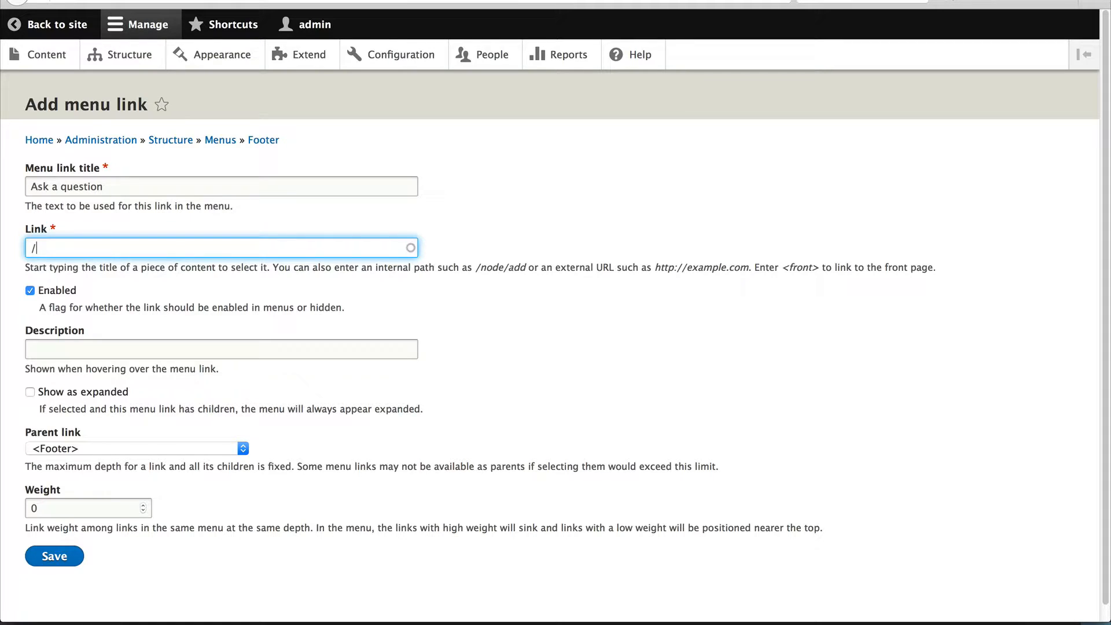
pyautogui.write('contact/drupal_question')
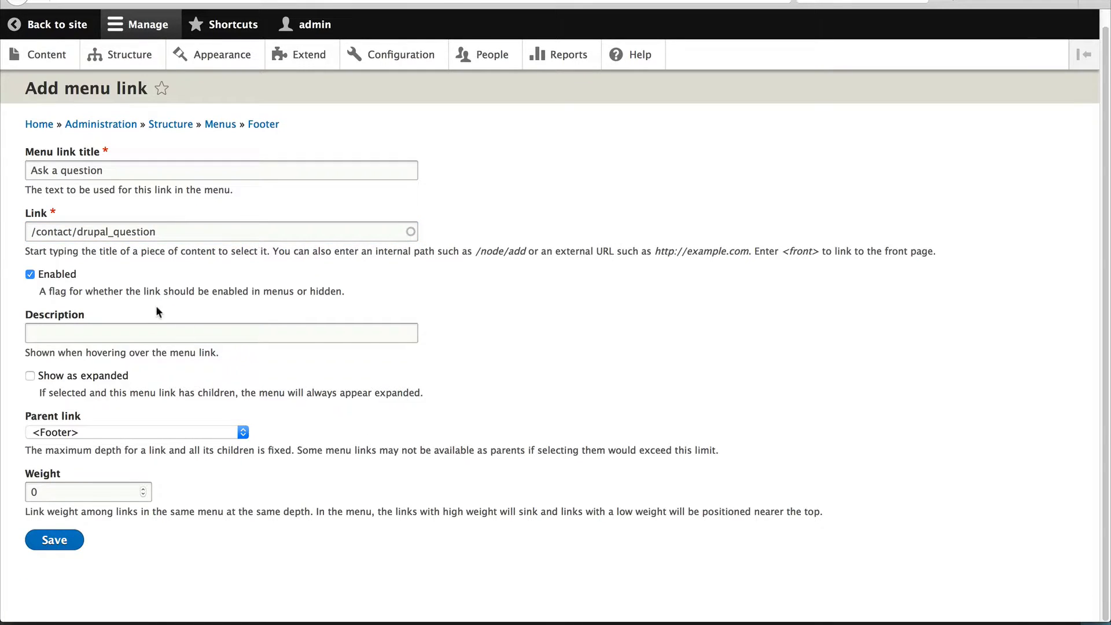
pyautogui.click(55, 540)
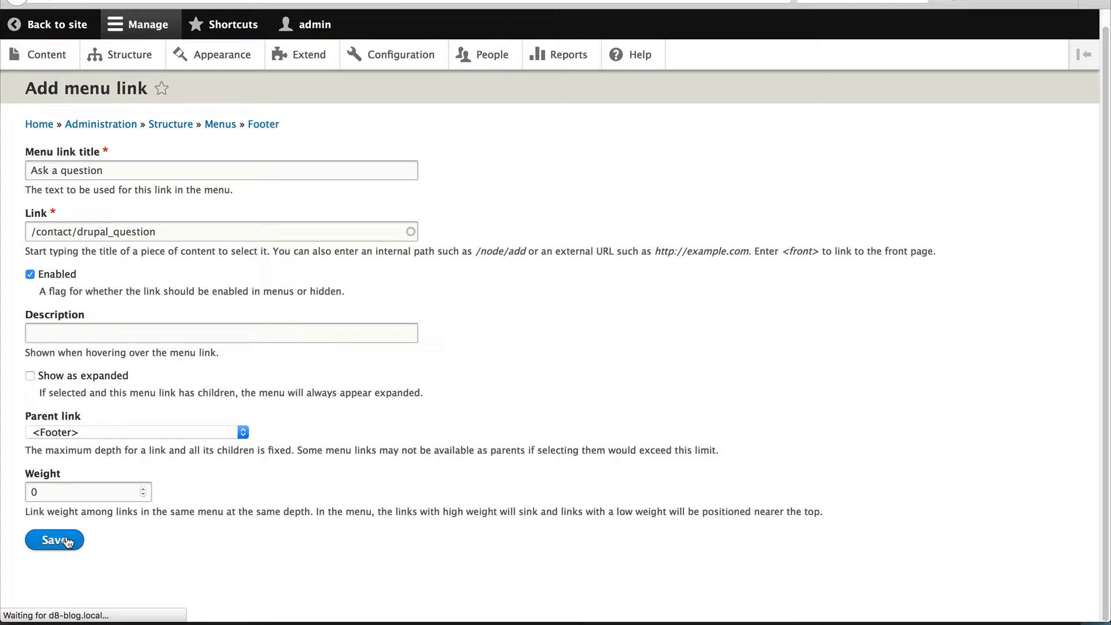
pyautogui.click(55, 539)
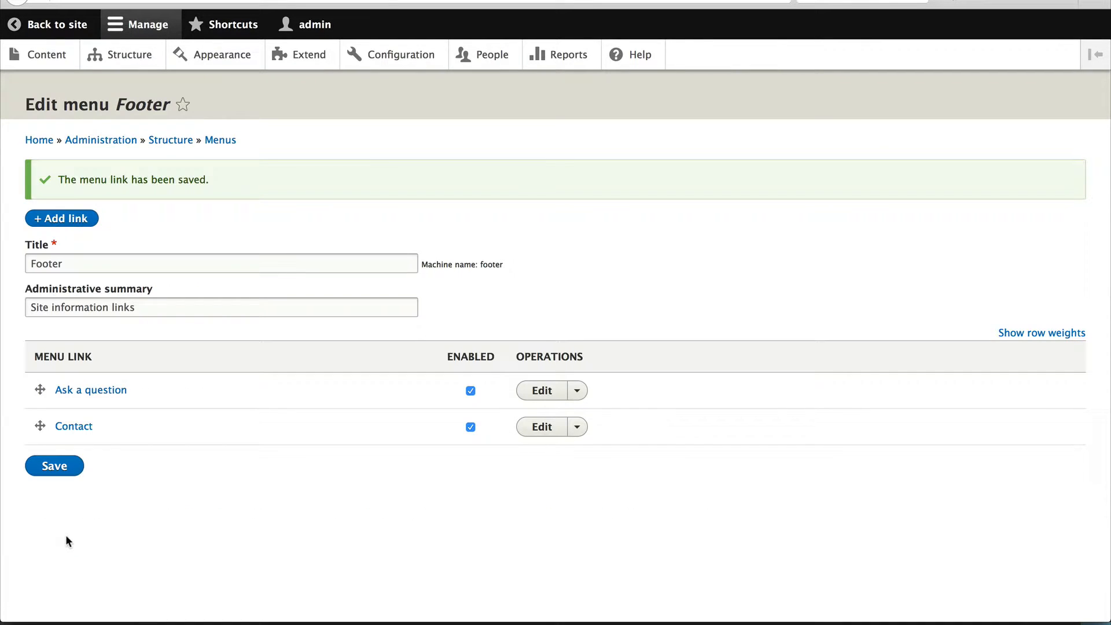
# - Save the Footer menu and go back to the public site
pyautogui.click(54, 466)
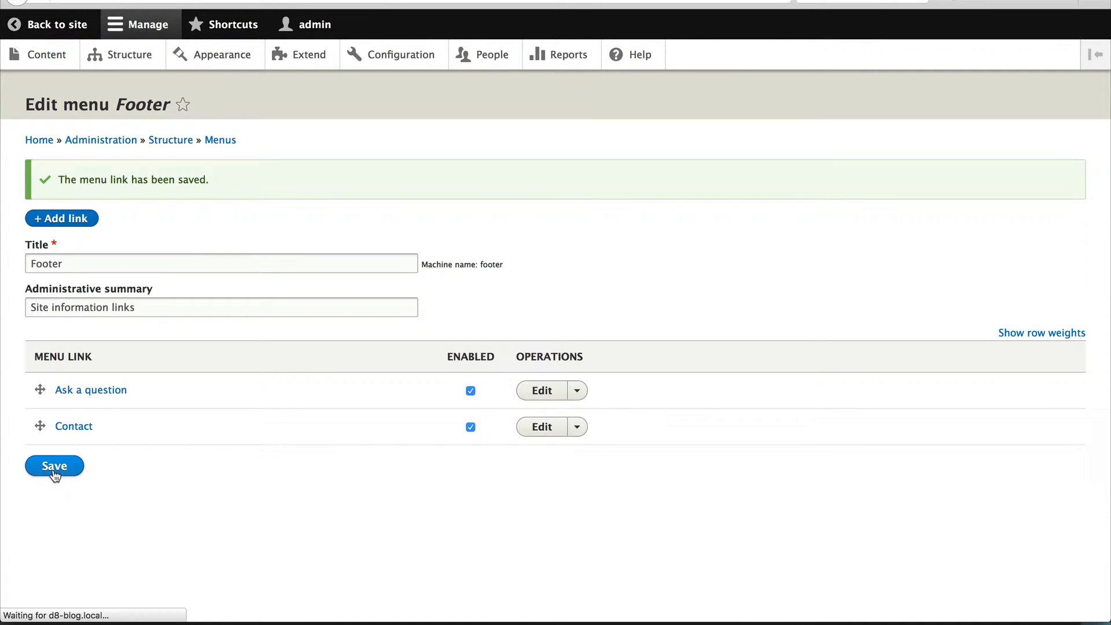
pyautogui.click(54, 466)
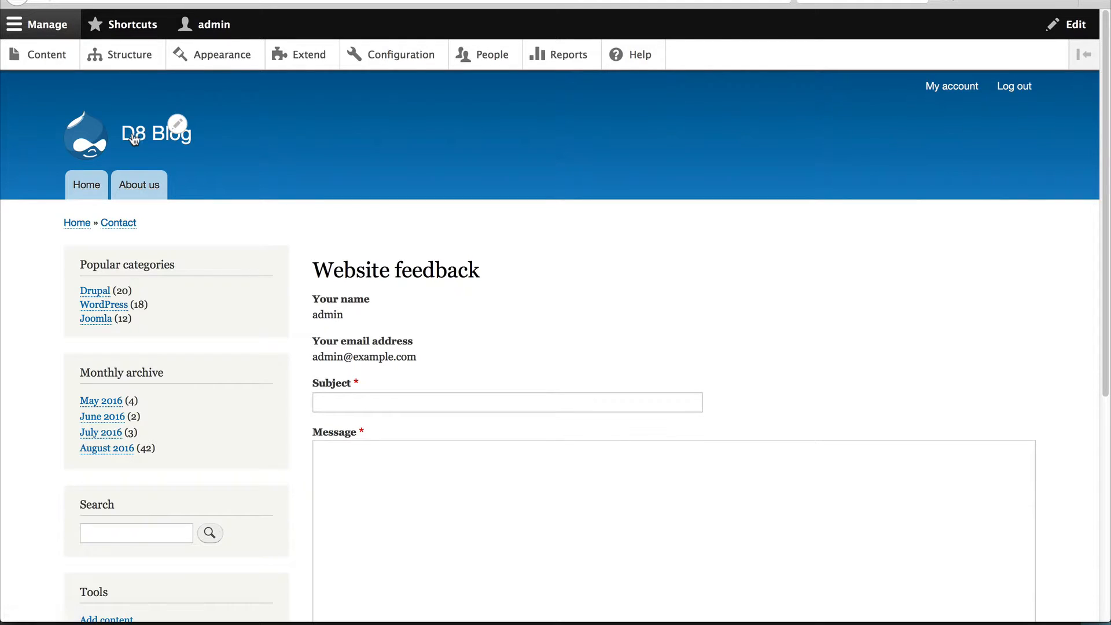
# - Follow the footer's Ask a question link from the home page to reach the Drupal question form
pyautogui.click(86, 185)
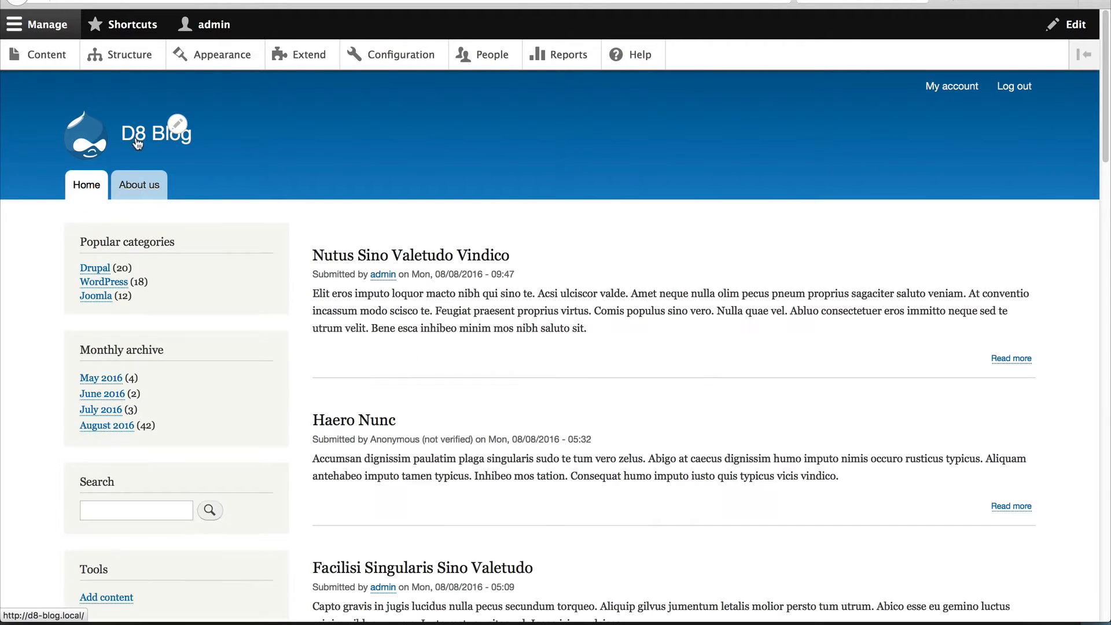
pyautogui.scroll(-3)
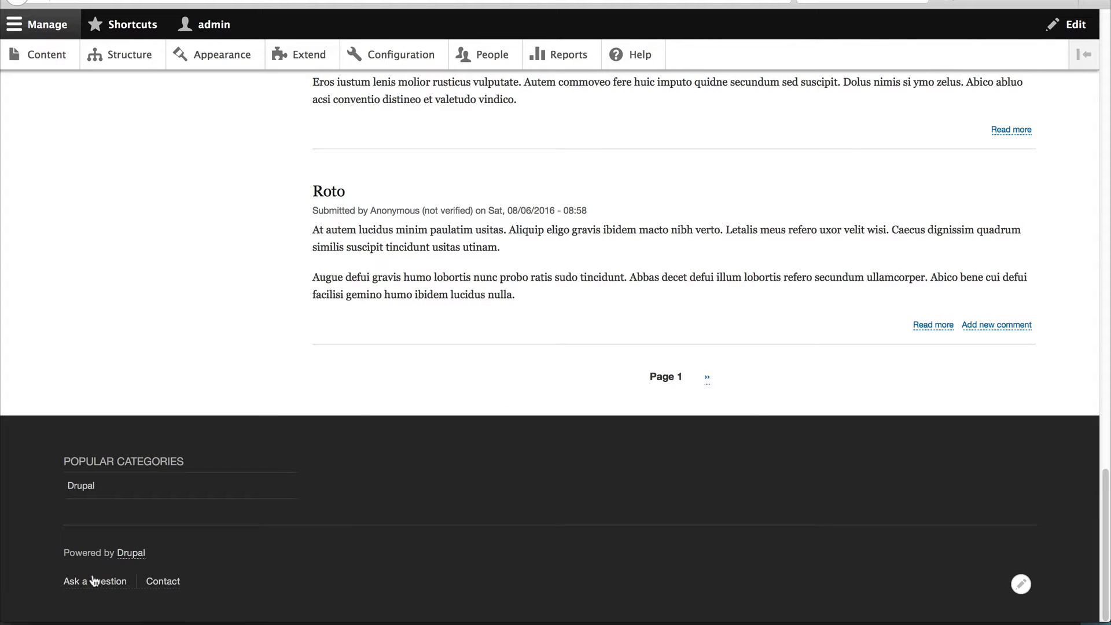
pyautogui.click(87, 581)
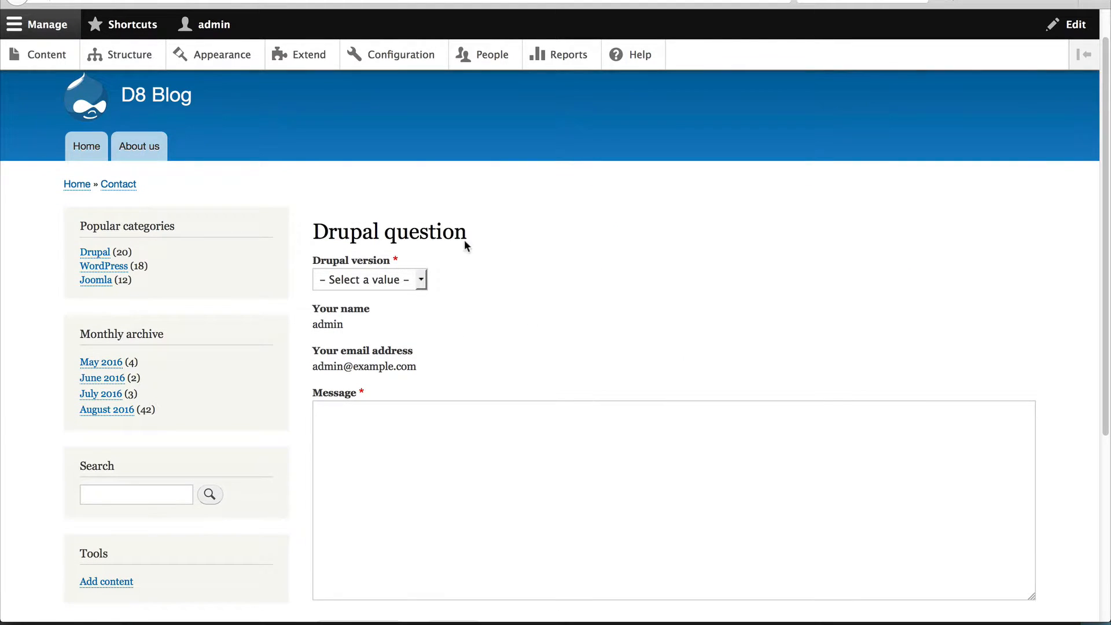
pyautogui.scroll(-3)
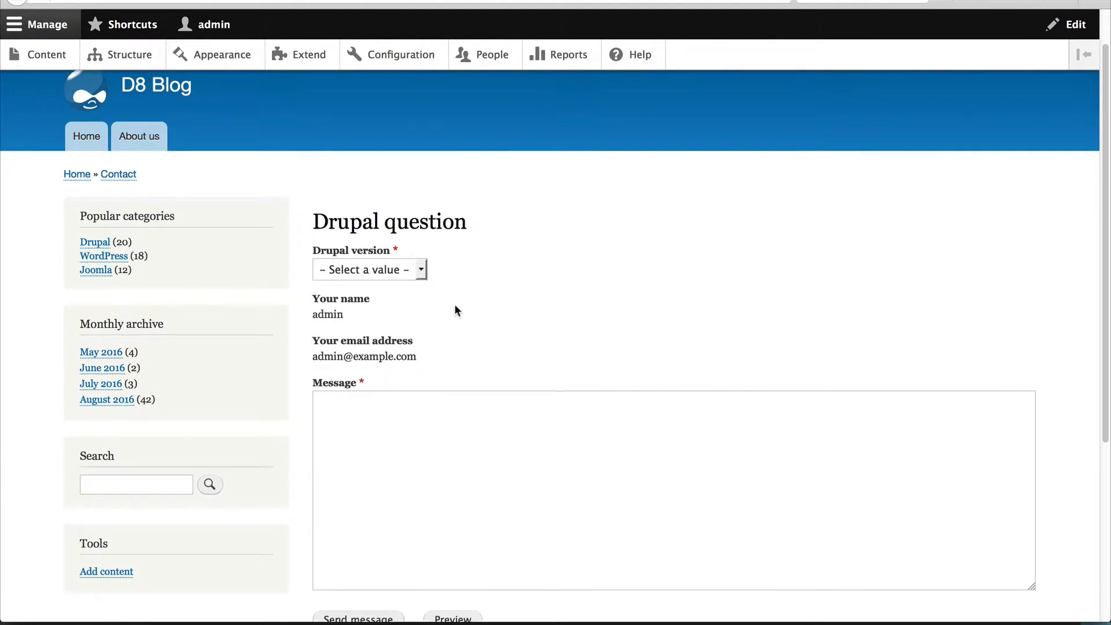
pyautogui.click(368, 270)
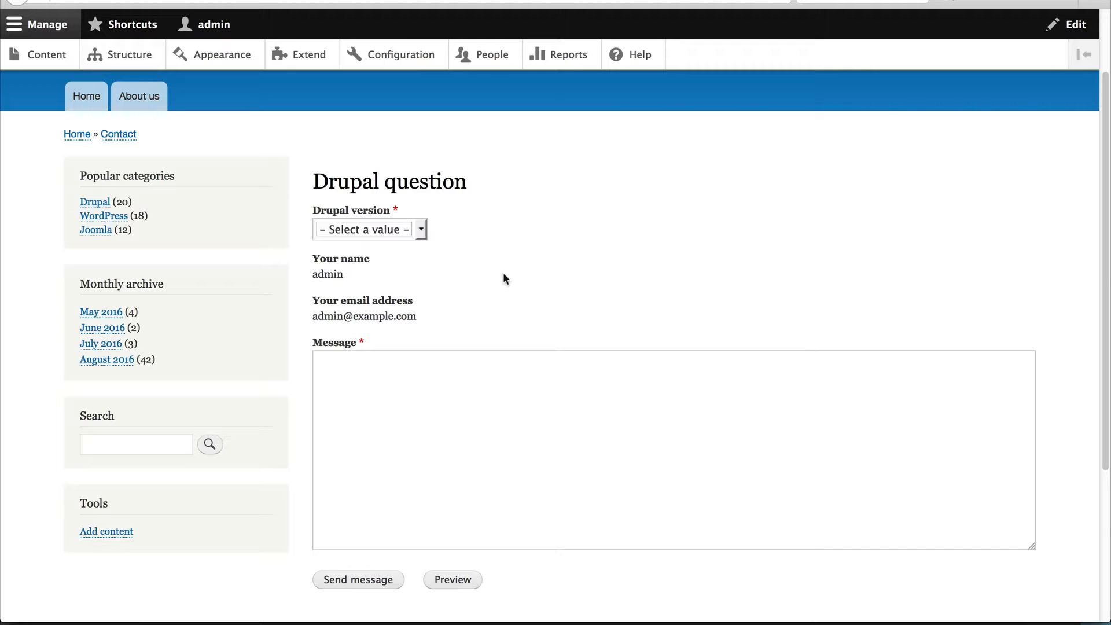
pyautogui.moveTo(442, 288)
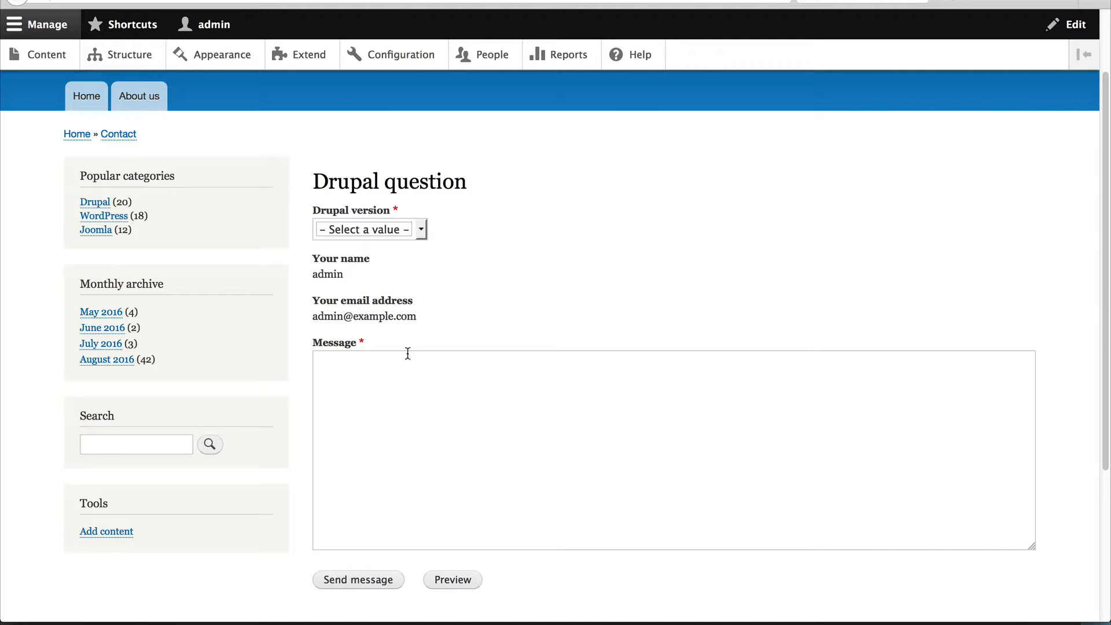
pyautogui.moveTo(440, 311)
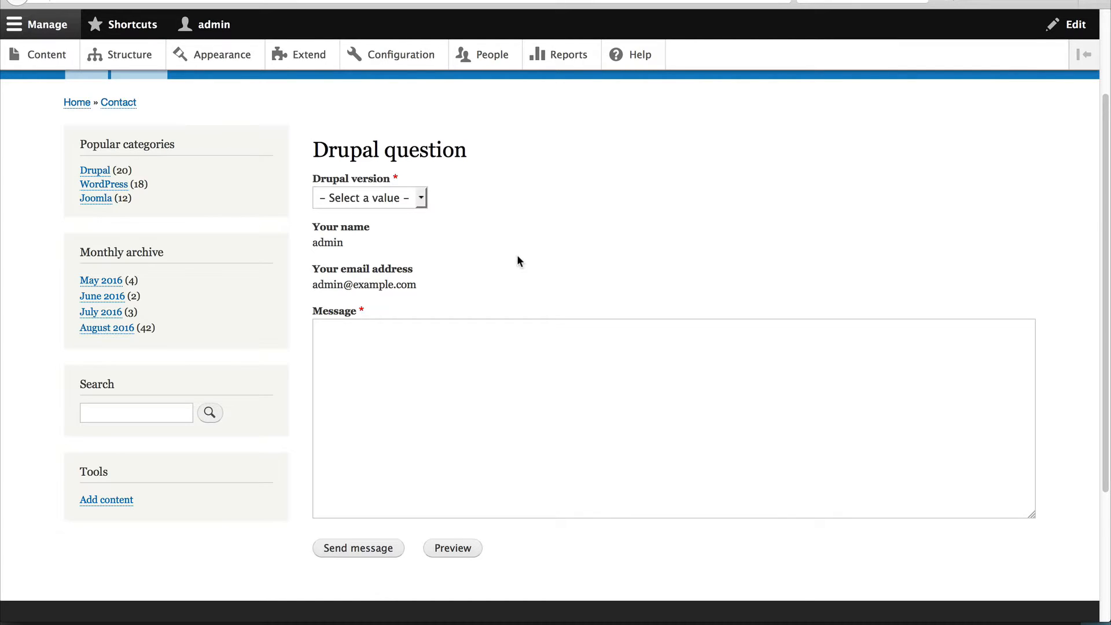
pyautogui.click(358, 547)
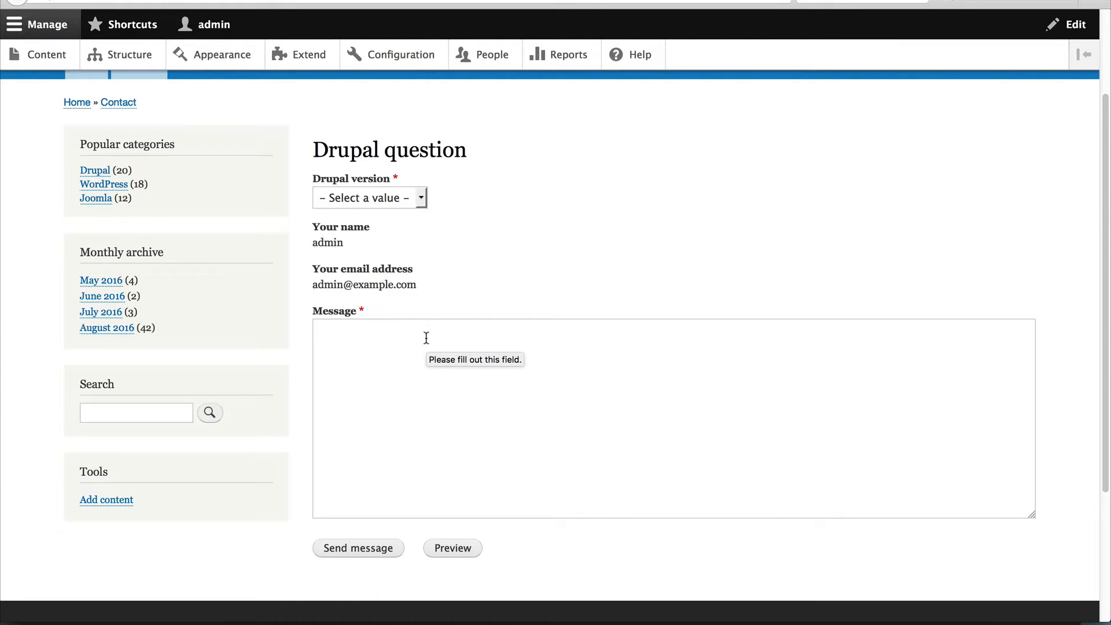
pyautogui.click(425, 338)
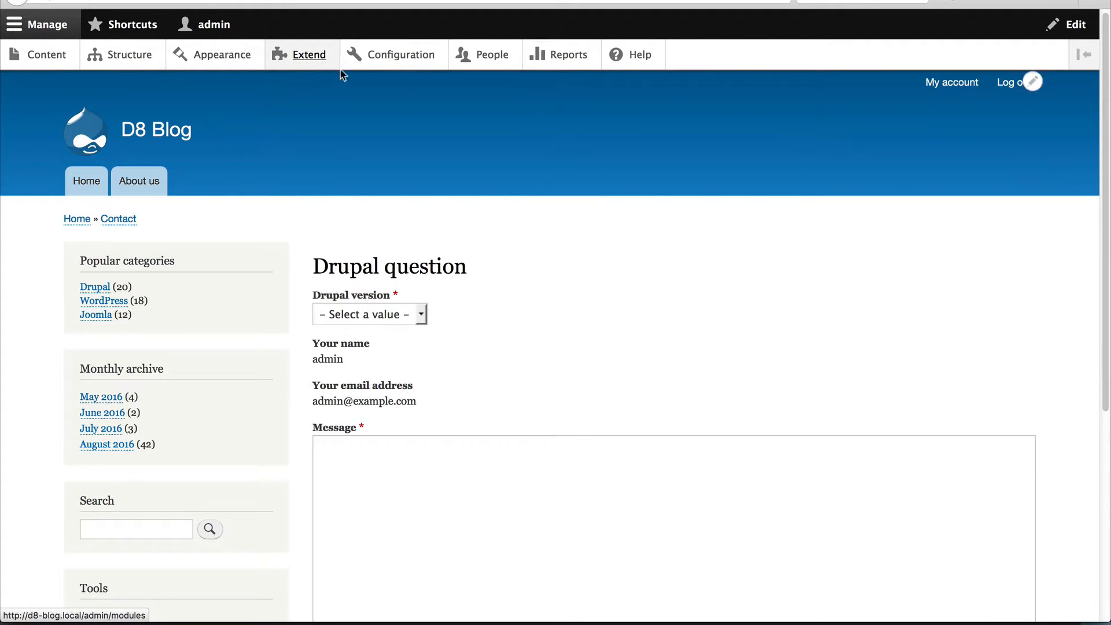
# - Filter the Extend module list to 'contact' and tick Contact storage for installation
pyautogui.click(309, 54)
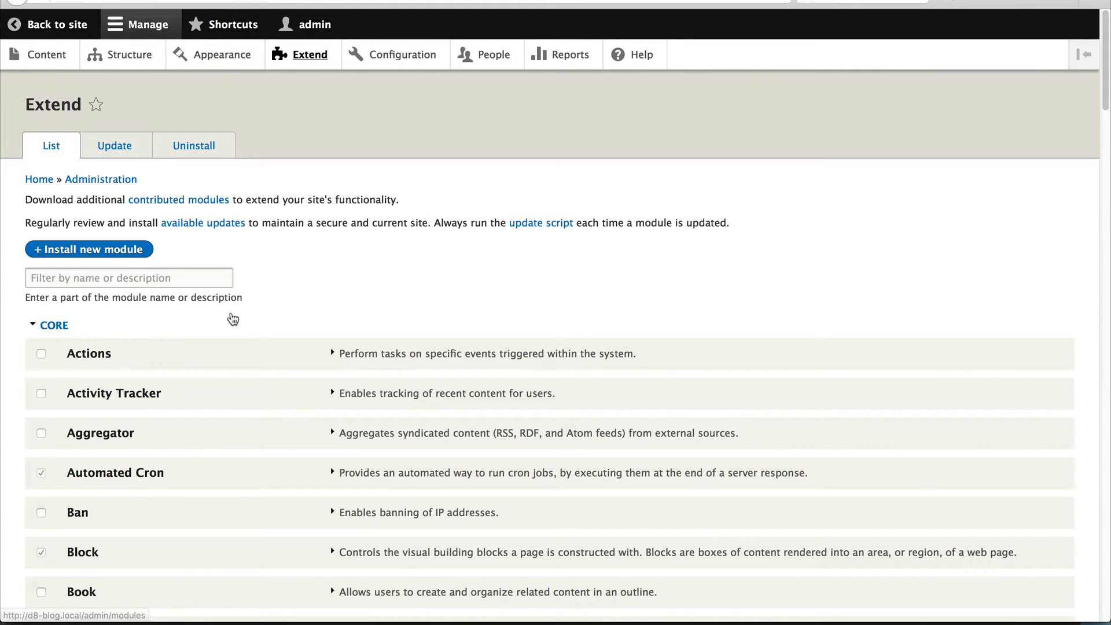
pyautogui.write('conact')
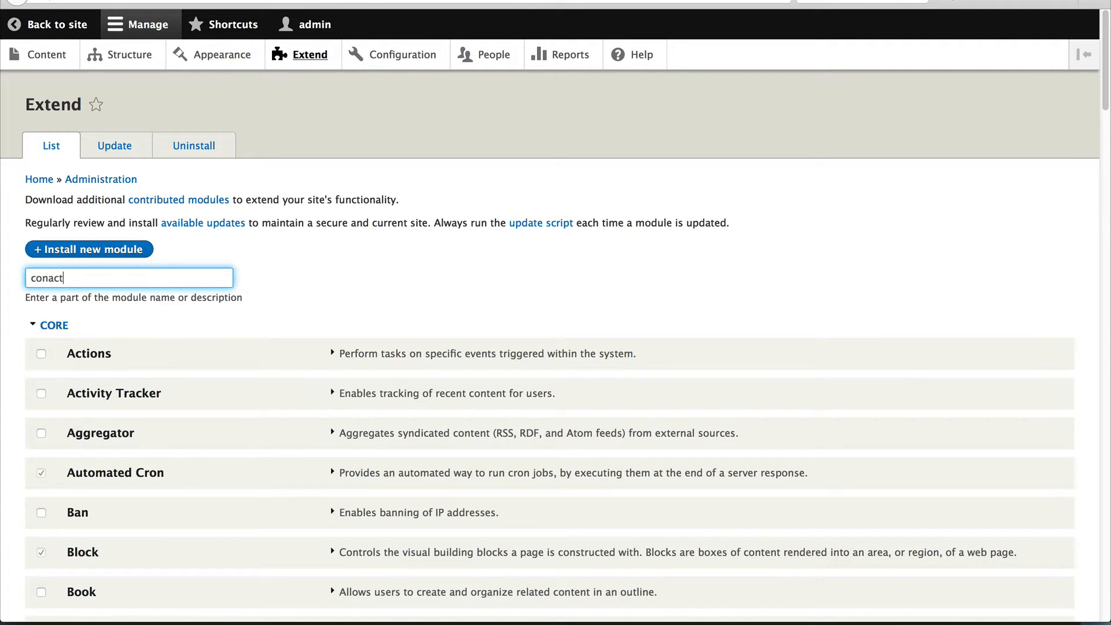
pyautogui.write('contact')
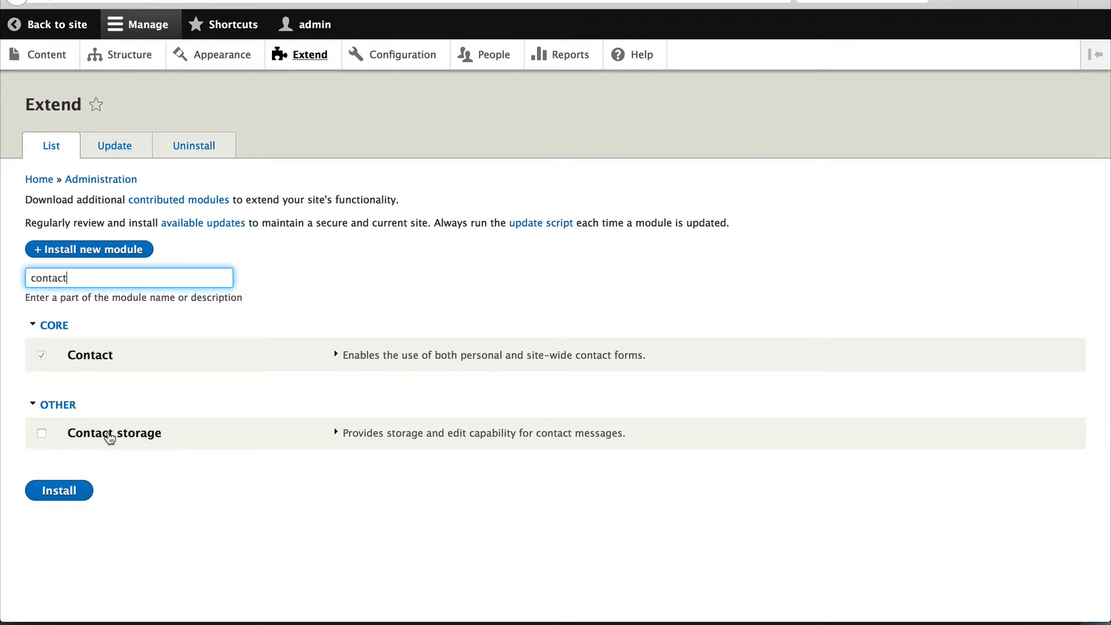
pyautogui.click(42, 433)
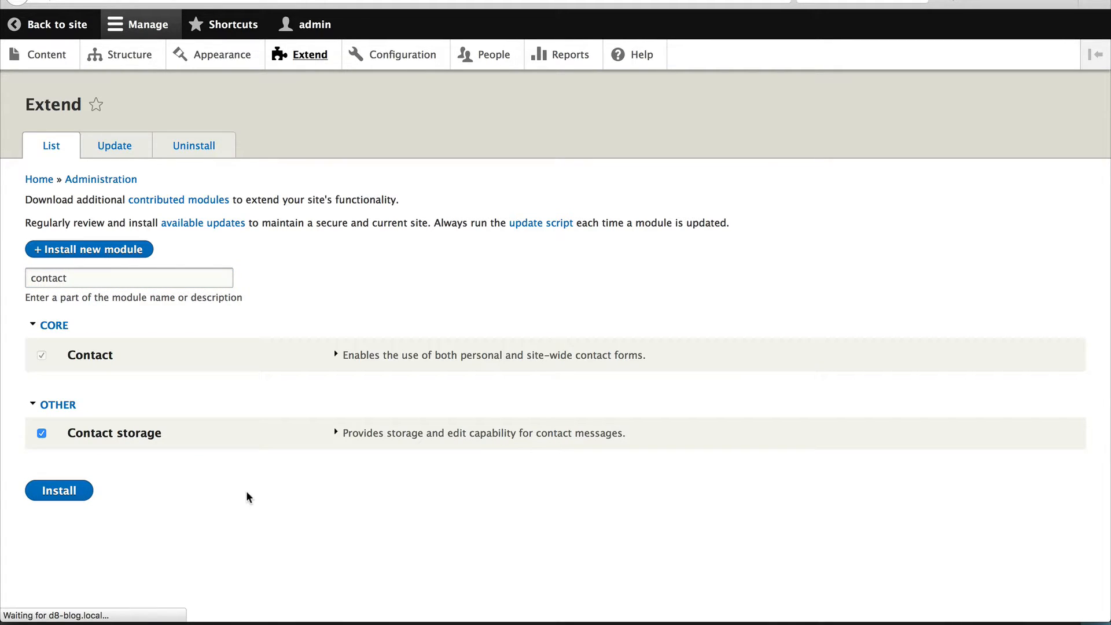
# - Install Contact storage and go to the Contact forms overview under Structure
pyautogui.click(59, 491)
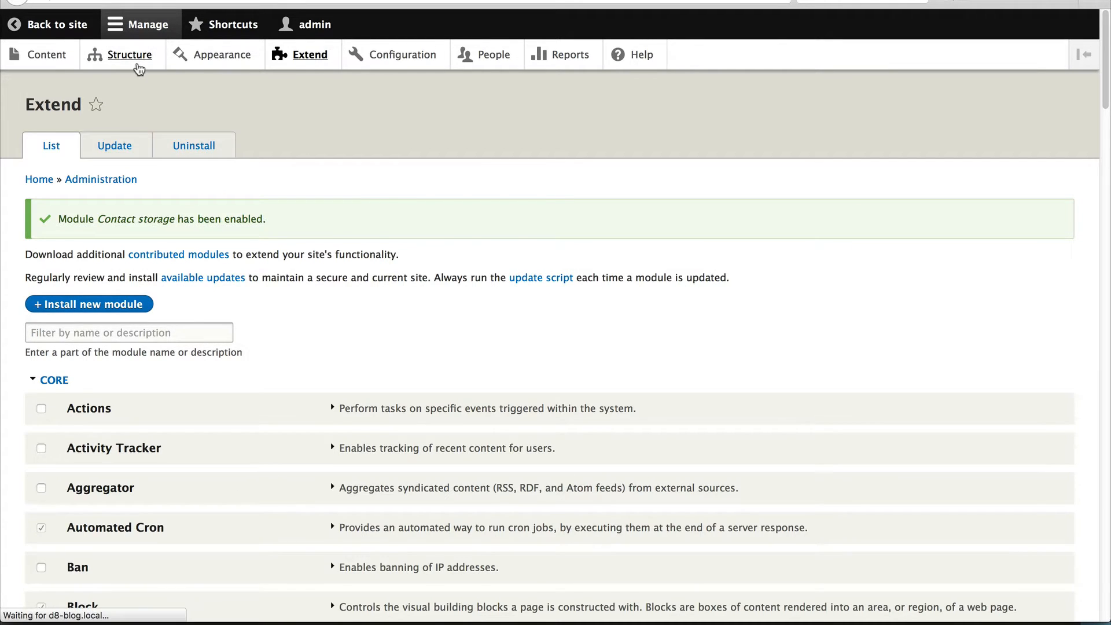
pyautogui.click(128, 55)
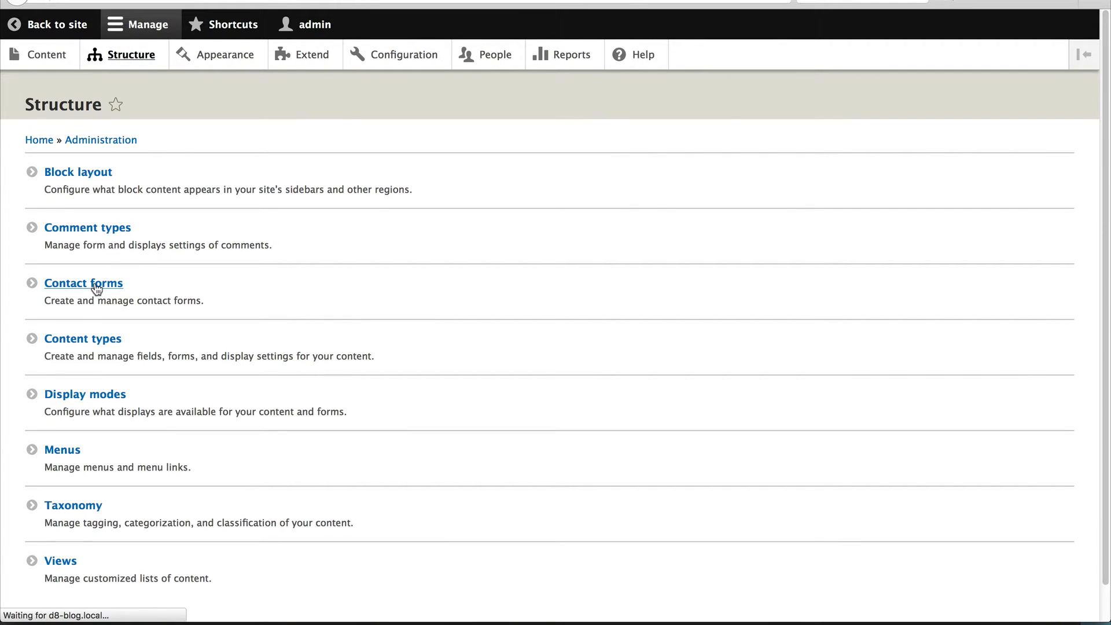
pyautogui.click(83, 282)
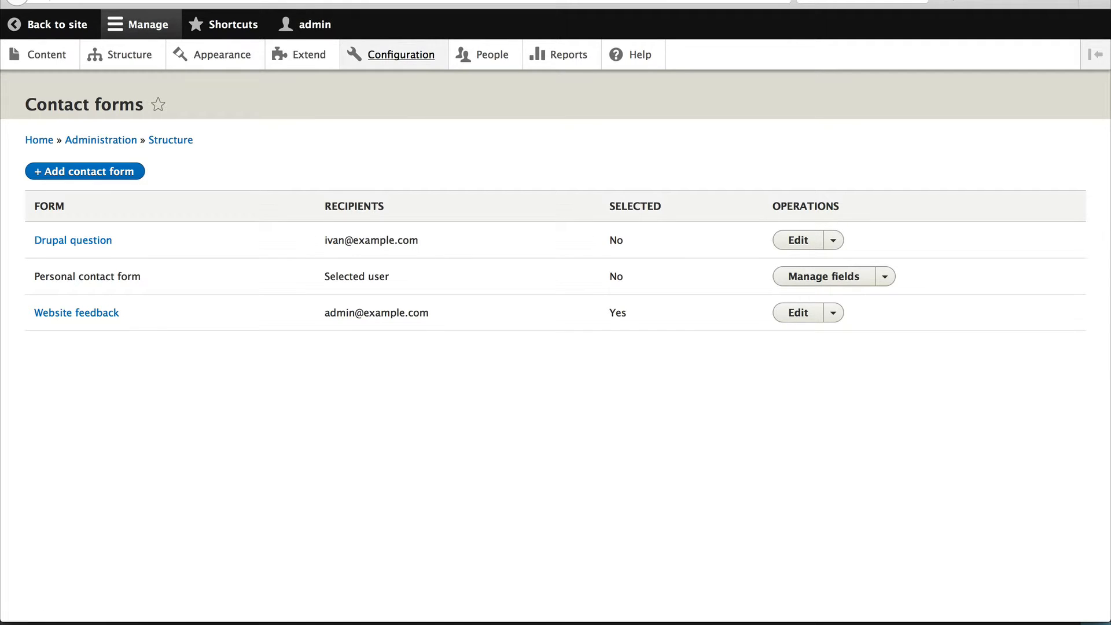
# - Clear all caches under Performance, then view the empty Contact messages list
pyautogui.click(401, 55)
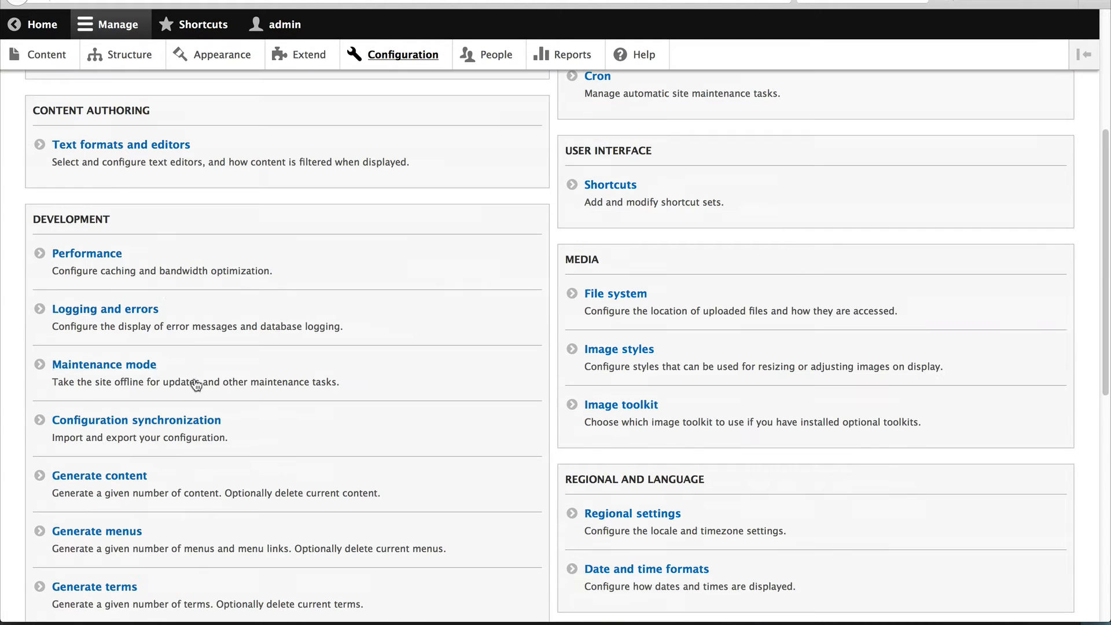
pyautogui.click(87, 253)
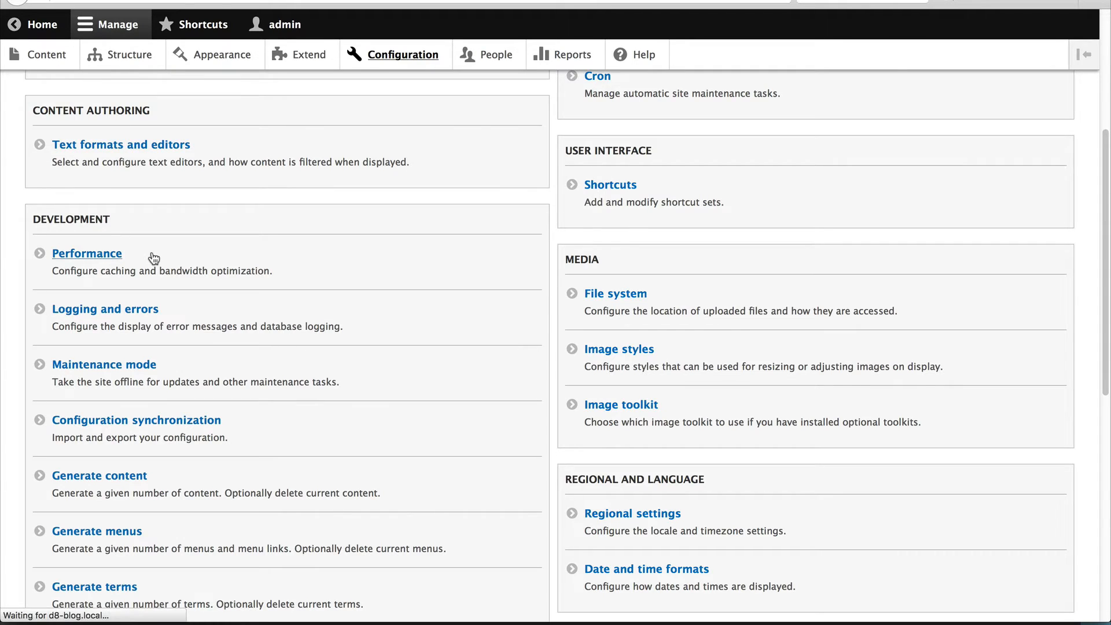
pyautogui.click(87, 254)
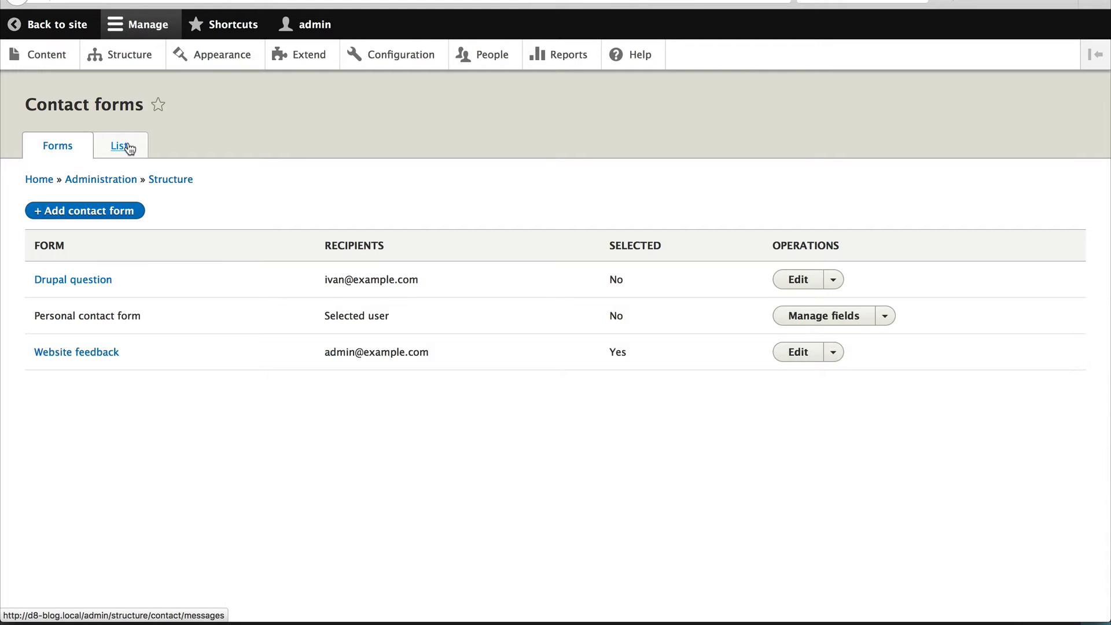
pyautogui.click(122, 146)
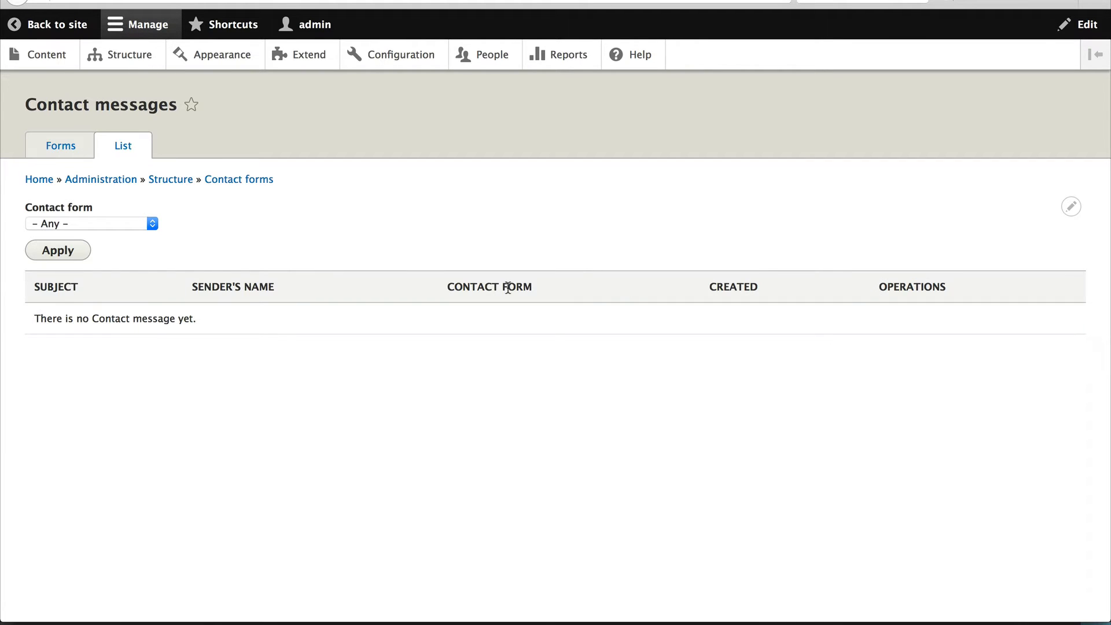
pyautogui.click(90, 224)
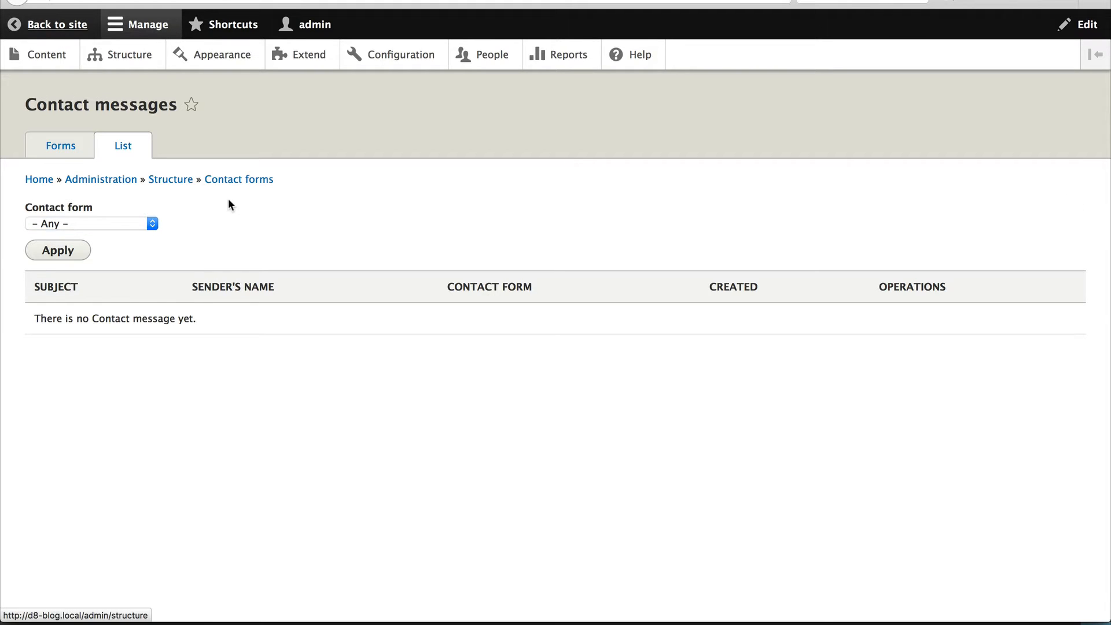
# - Send a Drupal question for Drupal 8 asking when Drupal 9 will be released
pyautogui.click(239, 178)
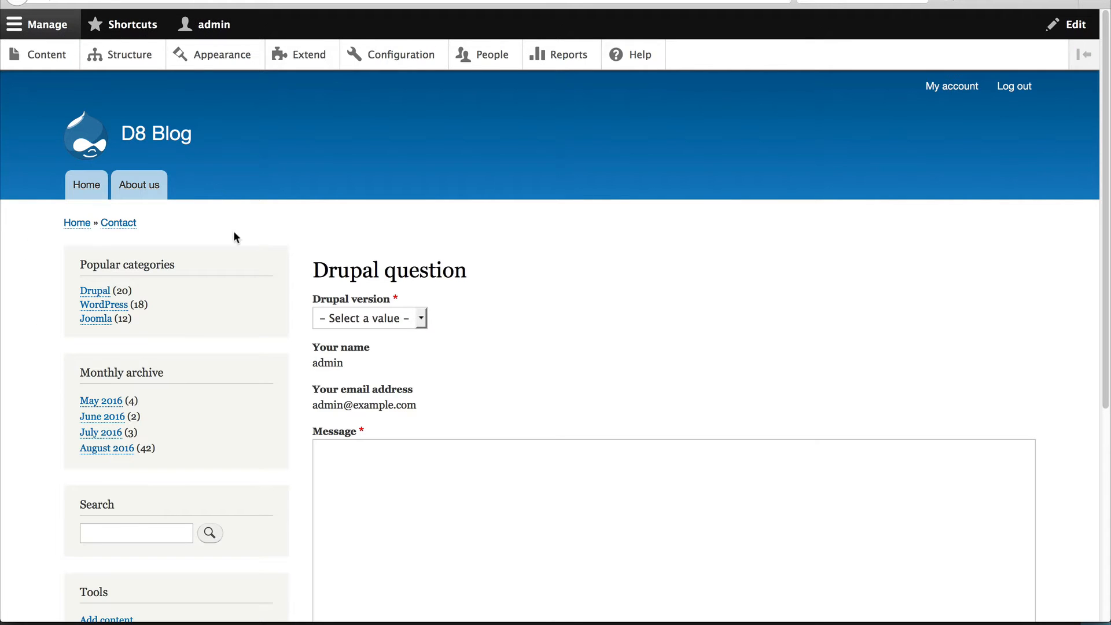
pyautogui.click(368, 317)
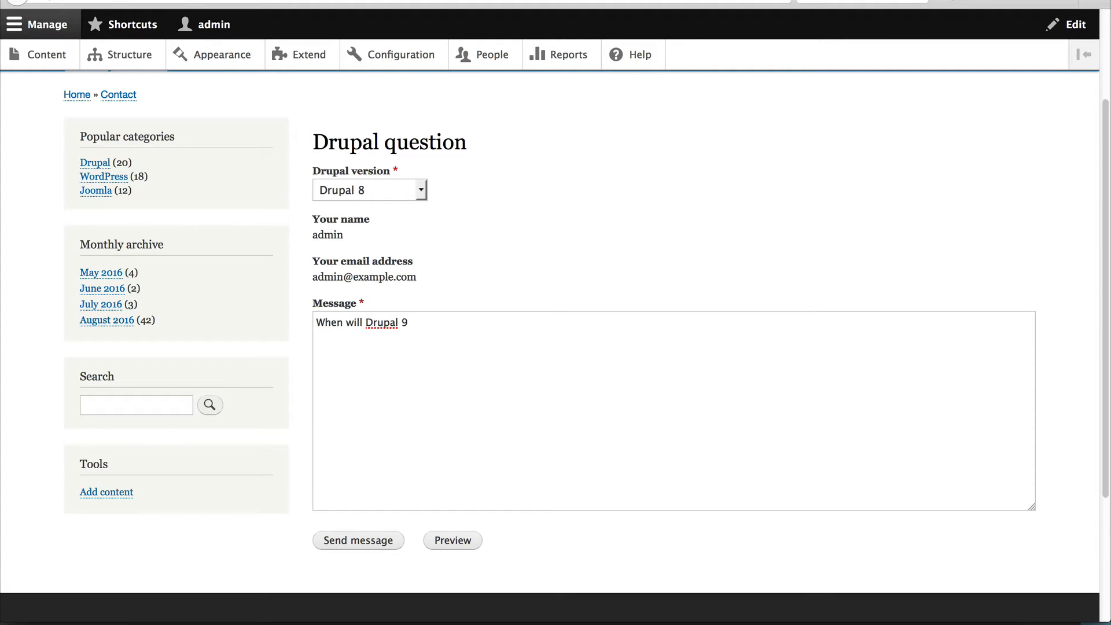
pyautogui.write('be released.')
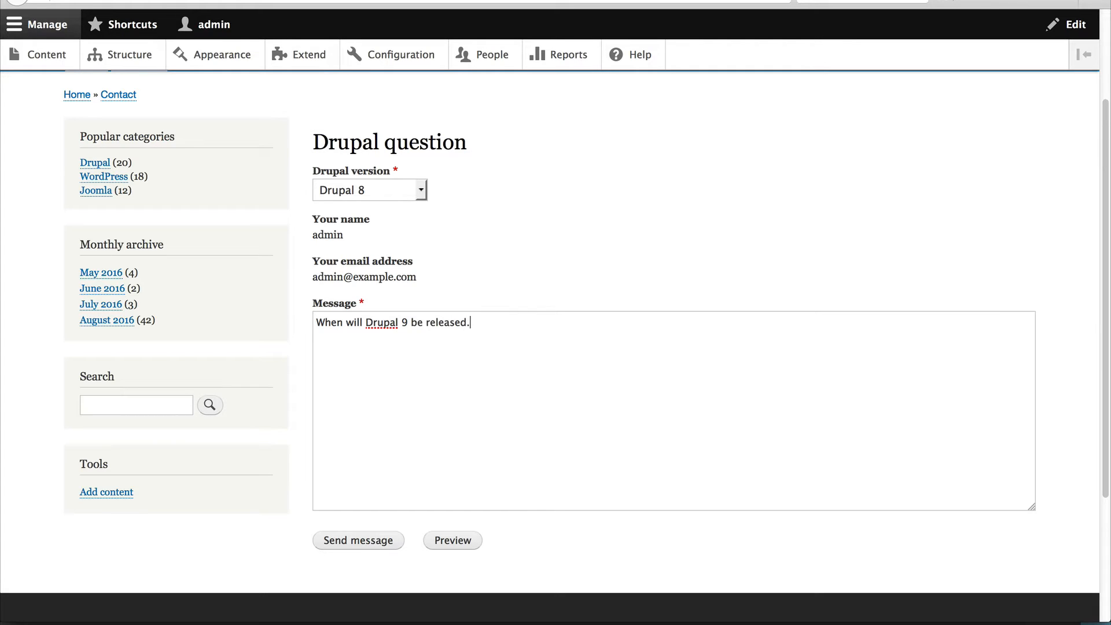
pyautogui.click(358, 540)
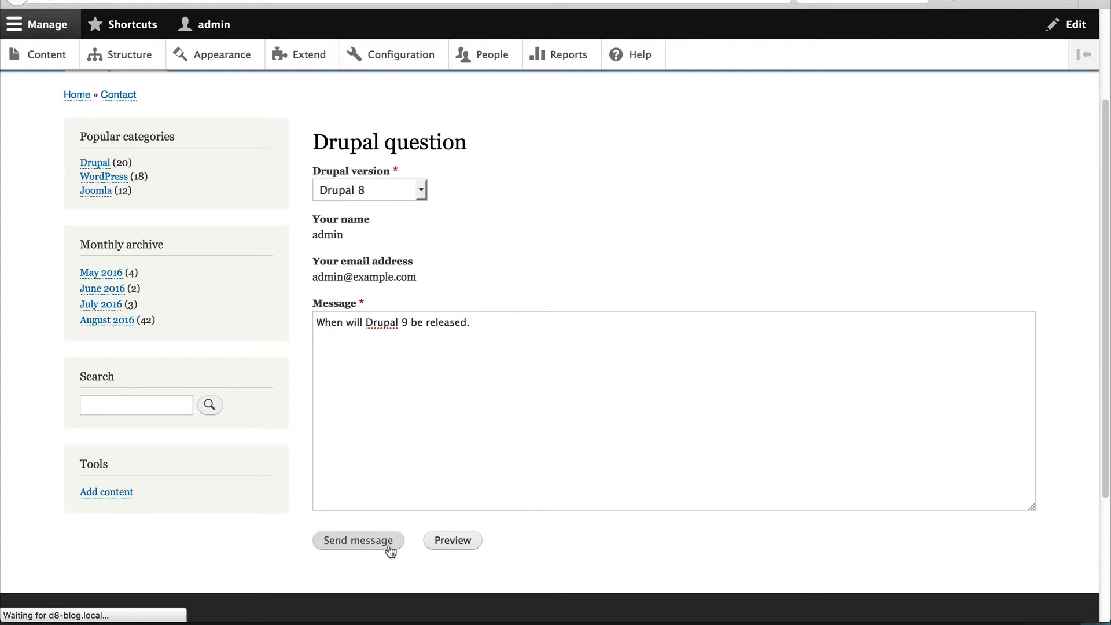
pyautogui.click(358, 541)
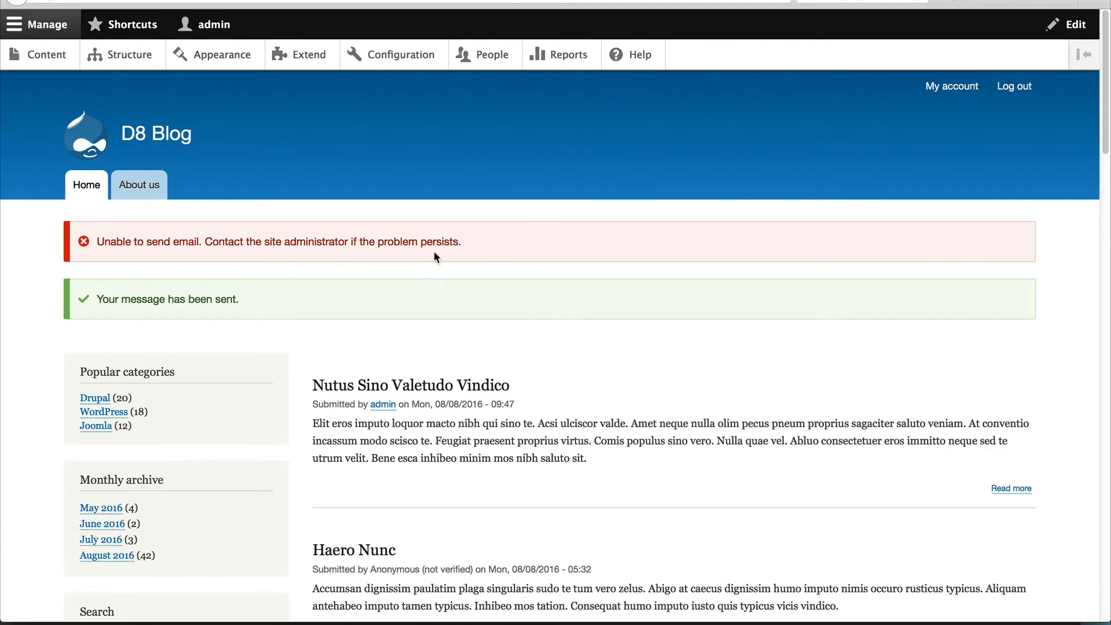
pyautogui.moveTo(489, 253)
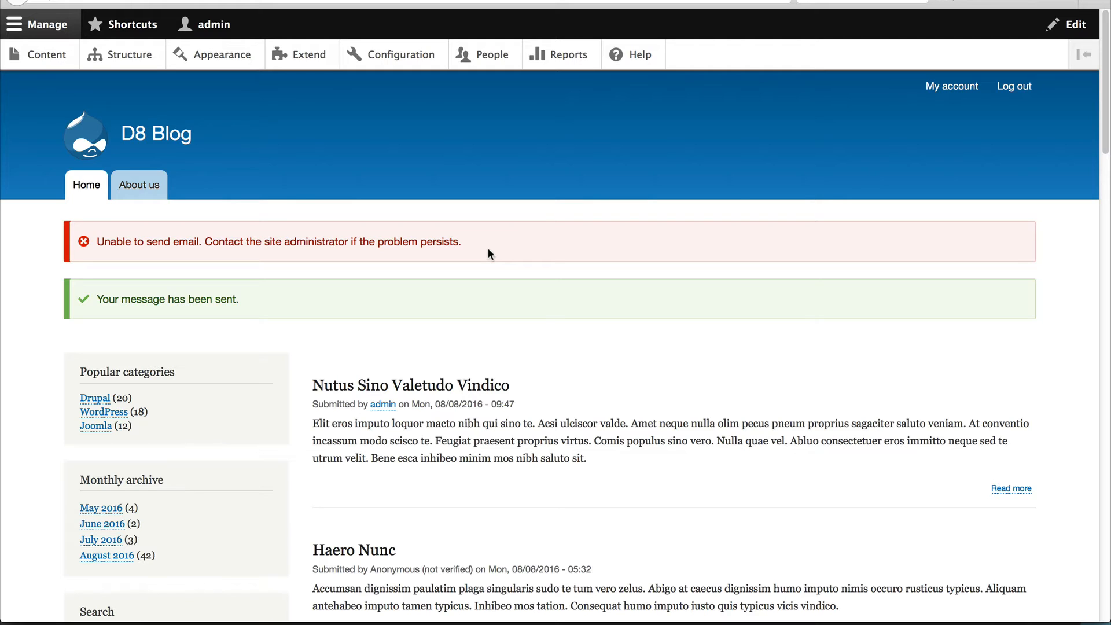
pyautogui.moveTo(129, 55)
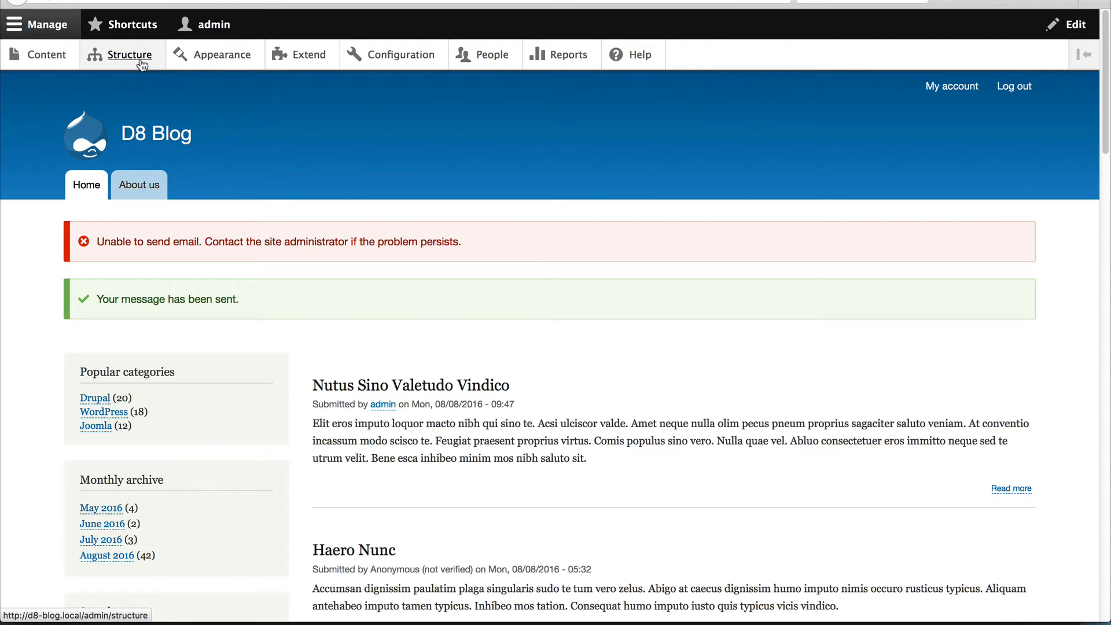
# - Go to Contact forms under Structure and view the stored contact messages list
pyautogui.click(128, 54)
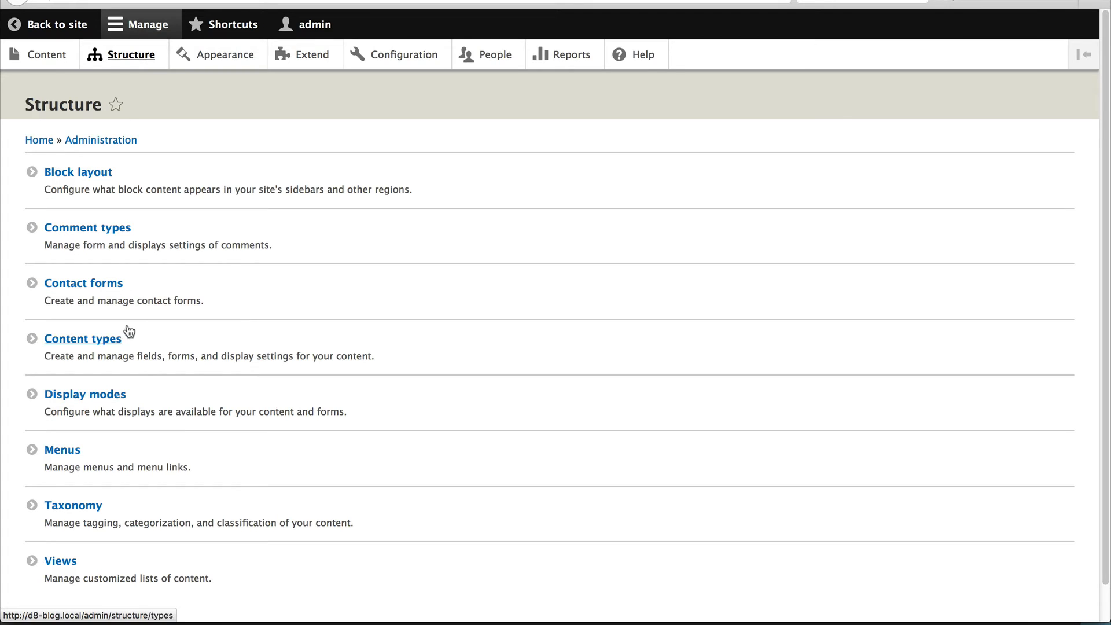
pyautogui.click(84, 283)
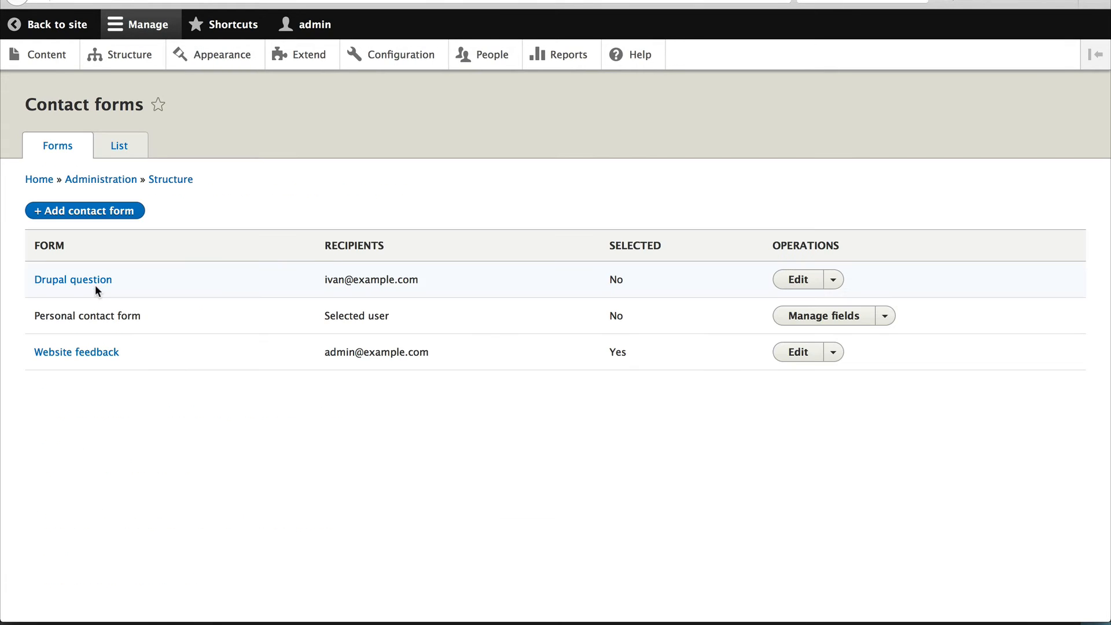
pyautogui.moveTo(119, 146)
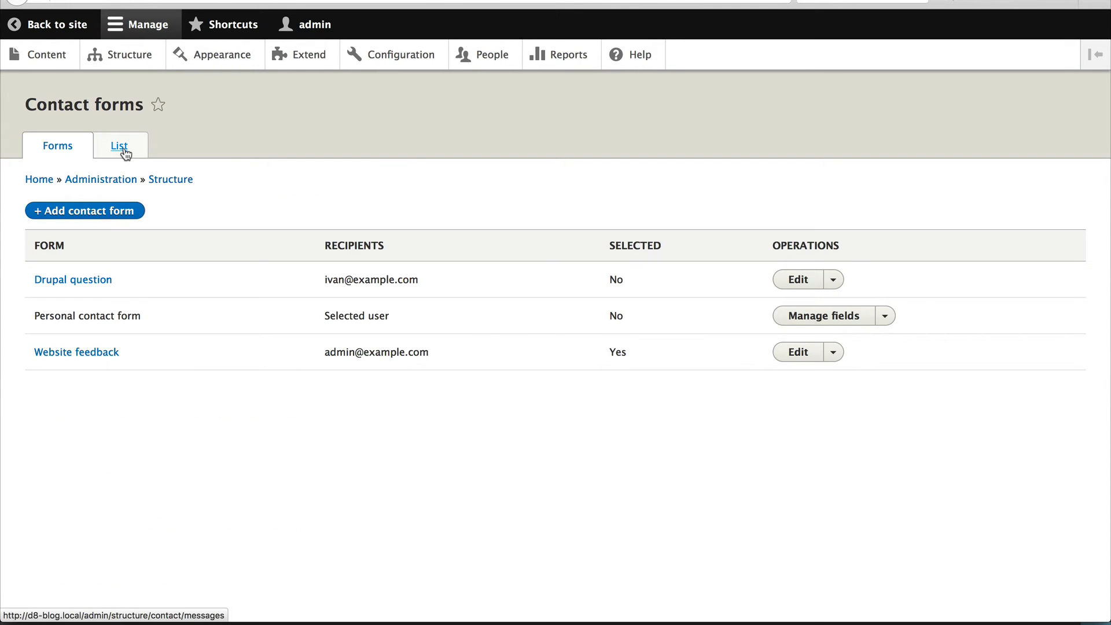
pyautogui.click(120, 146)
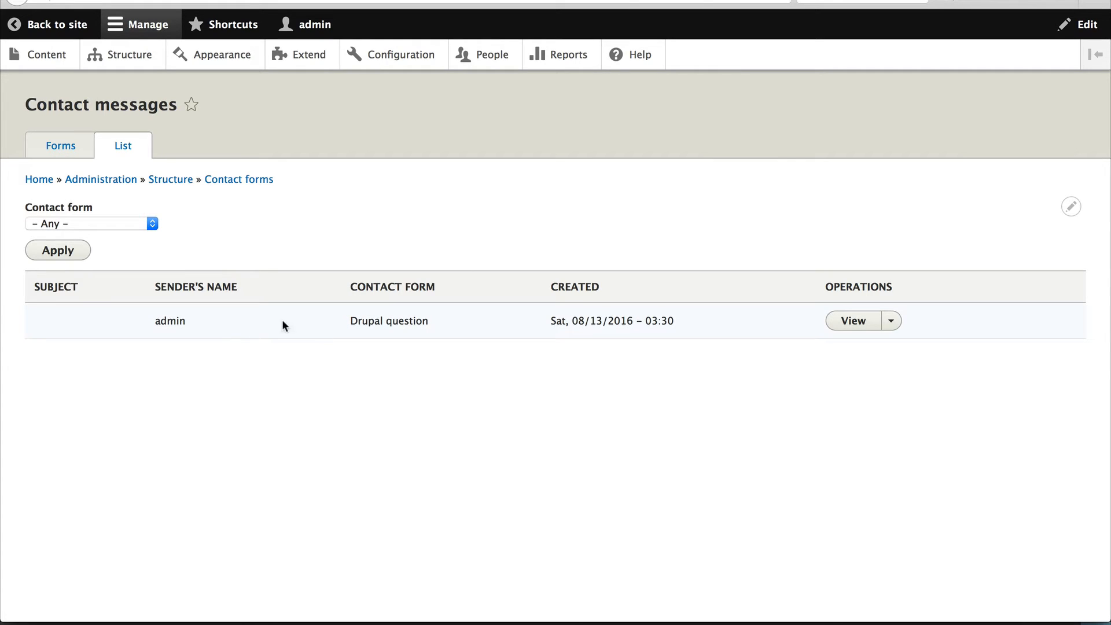
# - Inspect the stored Drupal question message from admin, then return to the forms list
pyautogui.click(853, 320)
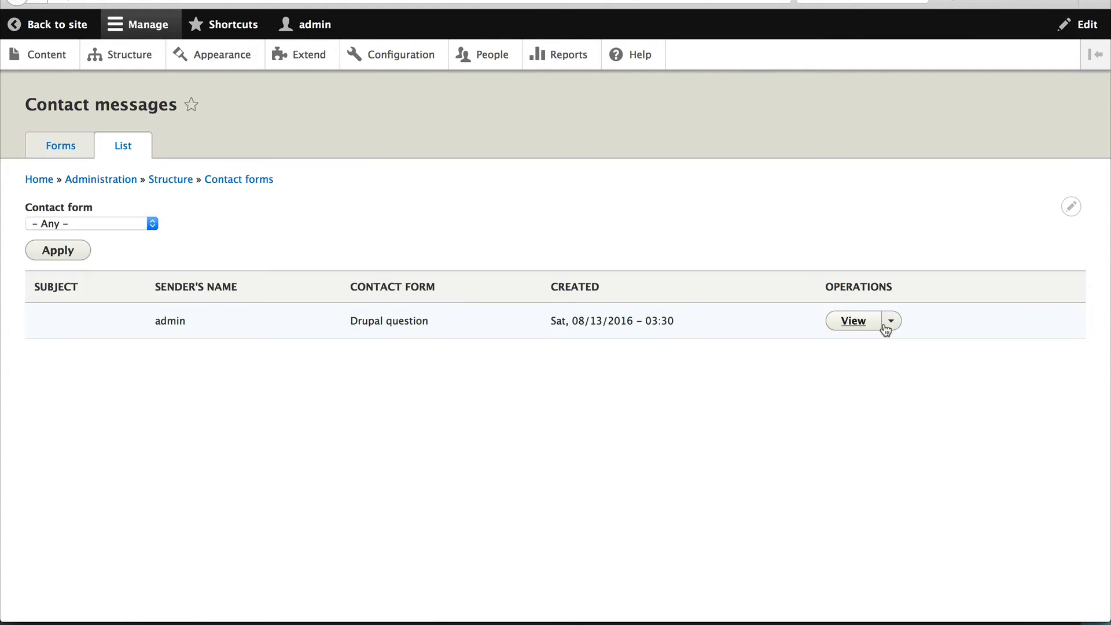
pyautogui.click(892, 321)
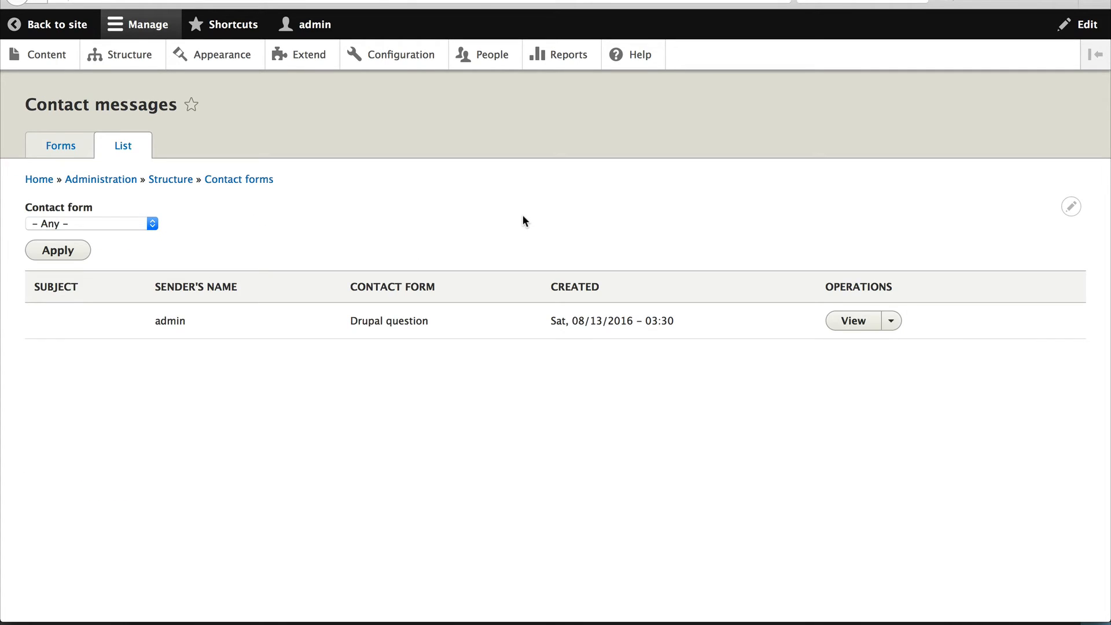
pyautogui.click(58, 146)
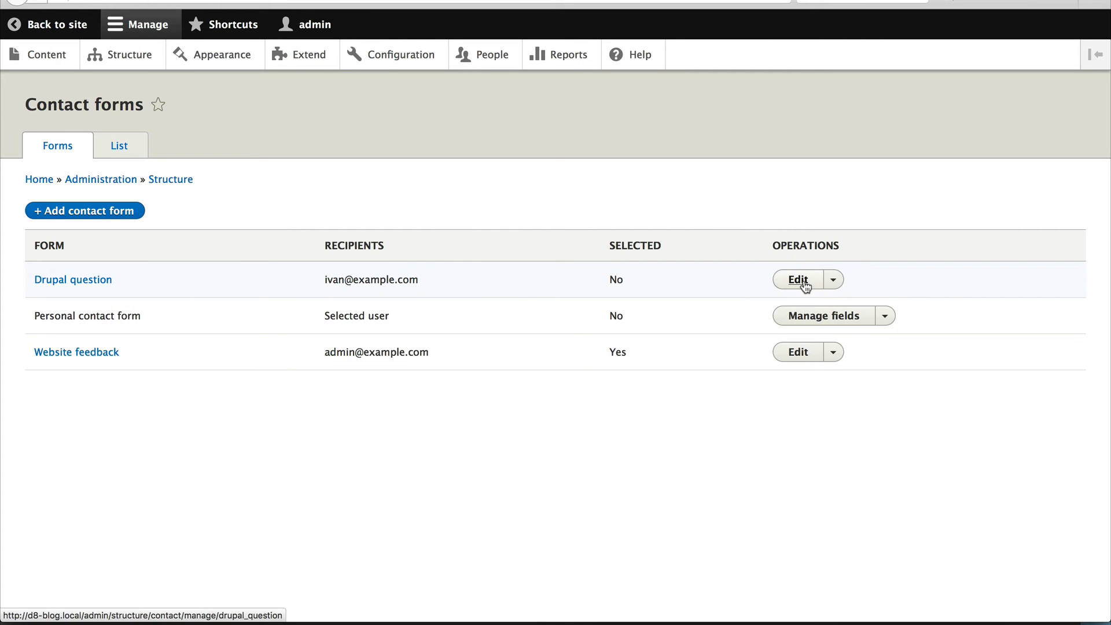
pyautogui.click(798, 278)
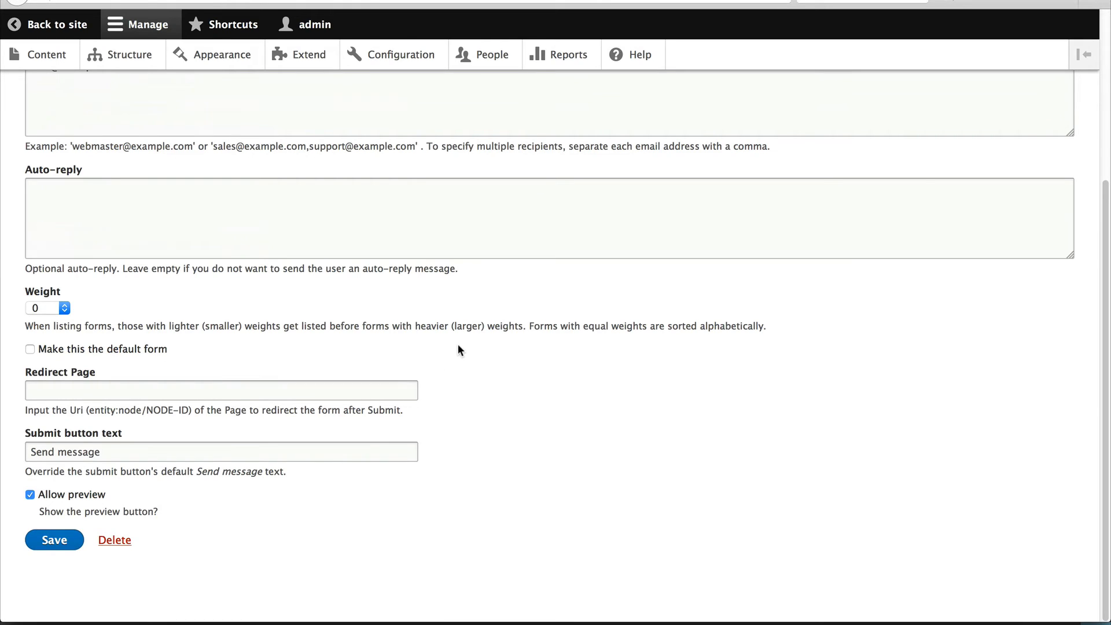
pyautogui.click(30, 349)
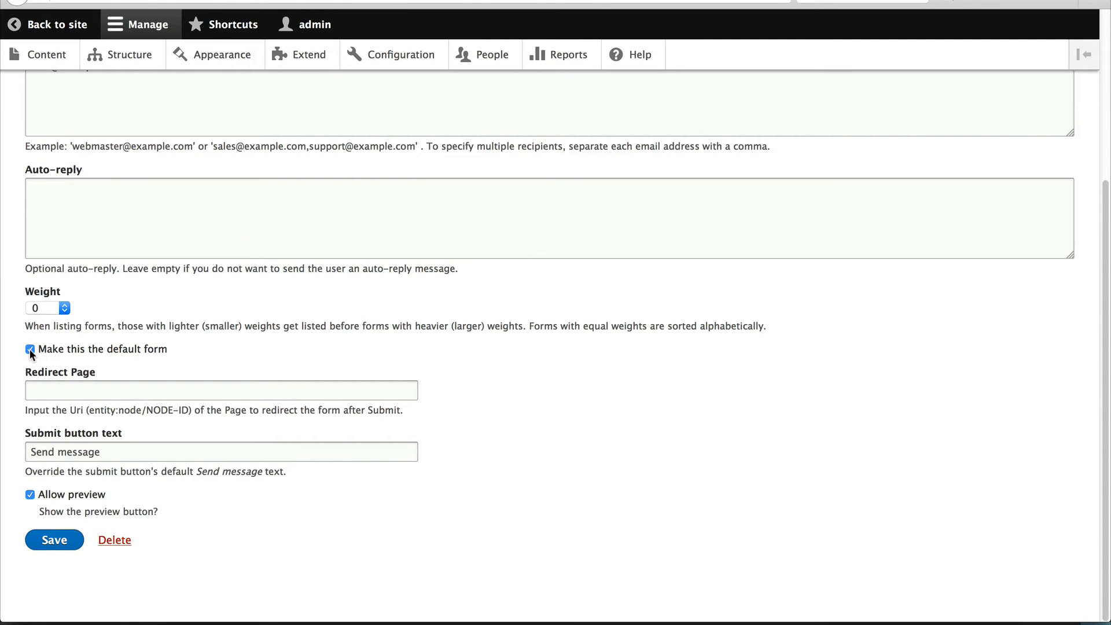
pyautogui.click(30, 348)
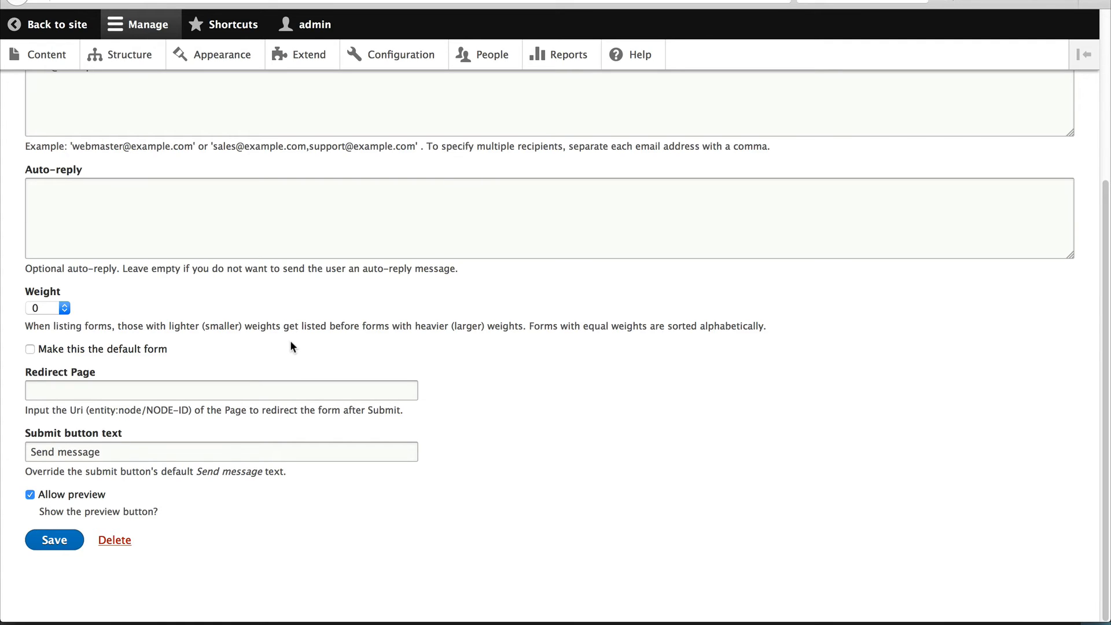
pyautogui.click(55, 540)
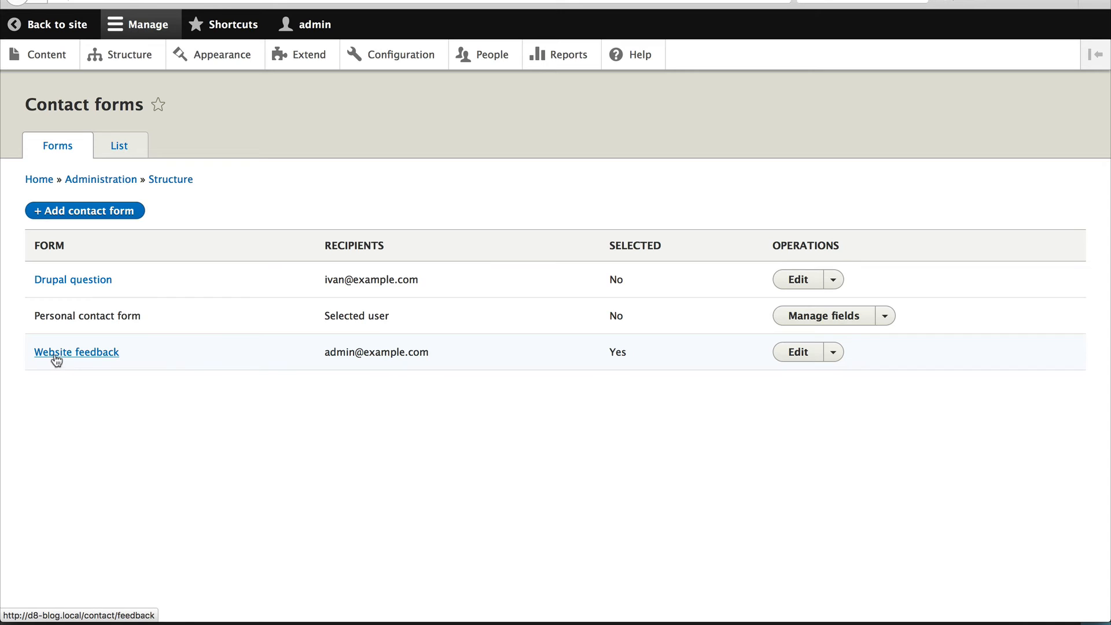
pyautogui.click(76, 352)
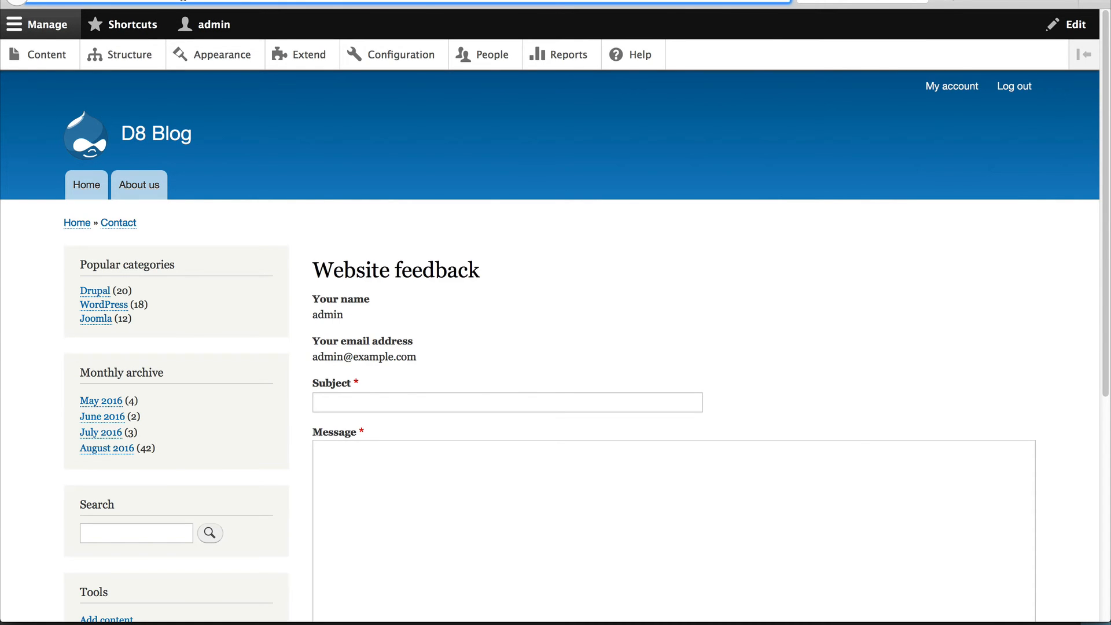
pyautogui.moveTo(48, 54)
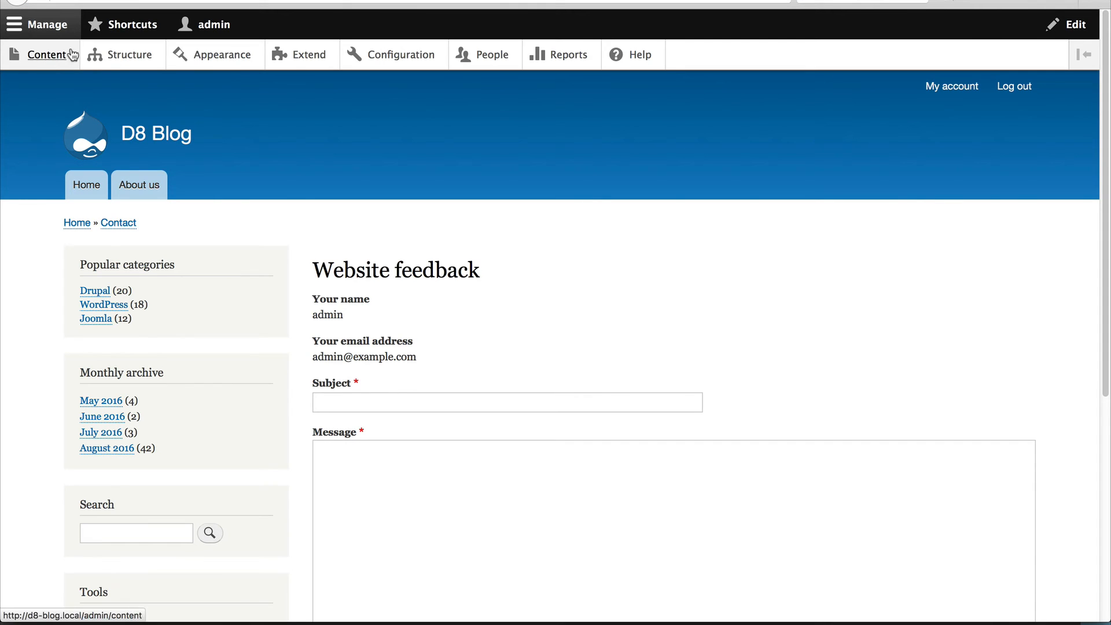
pyautogui.click(48, 54)
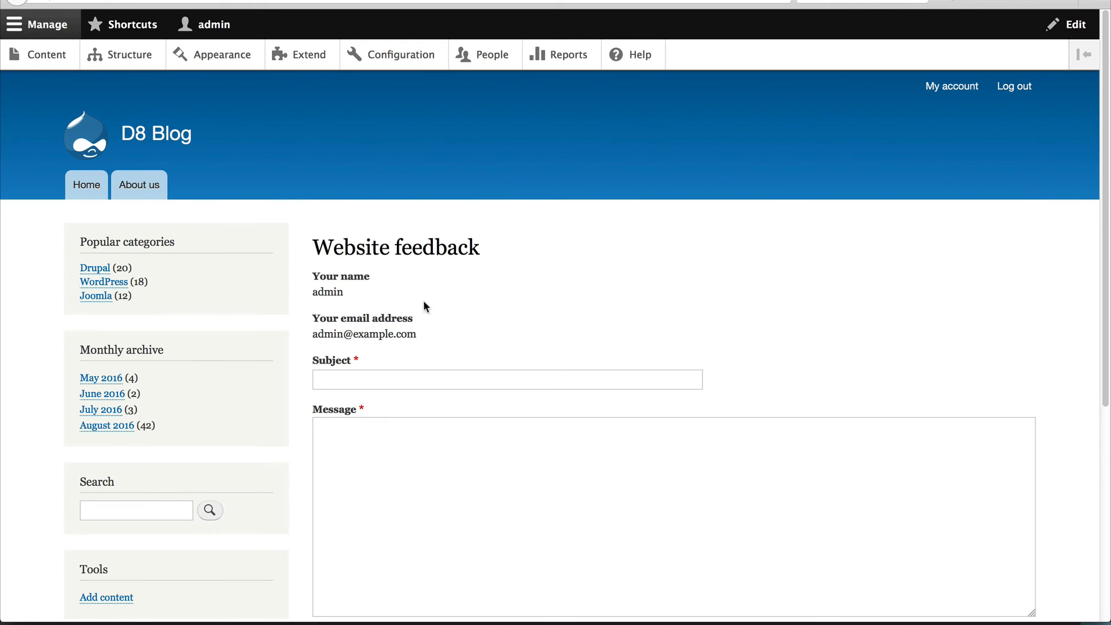
pyautogui.moveTo(565, 267)
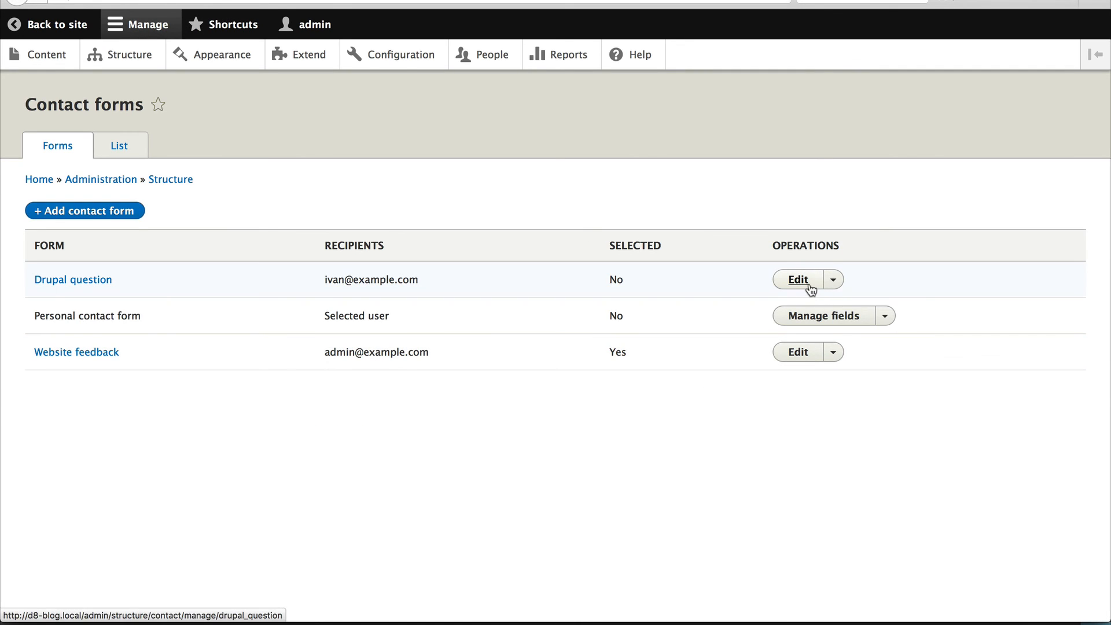
# - Save Drupal question as the default contact form and view the site's contact page
pyautogui.click(796, 279)
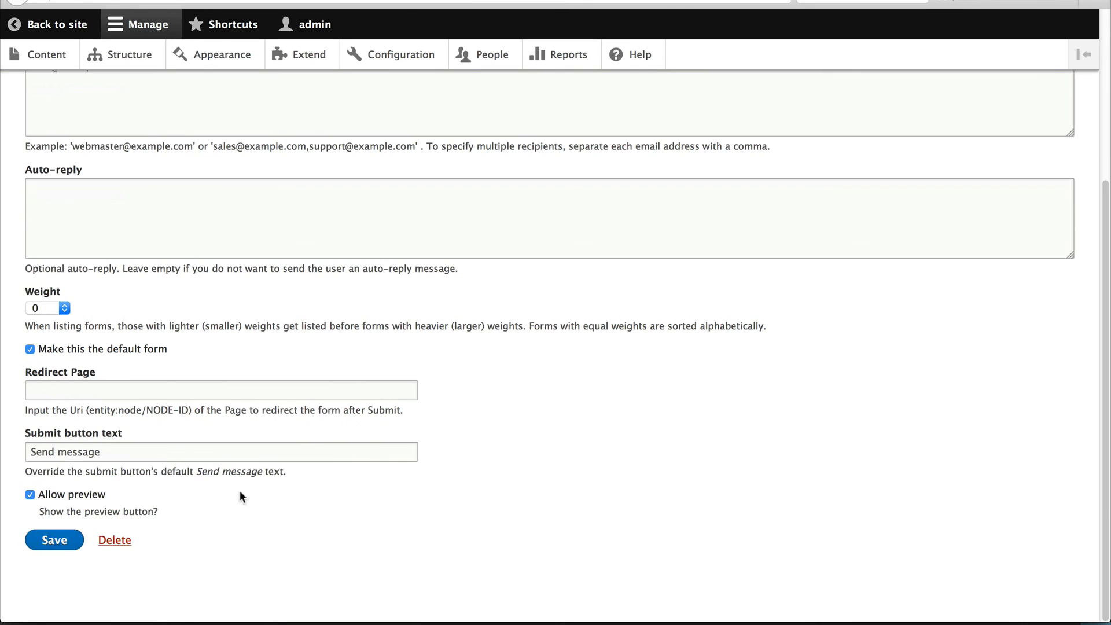
pyautogui.click(55, 539)
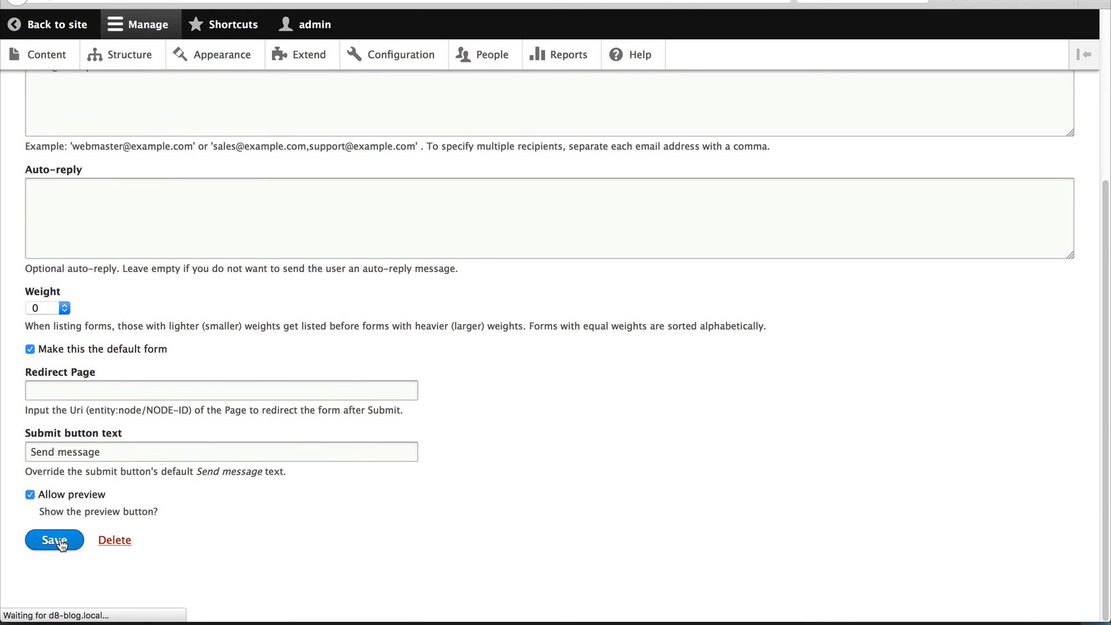
pyautogui.click(55, 539)
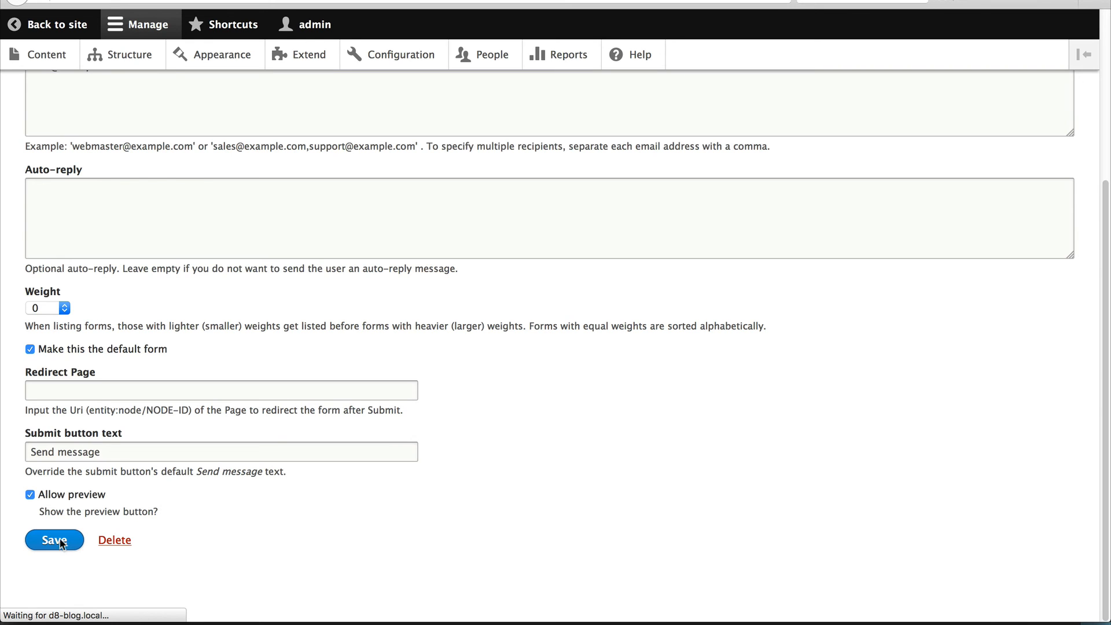
pyautogui.click(54, 540)
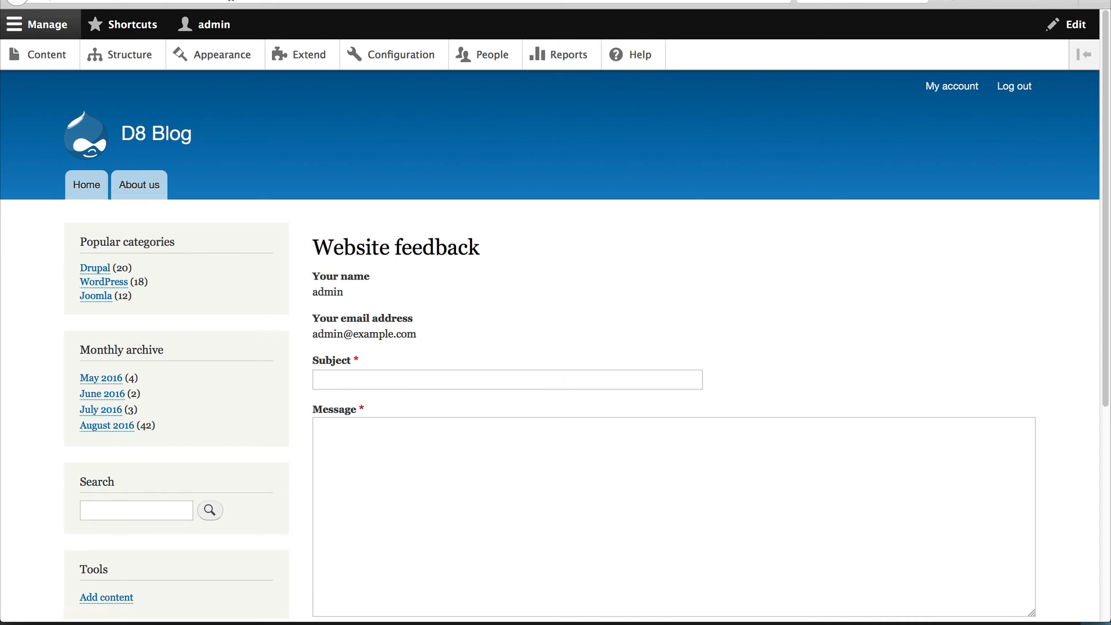